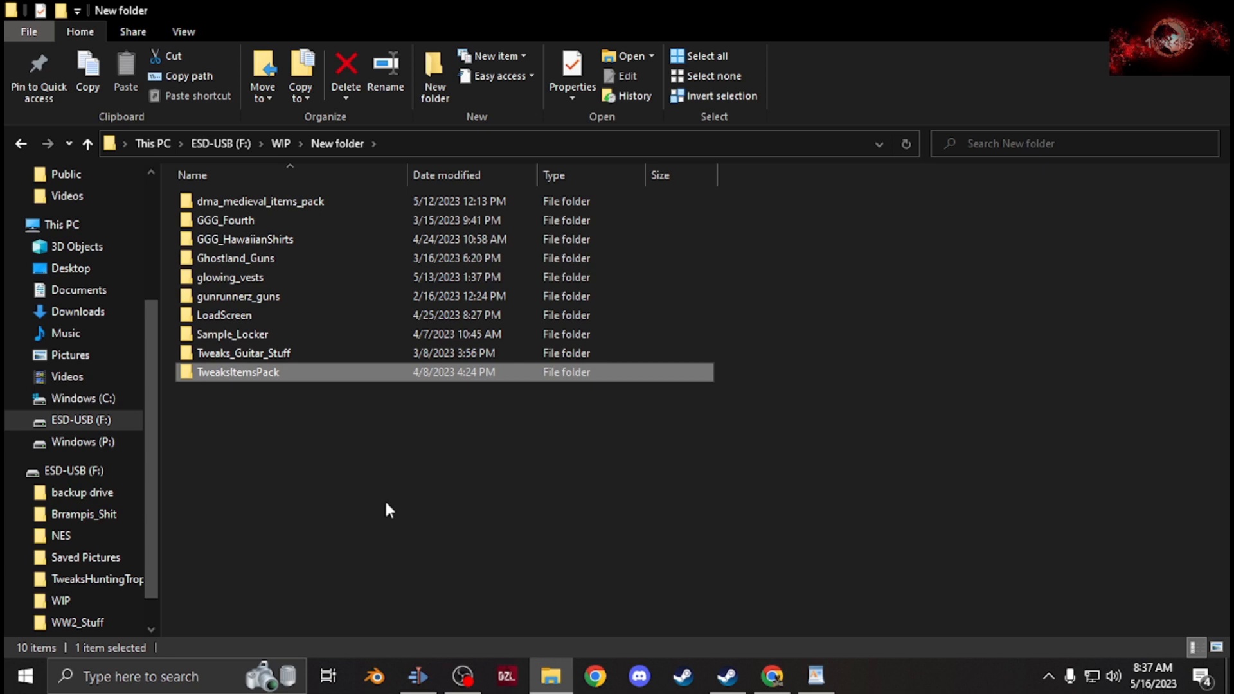
pyautogui.moveTo(383, 507)
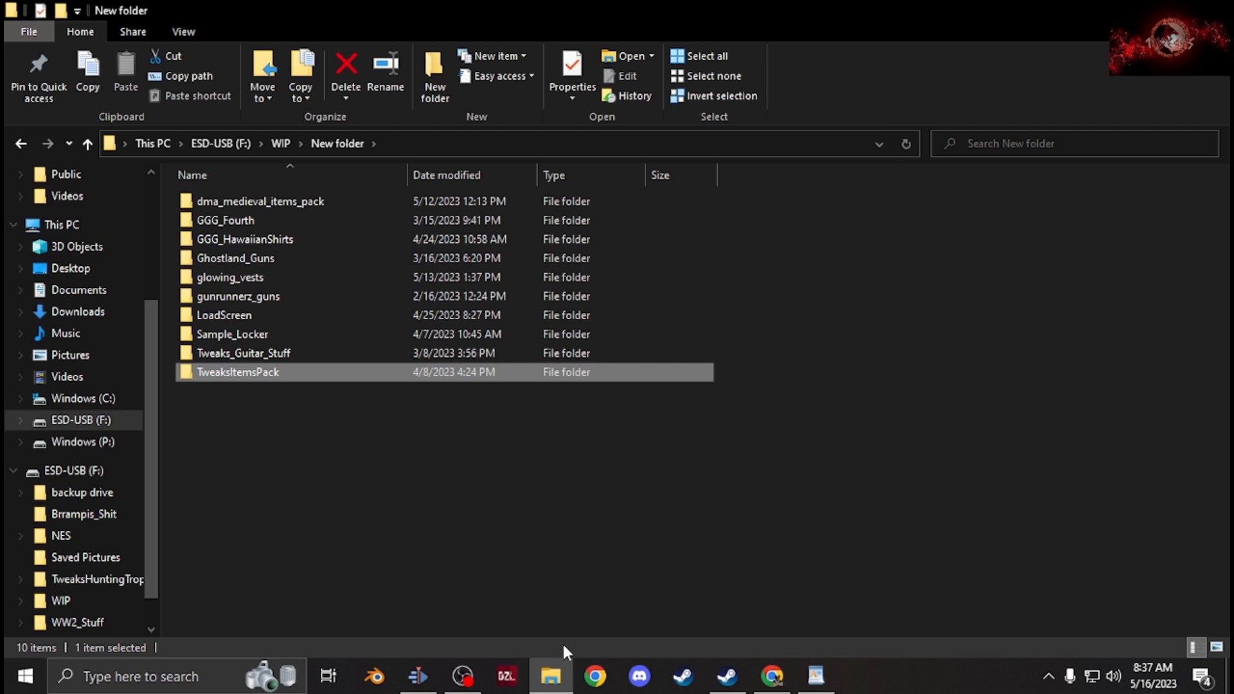
pyautogui.moveTo(263, 432)
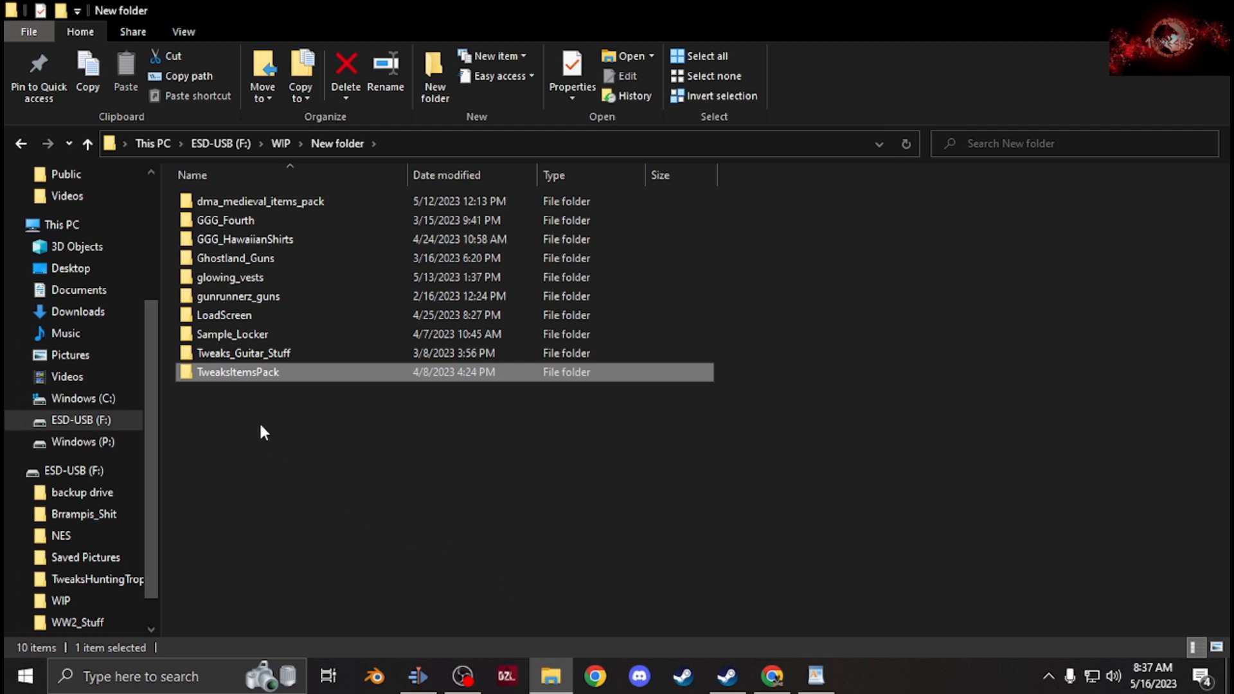
pyautogui.moveTo(210, 426)
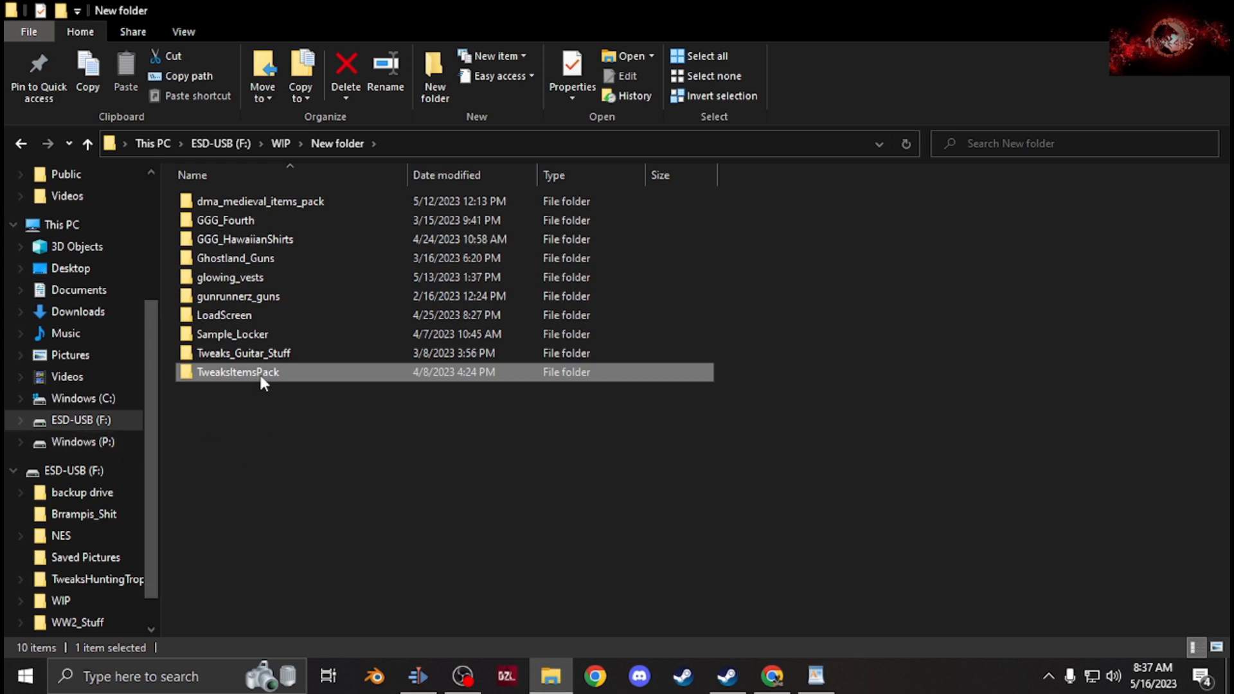
pyautogui.moveTo(260, 377)
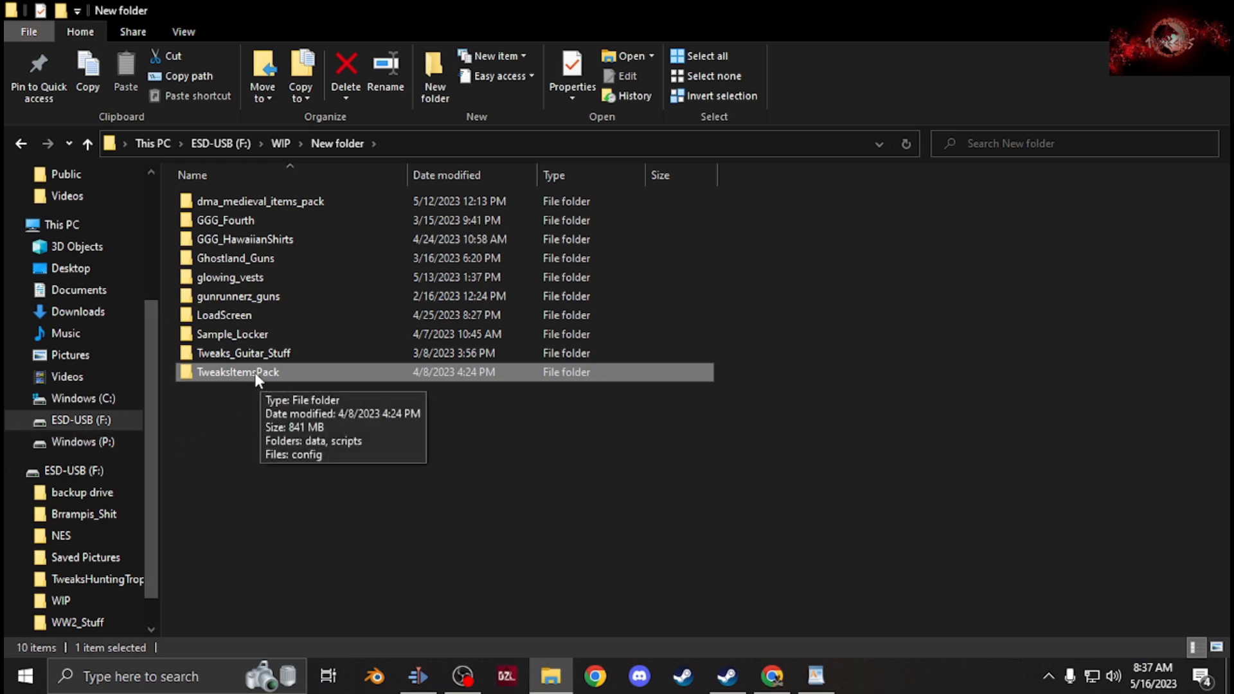
pyautogui.moveTo(230, 385)
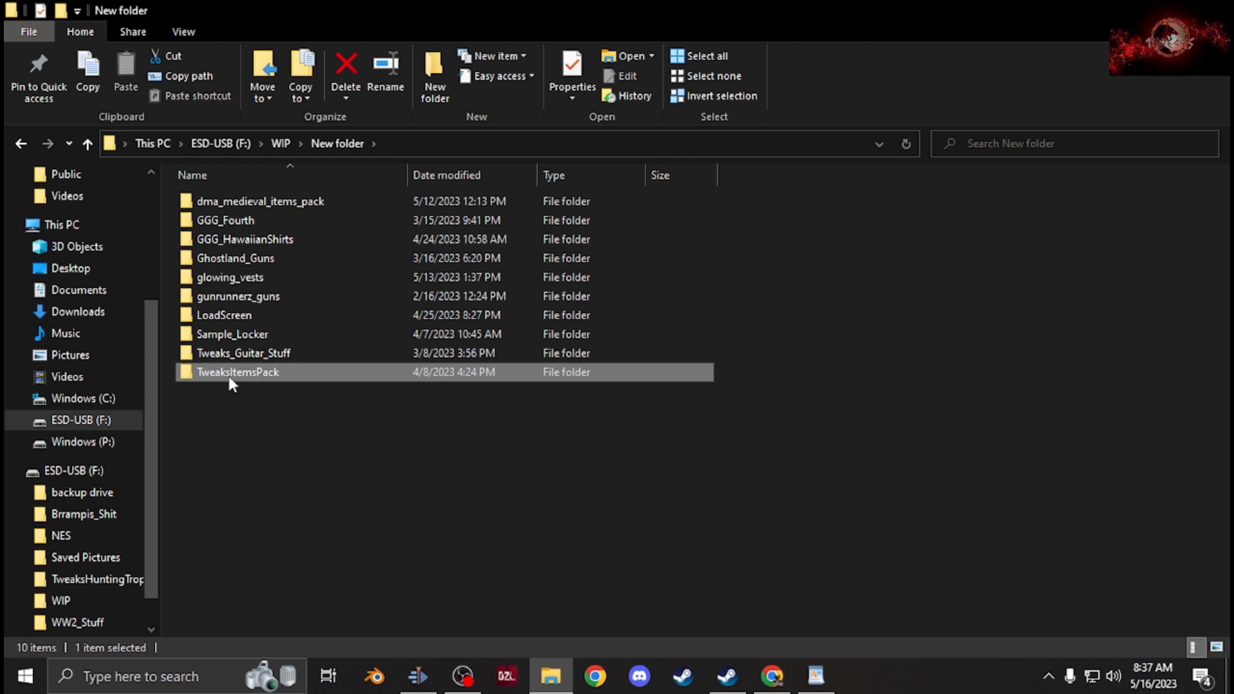
# Enter the TweaksItemsPack folder and point out its data folder, scripts folder and config file
pyautogui.doubleClick(238, 372)
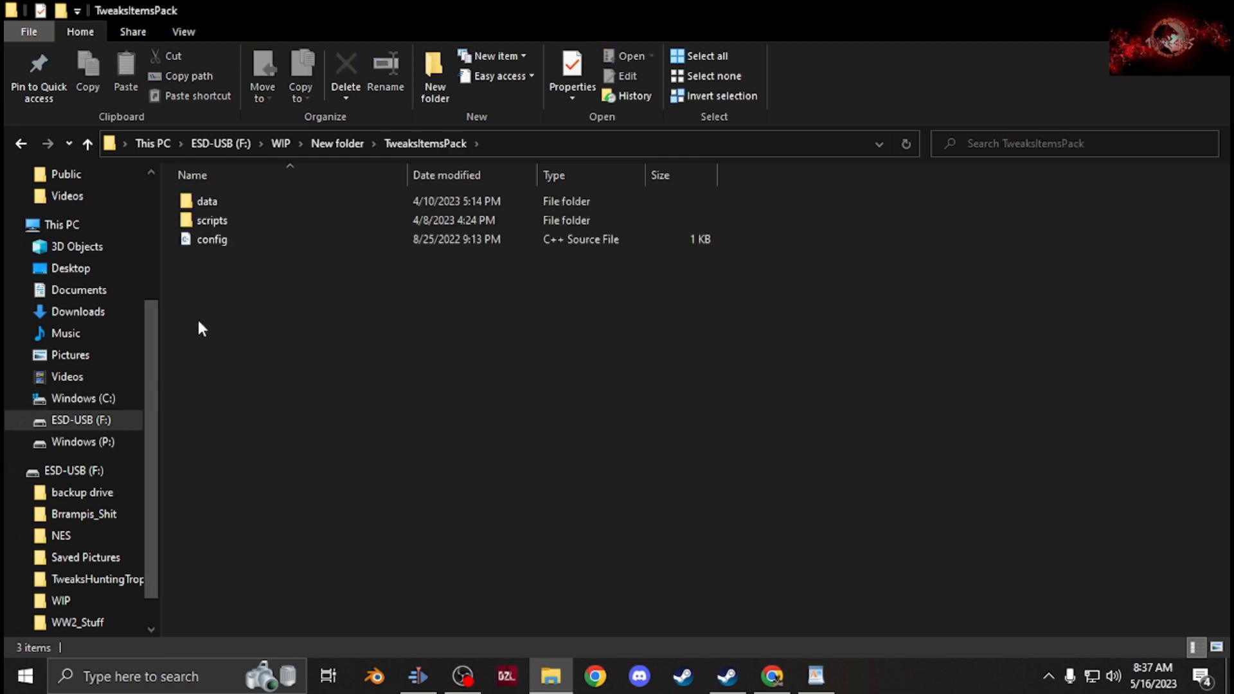
pyautogui.click(206, 202)
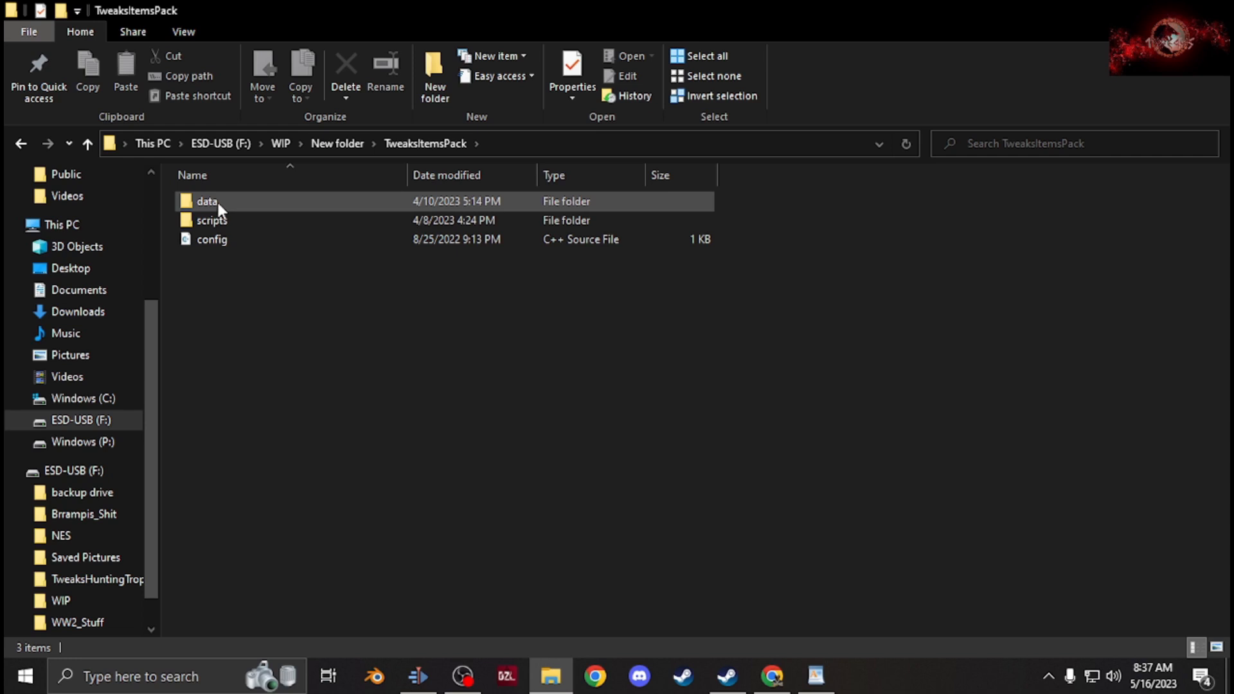
pyautogui.click(212, 220)
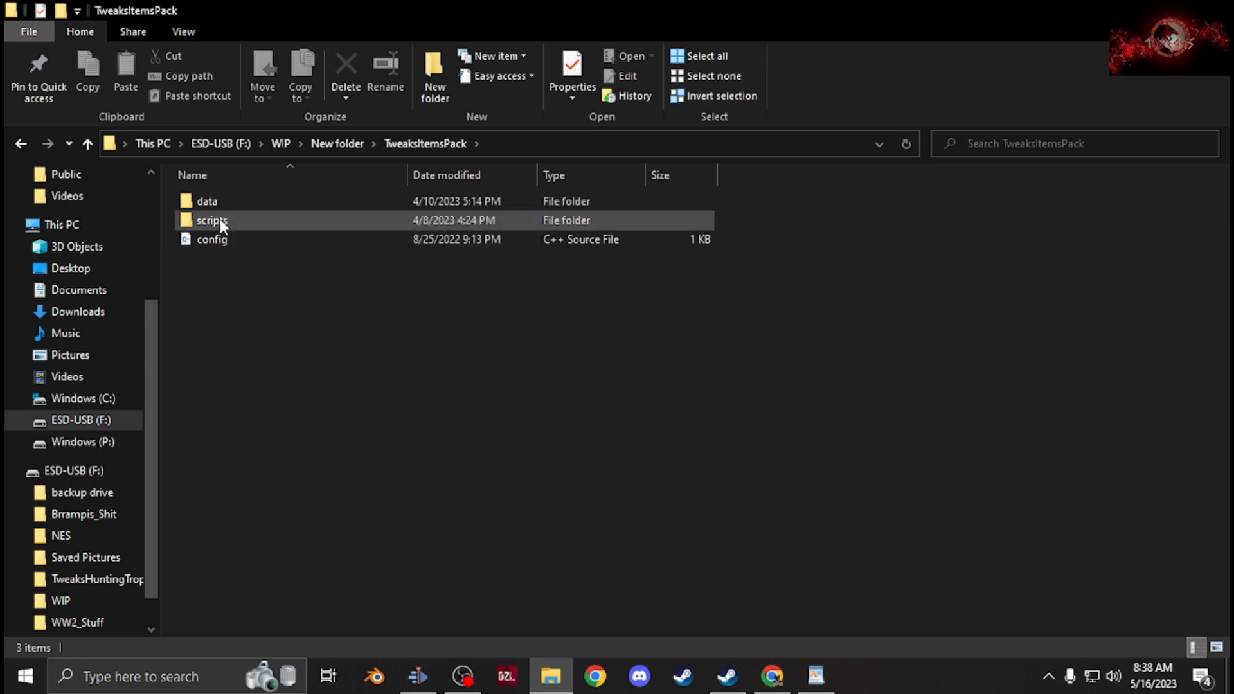
pyautogui.click(212, 240)
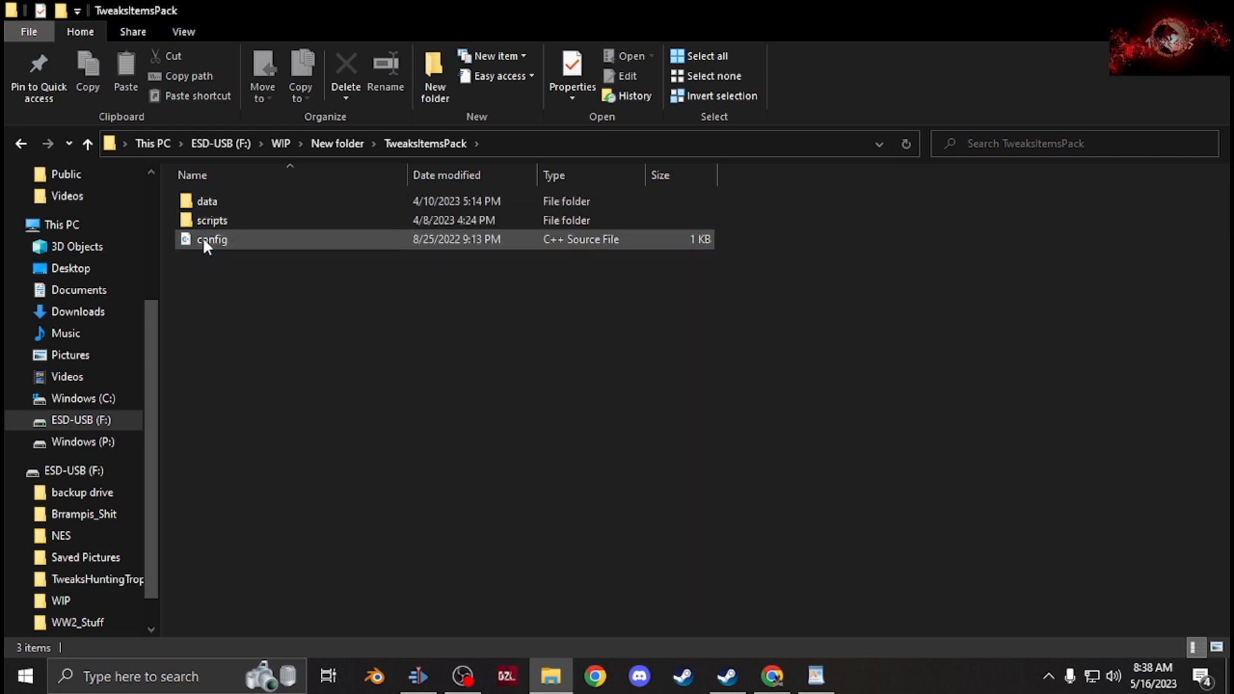
pyautogui.click(212, 239)
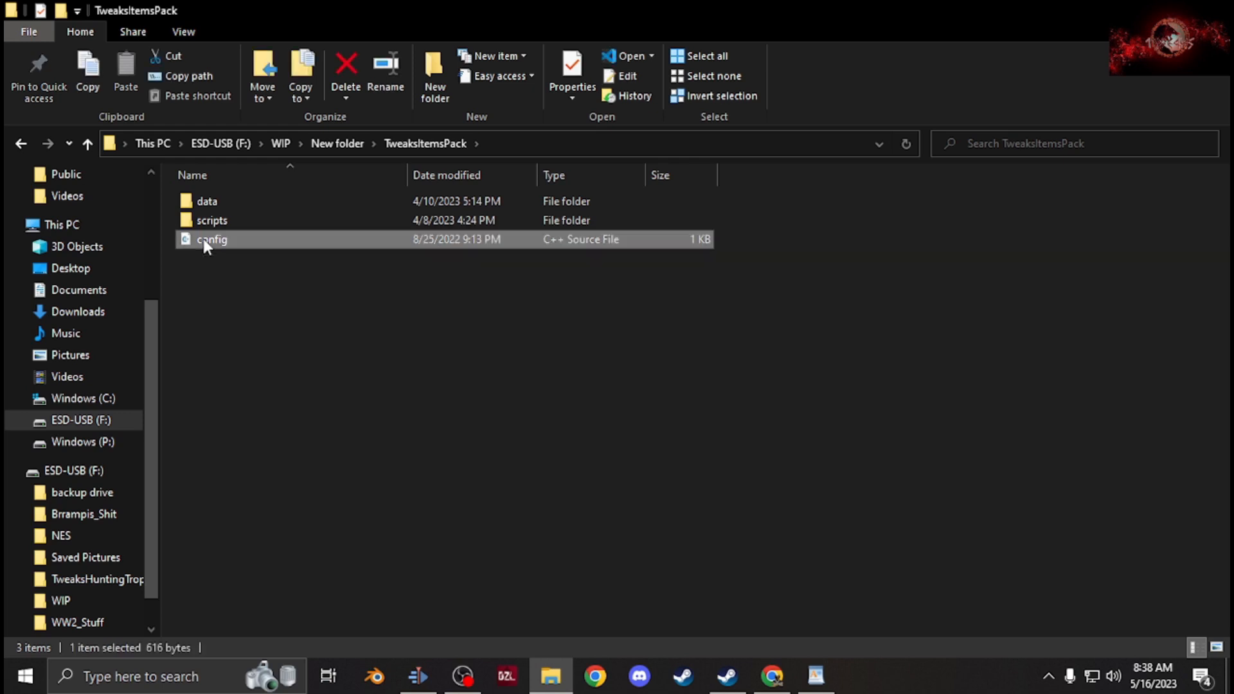
# View config.cpp in VS Code and highlight the TweaksItemsPack class name in CfgPatches
pyautogui.doubleClick(211, 239)
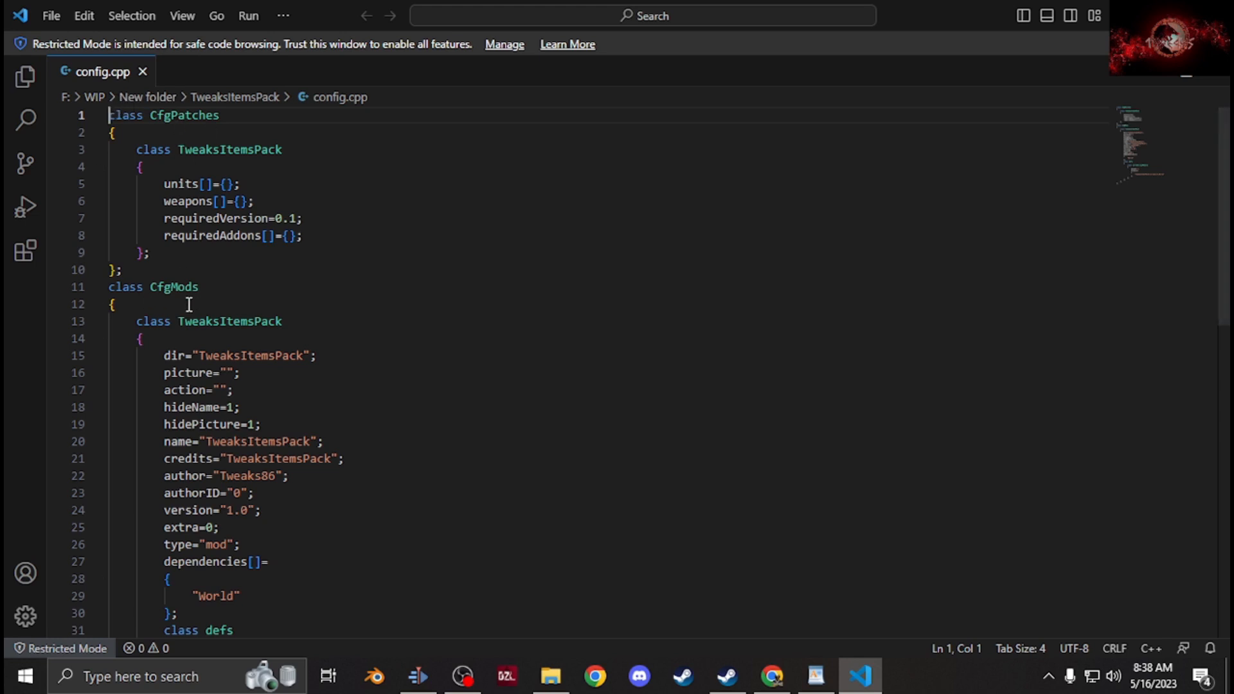
pyautogui.doubleClick(229, 149)
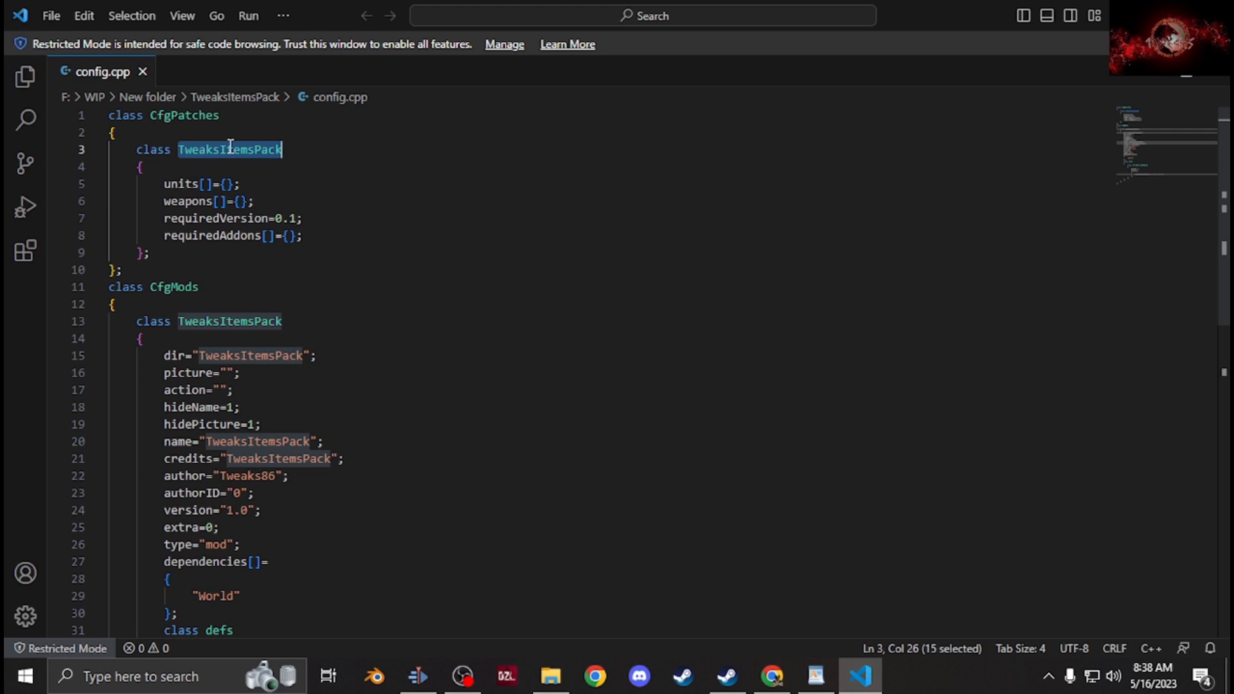
pyautogui.click(550, 676)
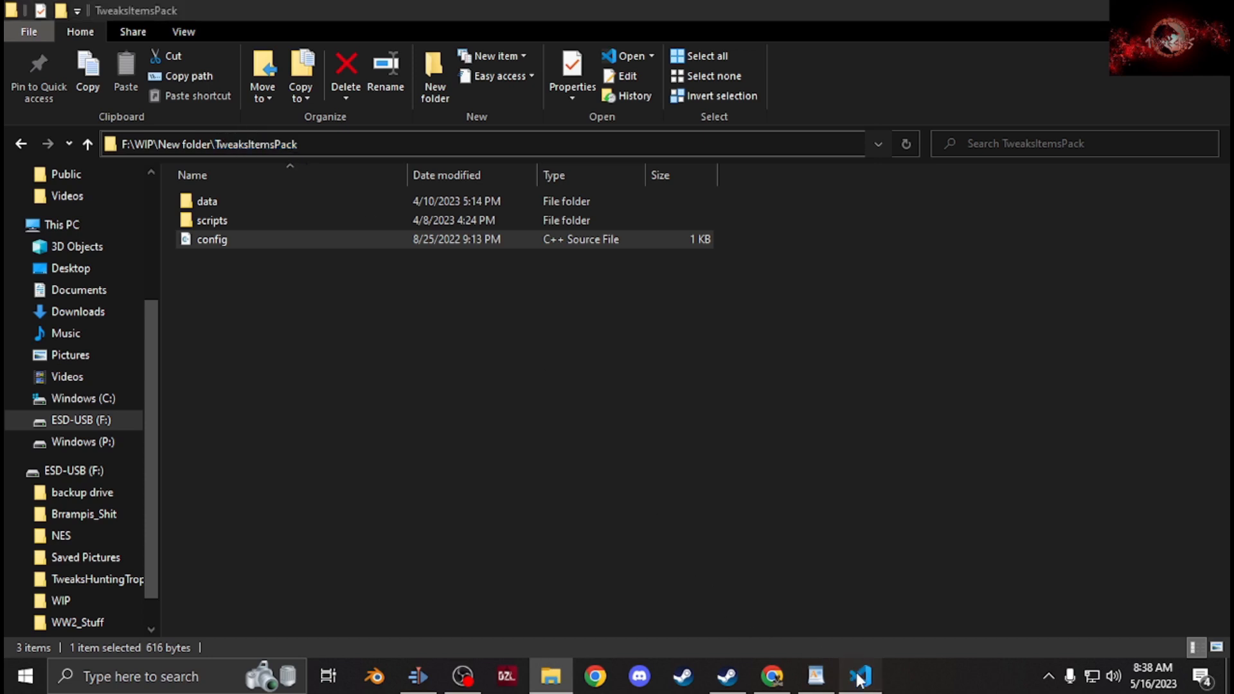
pyautogui.doubleClick(211, 239)
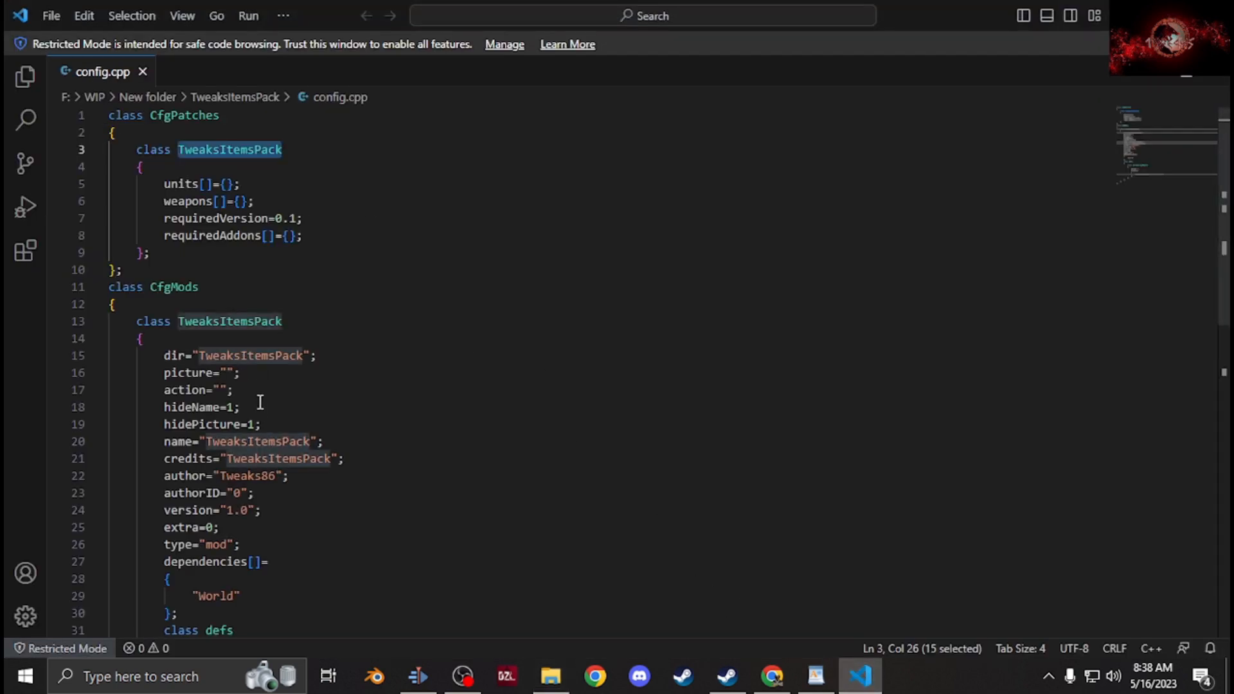
pyautogui.moveTo(255, 459)
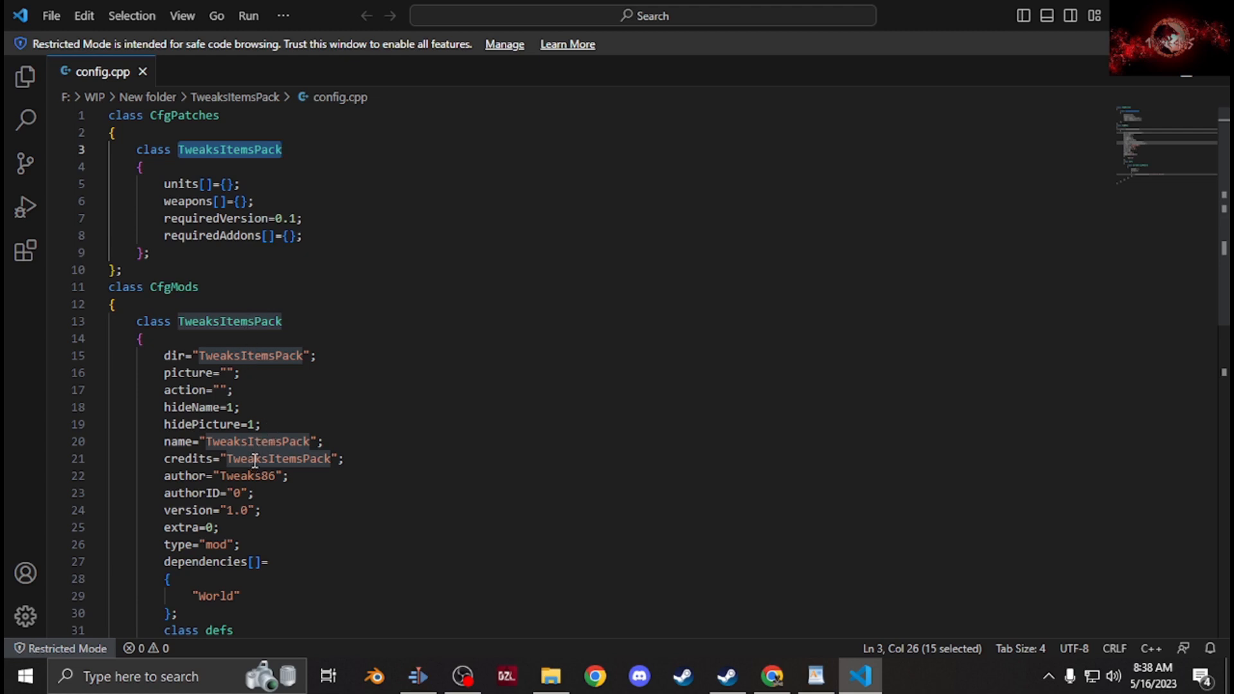
# Highlight the credits and author values in CfgMods and scroll to the worldScriptModule path
pyautogui.doubleClick(278, 459)
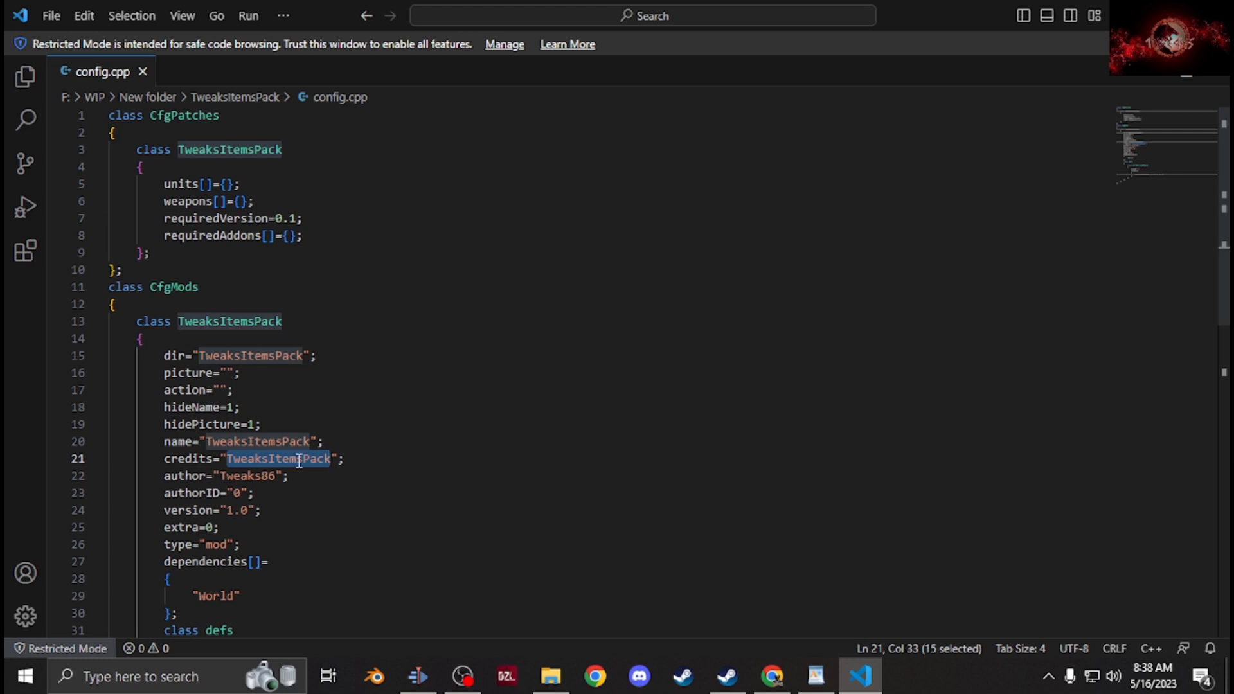
pyautogui.scroll(-3)
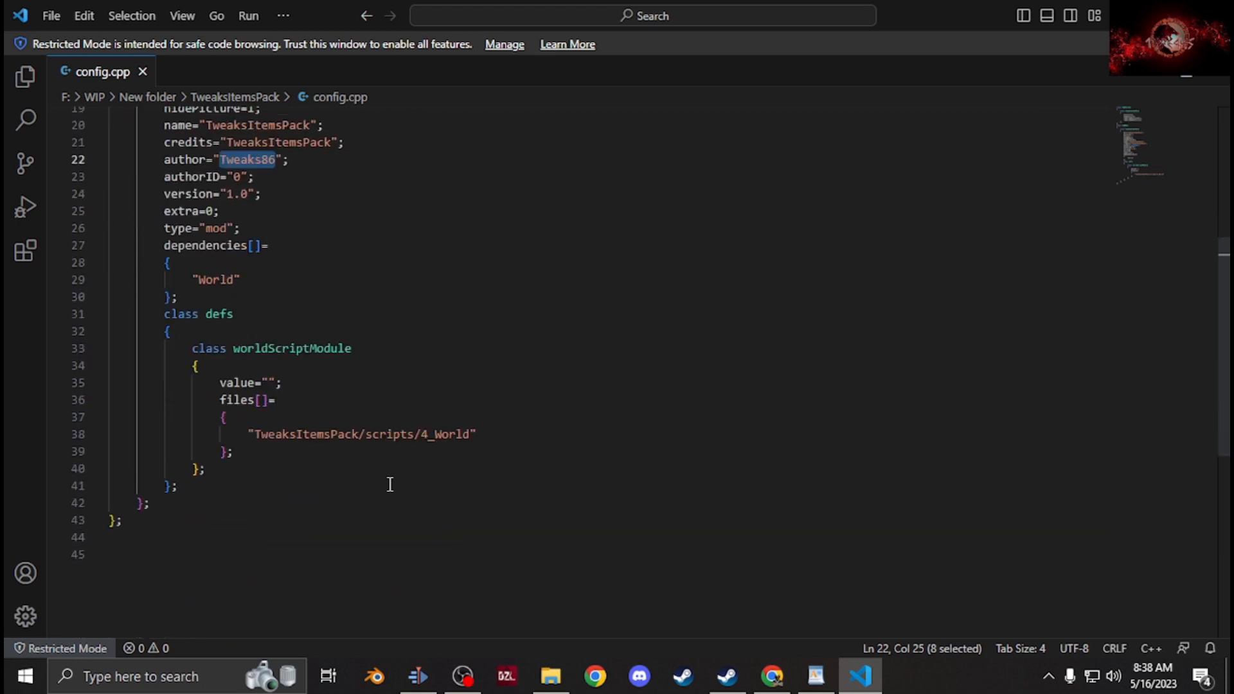
pyautogui.doubleClick(306, 434)
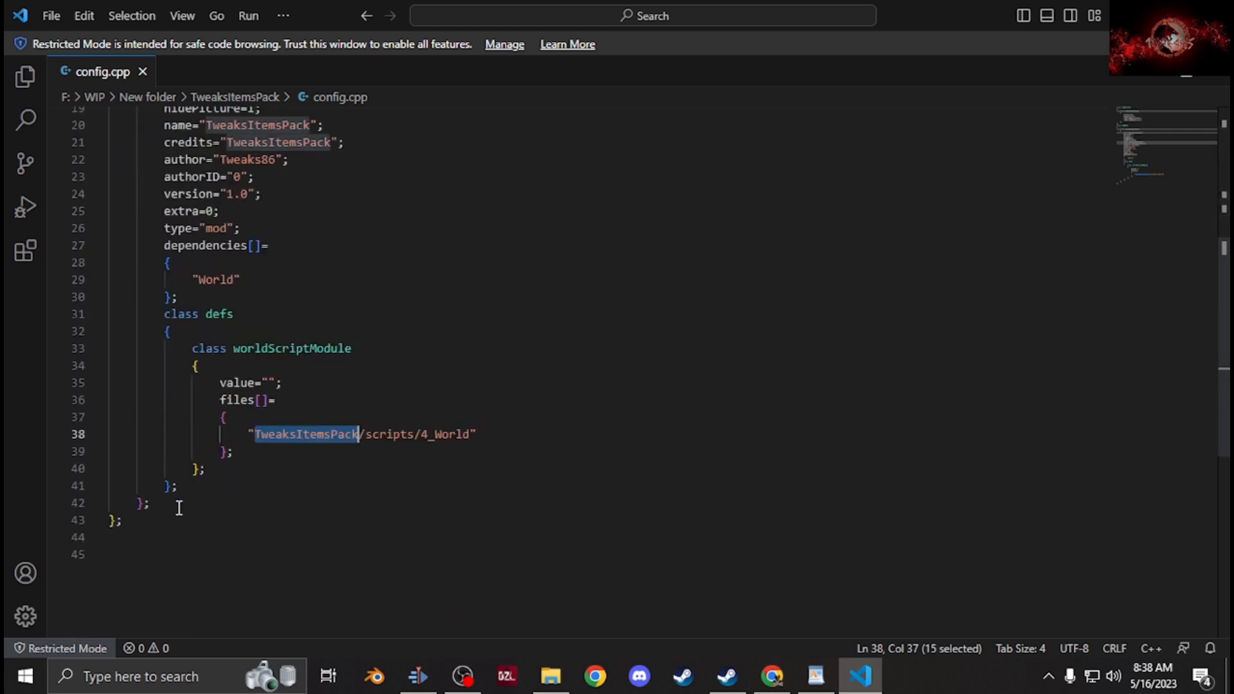
pyautogui.scroll(-3)
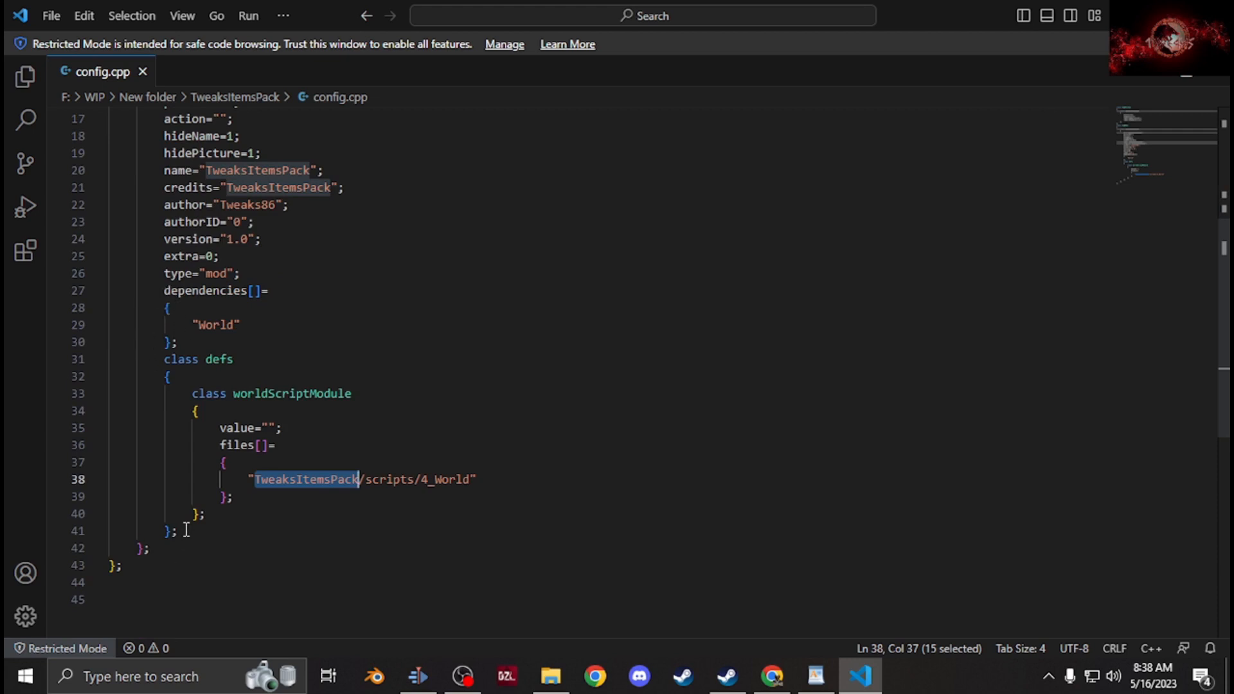
pyautogui.click(171, 531)
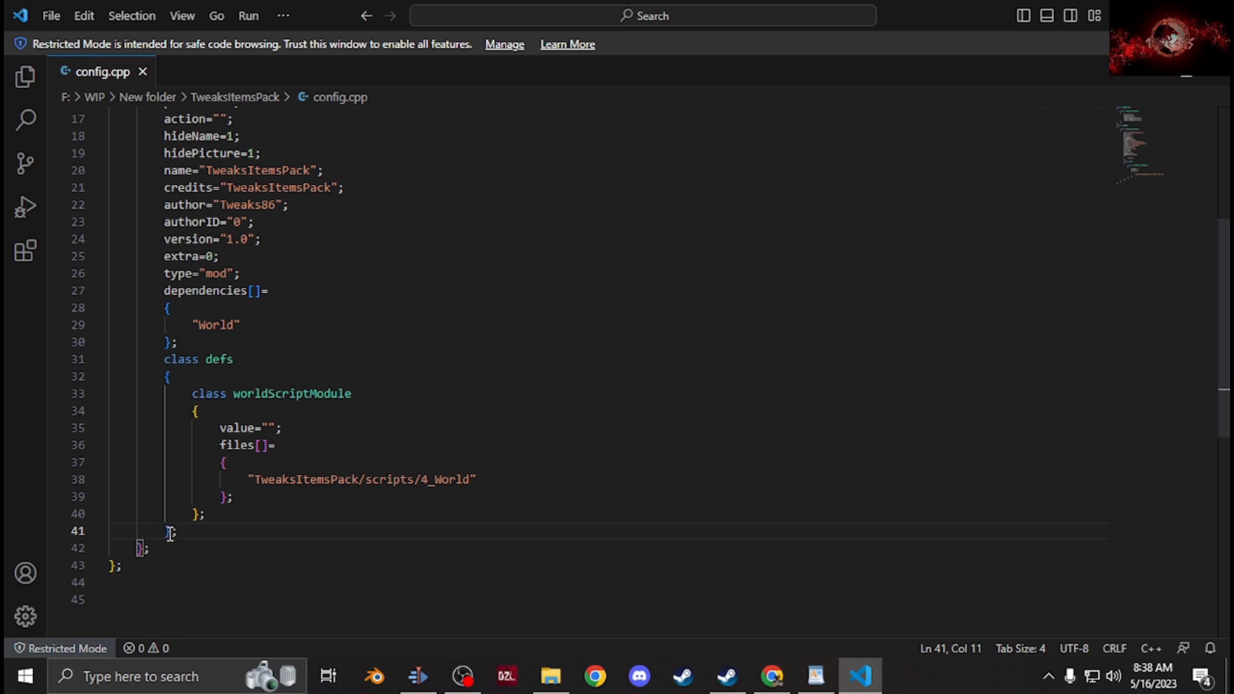
# Delete the dependencies[] and class defs blocks from the CfgMods entry
pyautogui.moveTo(169, 531); pyautogui.dragTo(111, 461)
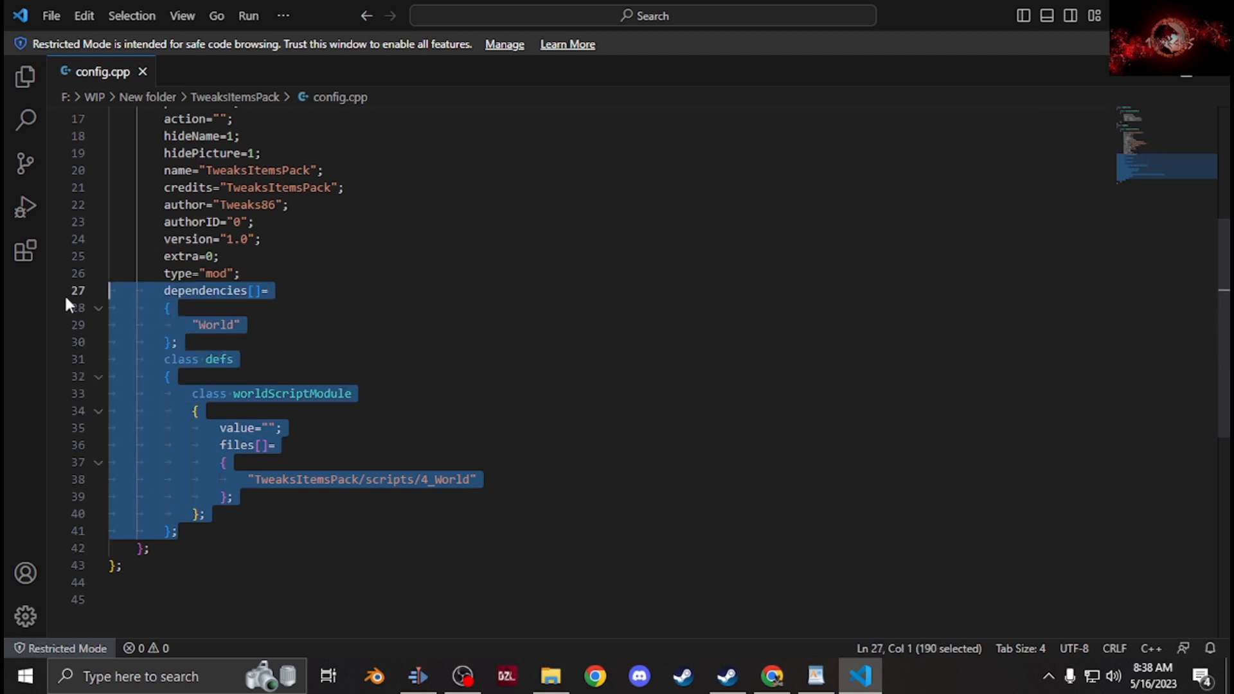
pyautogui.press('Delete')
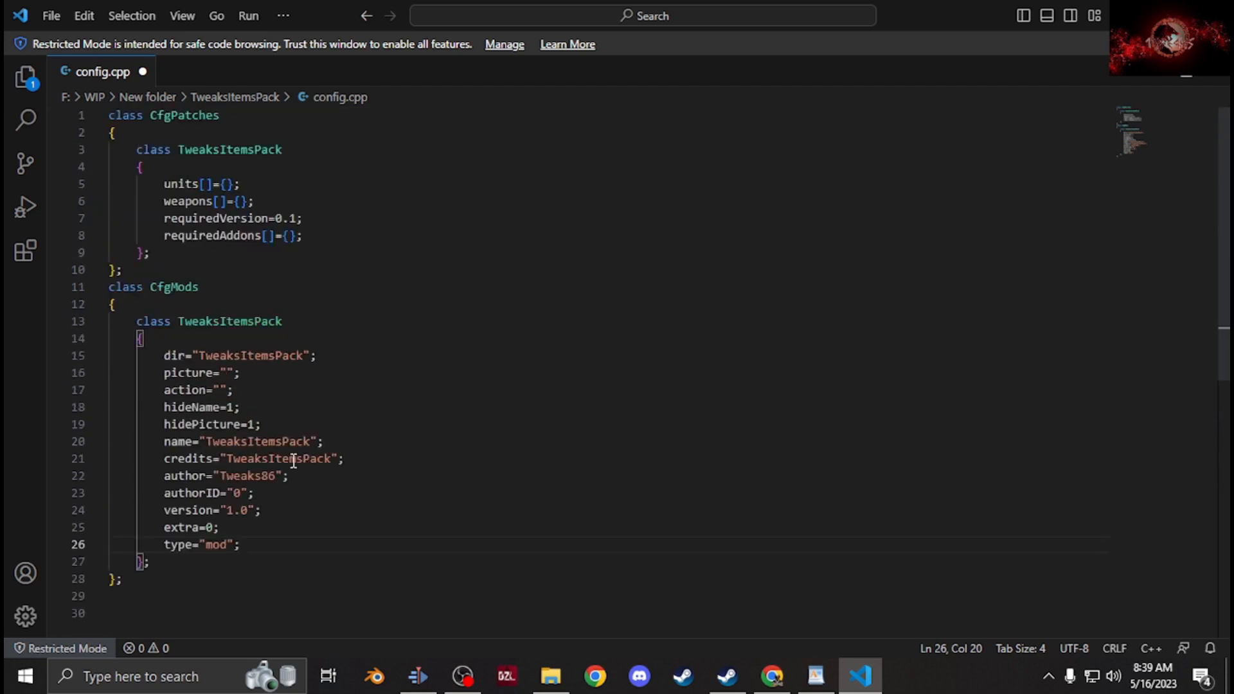
pyautogui.moveTo(311, 468)
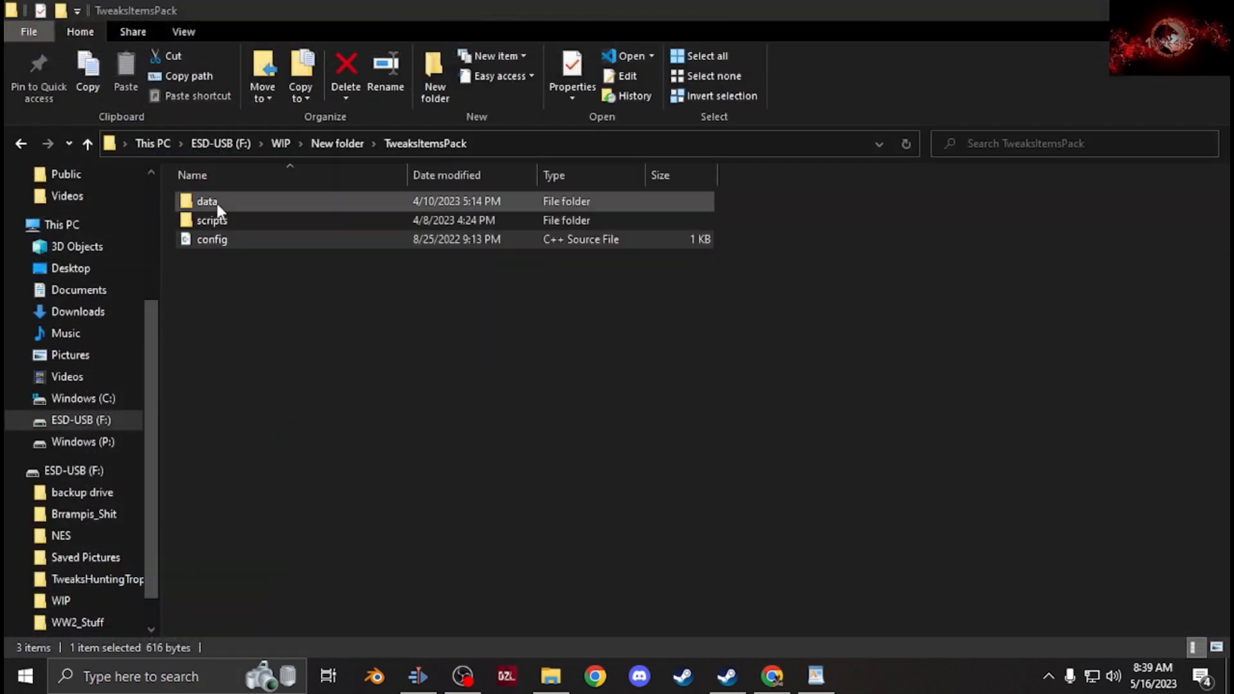
# Browse data > Clothing > data to view the PAA textures, then return to the Clothing folder
pyautogui.doubleClick(205, 201)
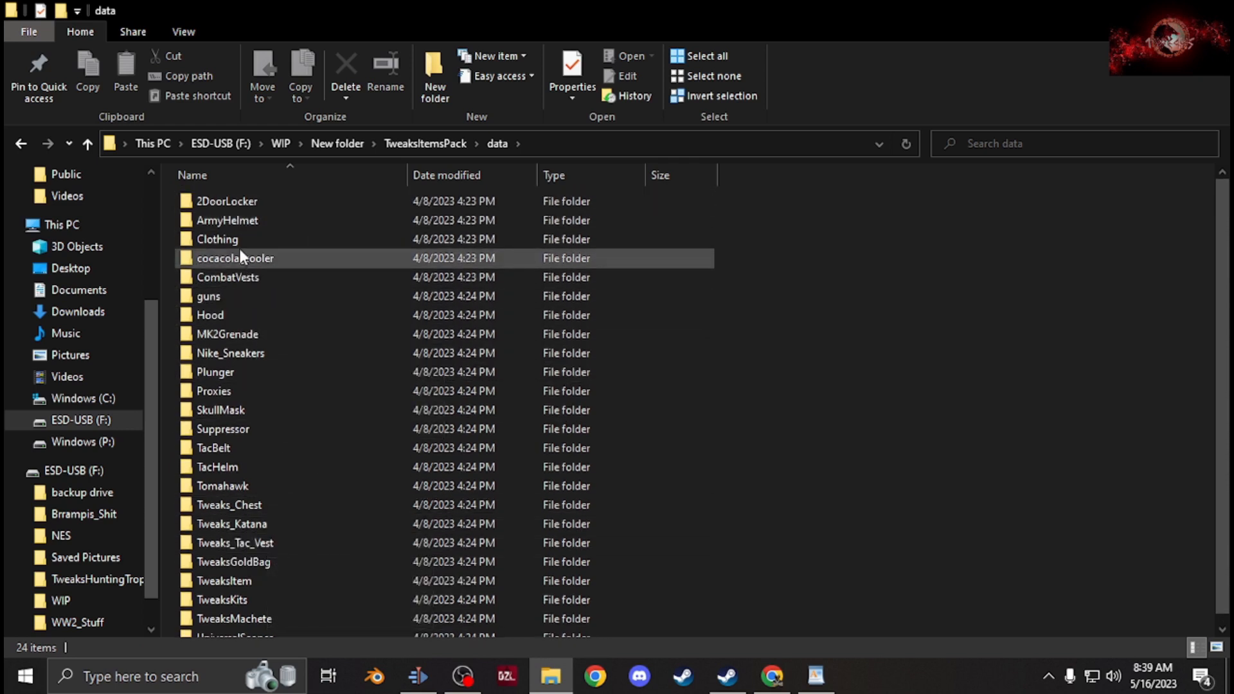
pyautogui.moveTo(236, 240)
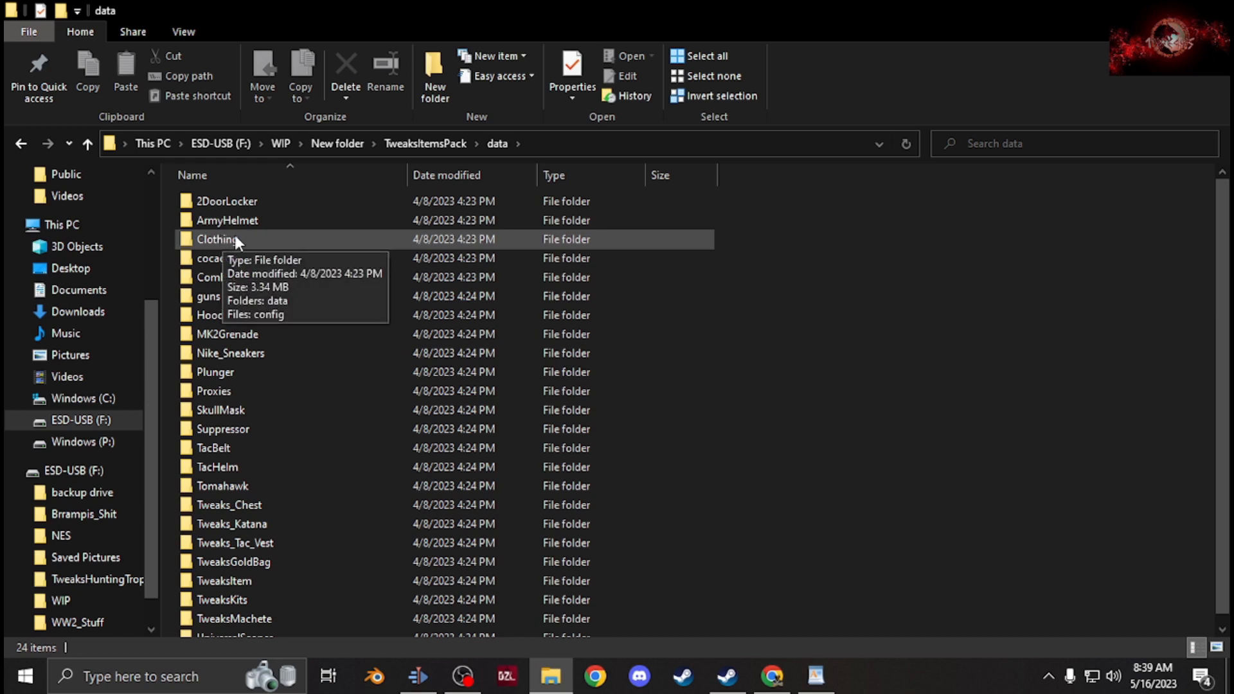
pyautogui.doubleClick(223, 239)
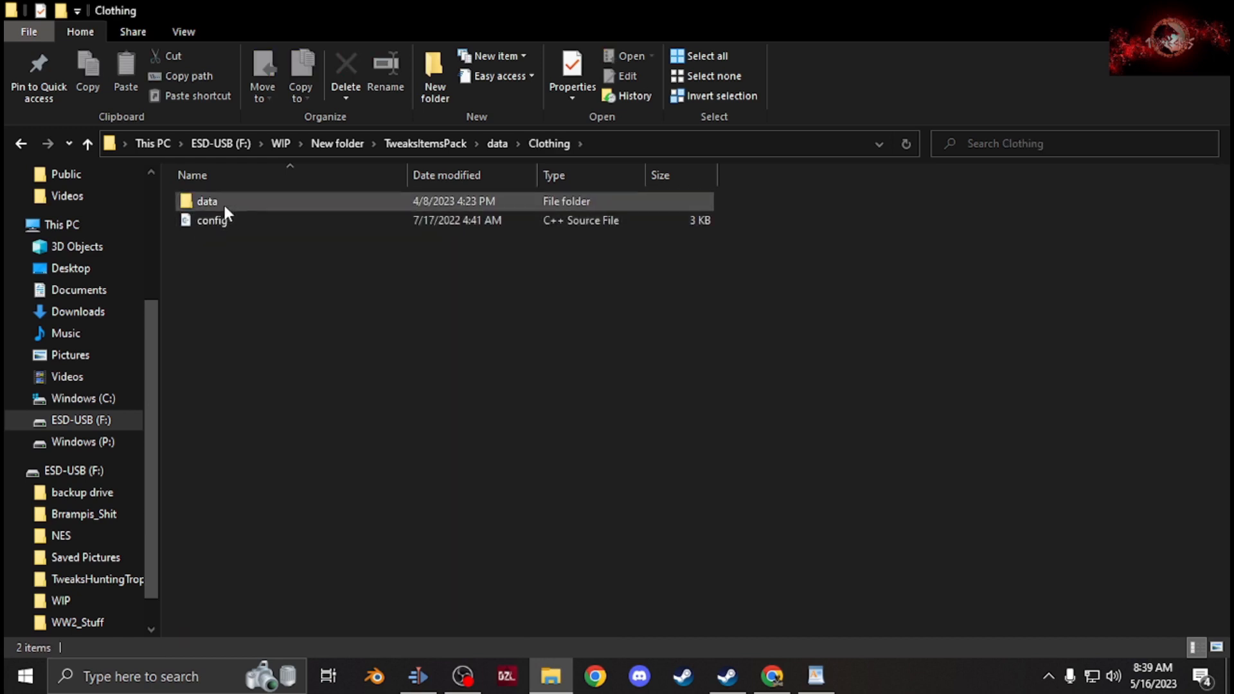
pyautogui.doubleClick(207, 201)
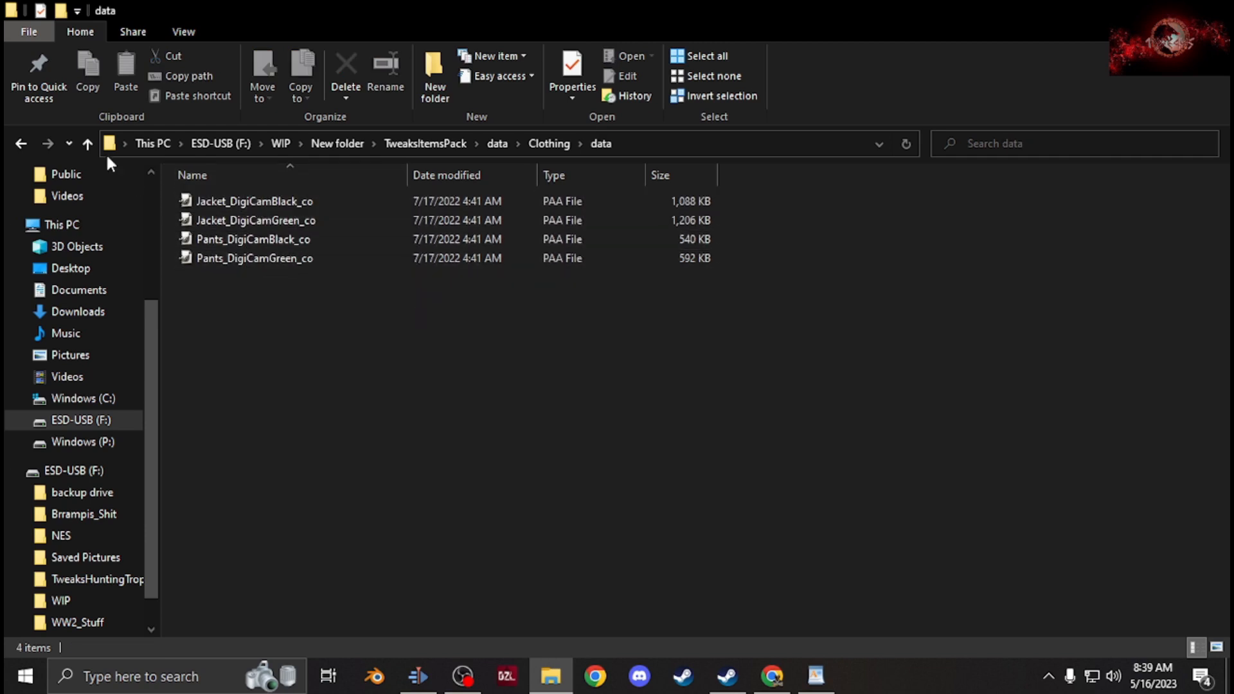
pyautogui.click(86, 143)
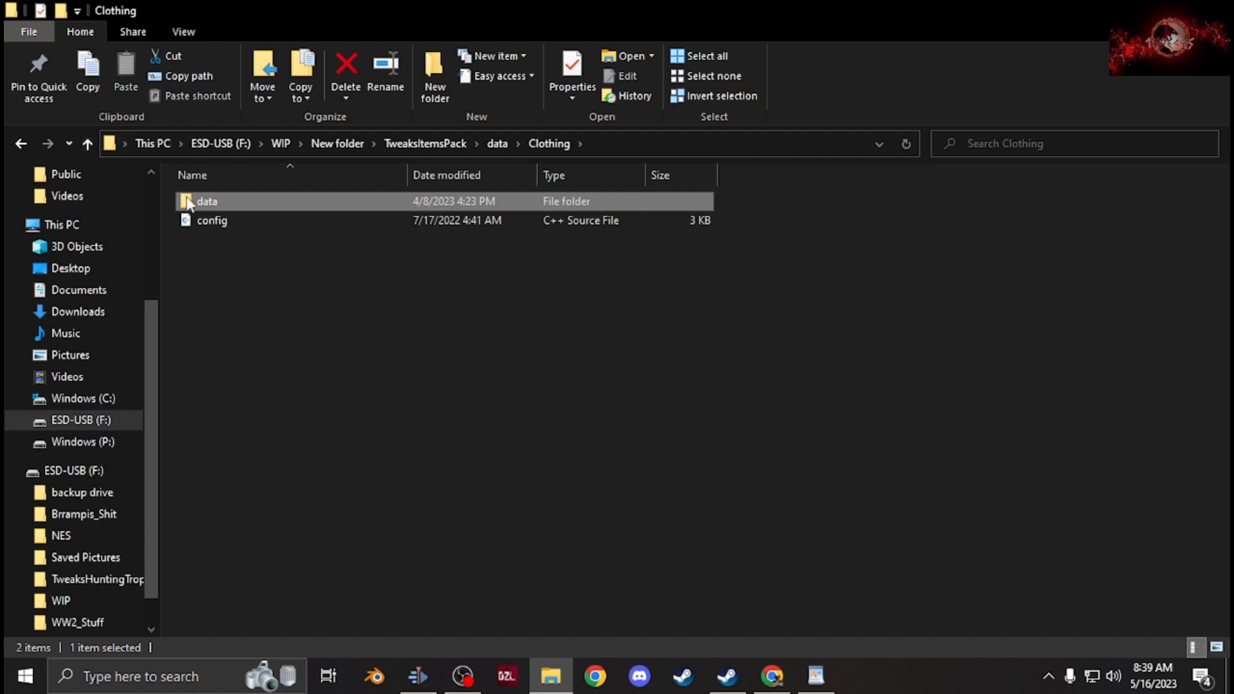
pyautogui.moveTo(230, 210)
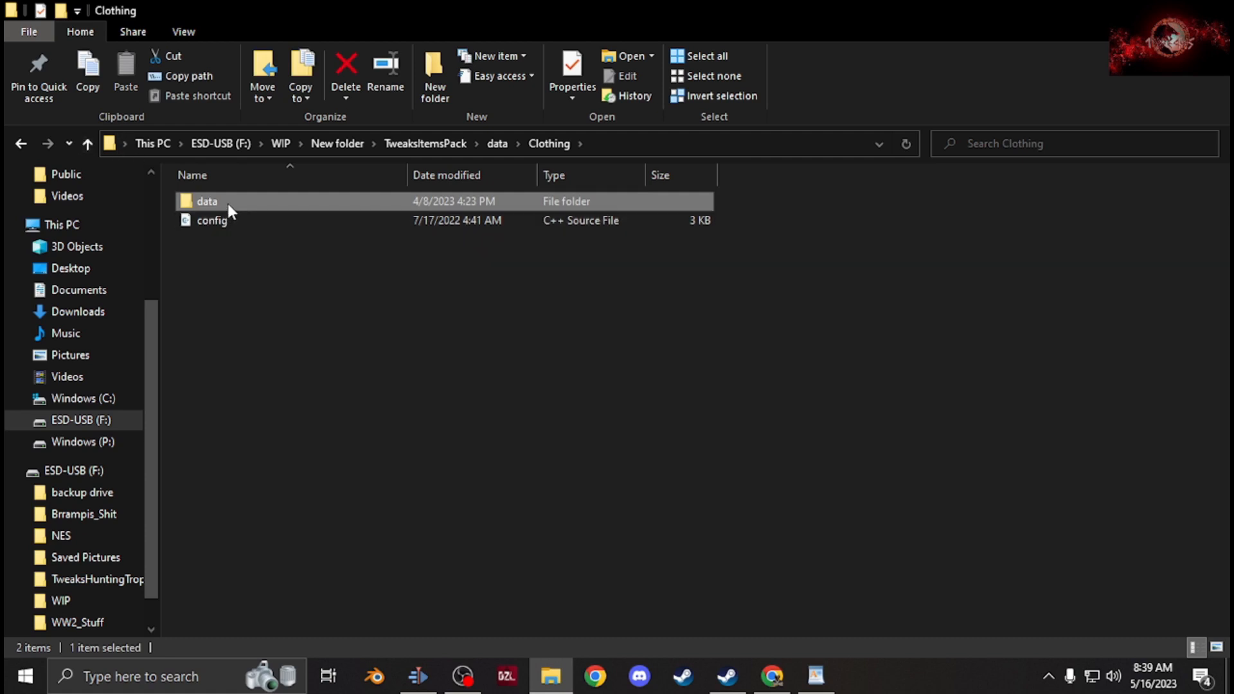
pyautogui.click(211, 220)
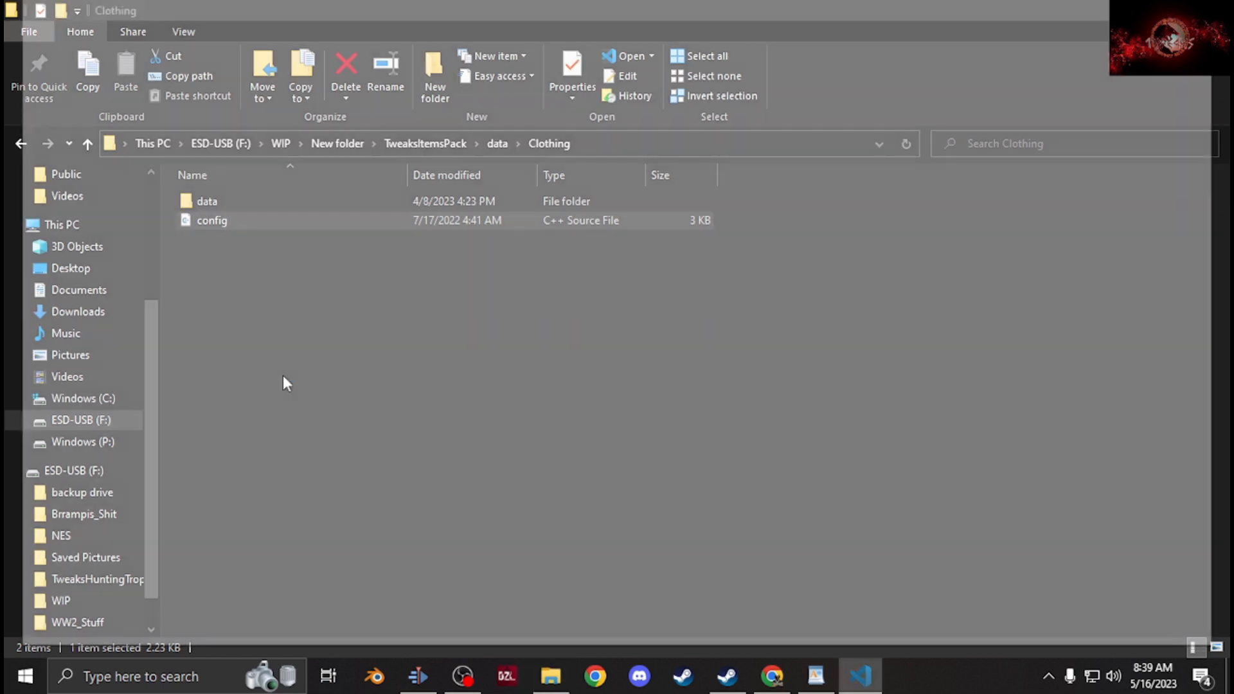
# Read the Clothing config.cpp through its jacket and pants classes, then close VS Code
pyautogui.doubleClick(212, 220)
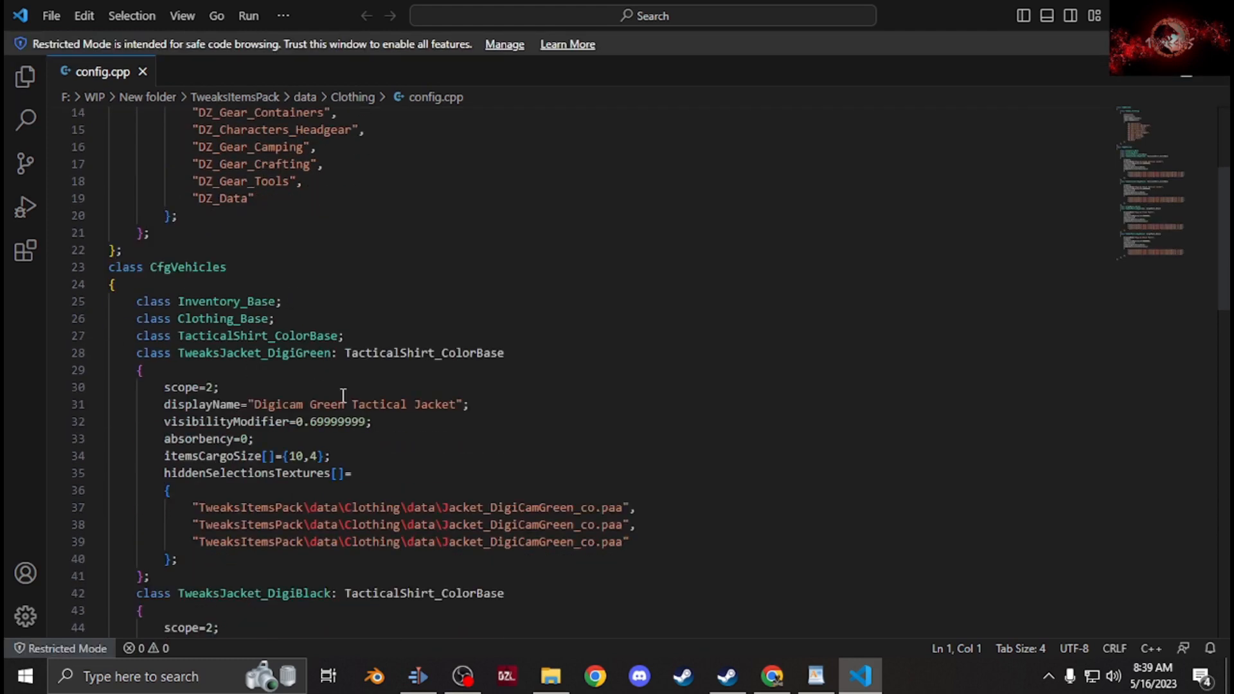
pyautogui.scroll(-3)
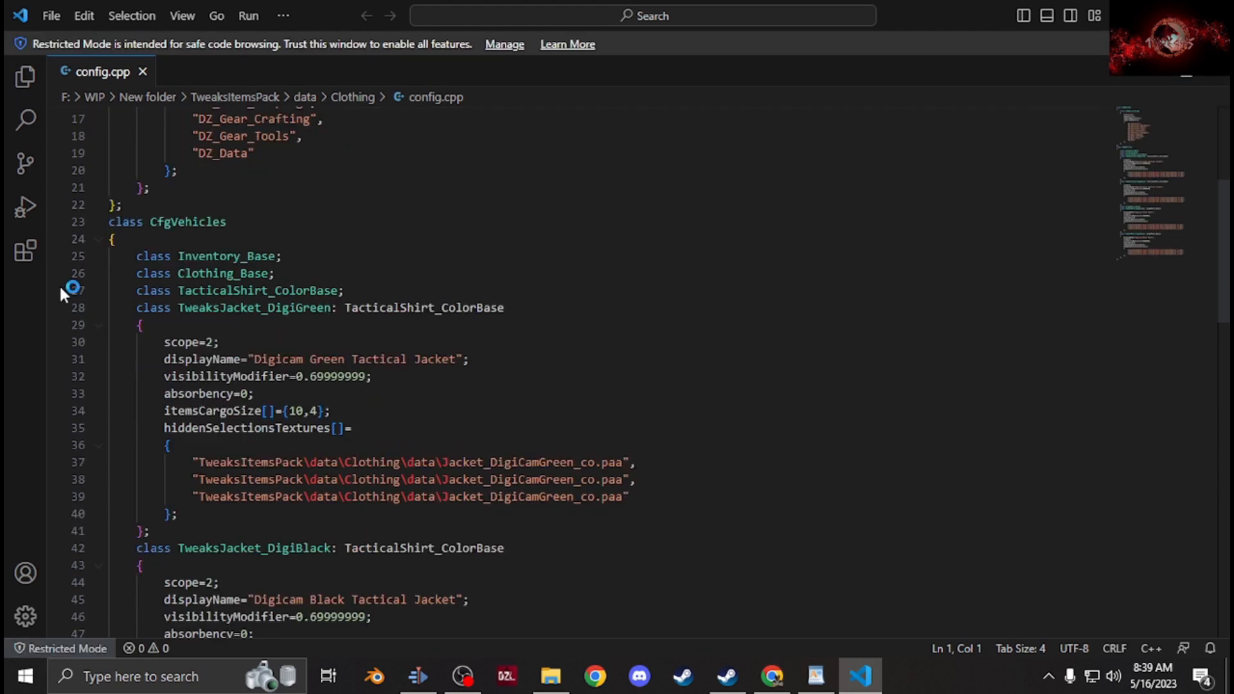
pyautogui.scroll(-3)
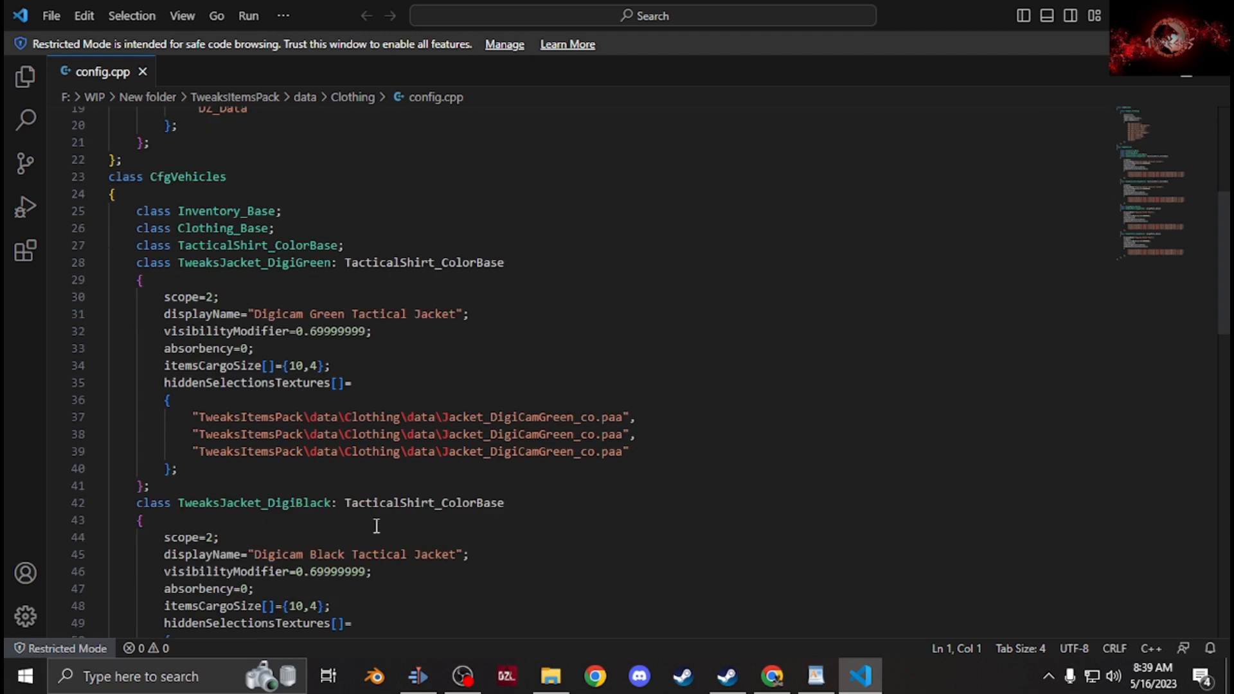
pyautogui.scroll(-3)
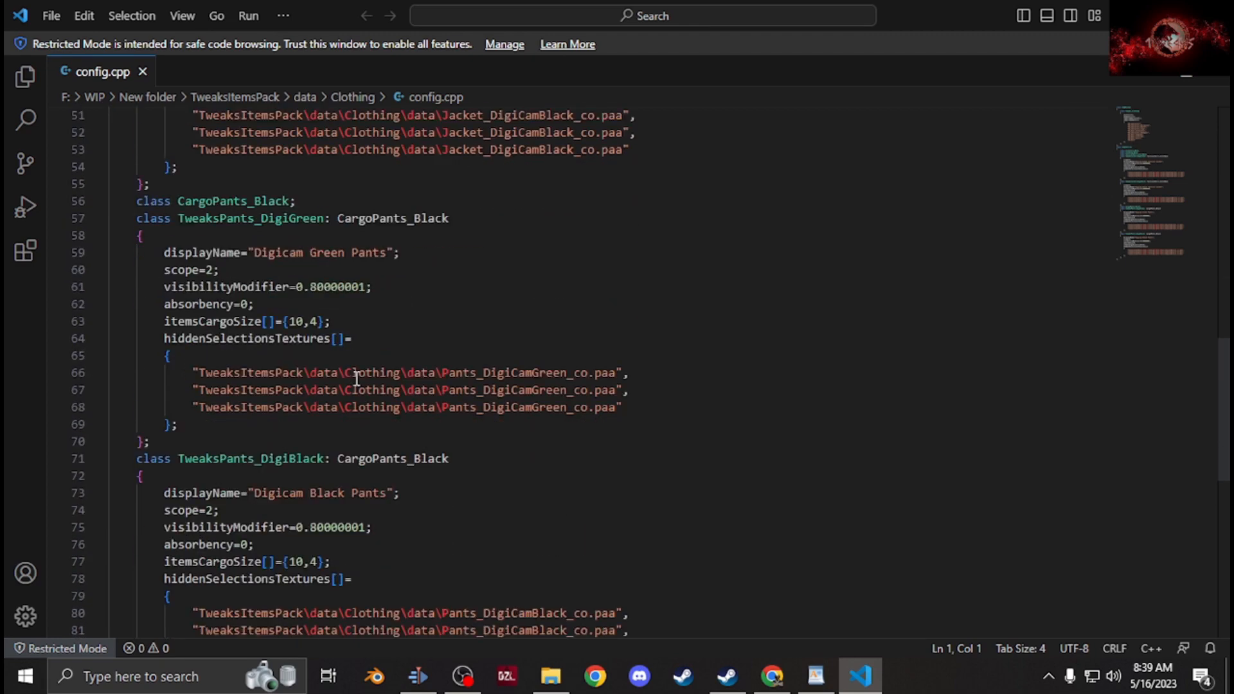
pyautogui.scroll(-3)
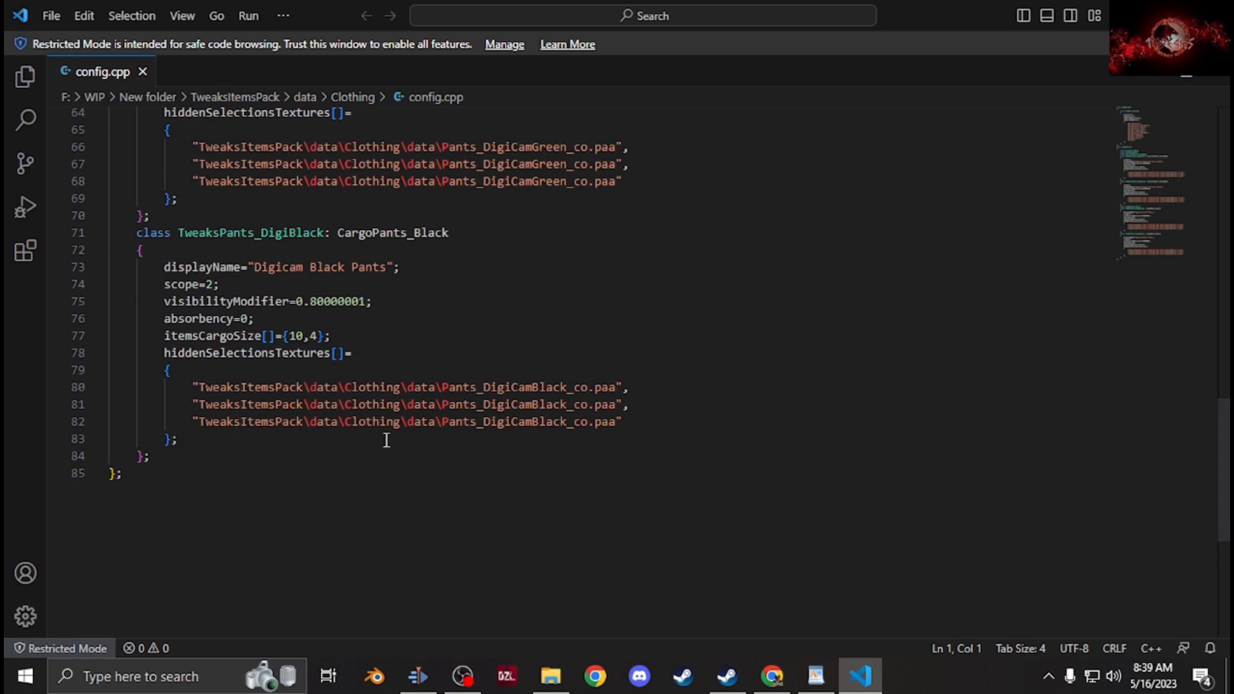
pyautogui.click(549, 677)
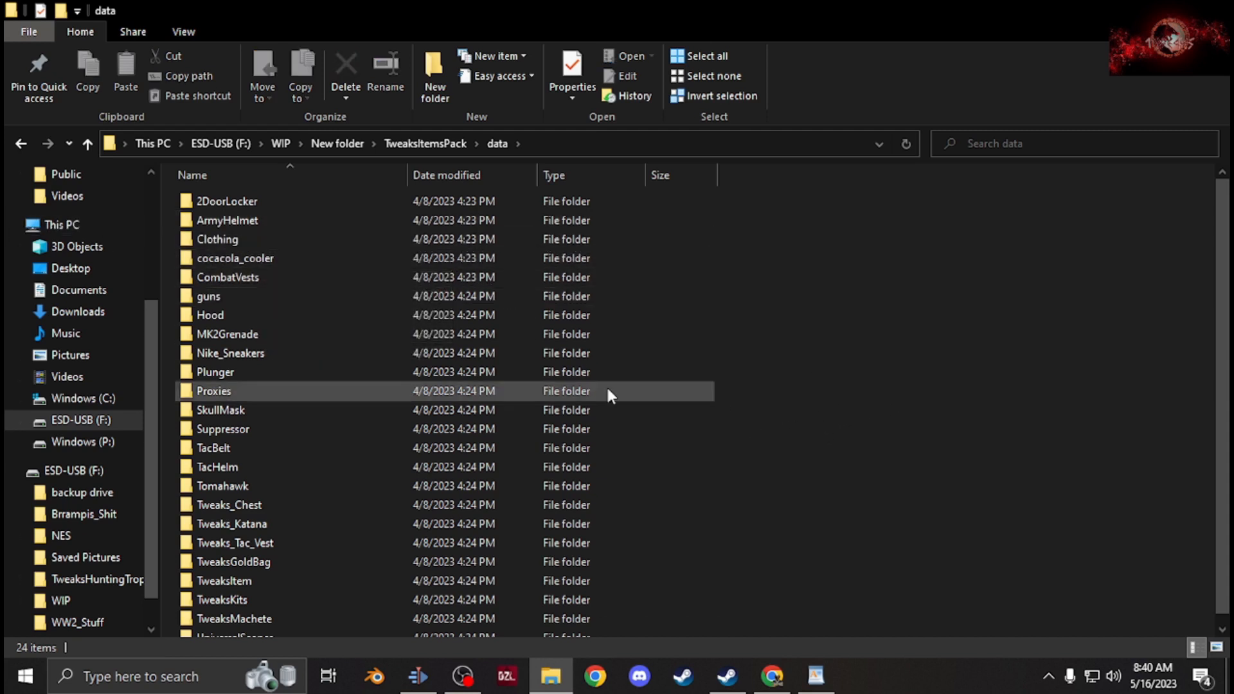
pyautogui.moveTo(244, 299)
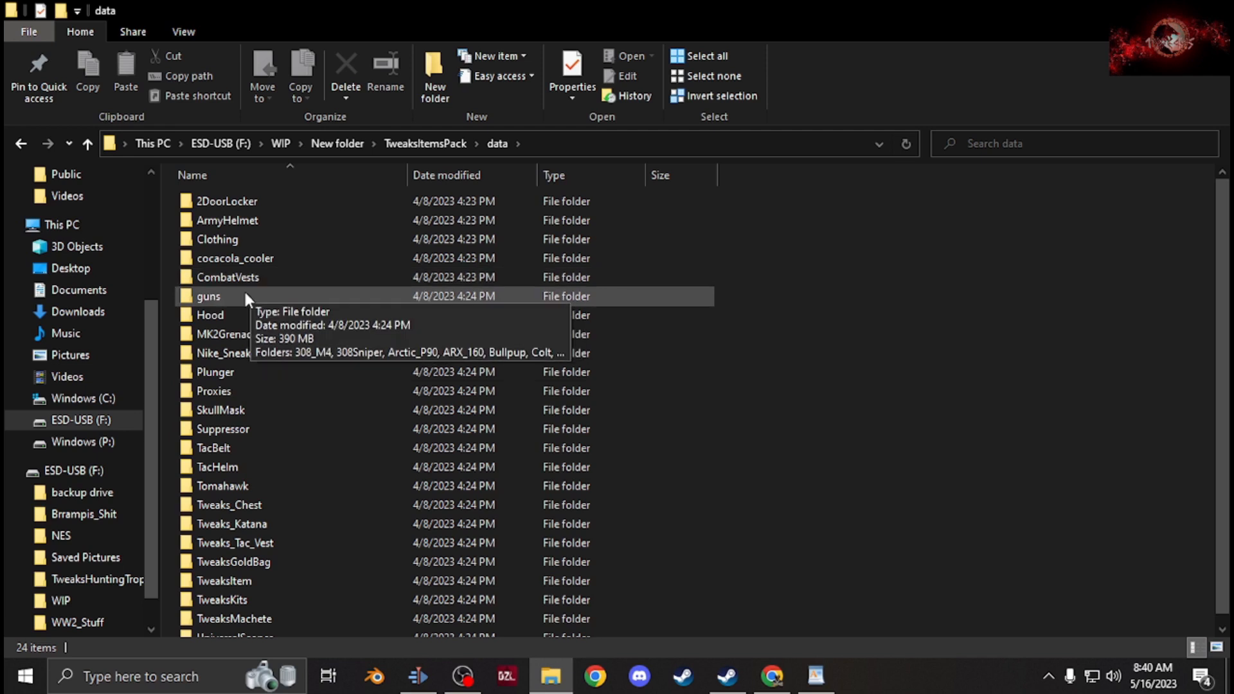
pyautogui.doubleClick(208, 295)
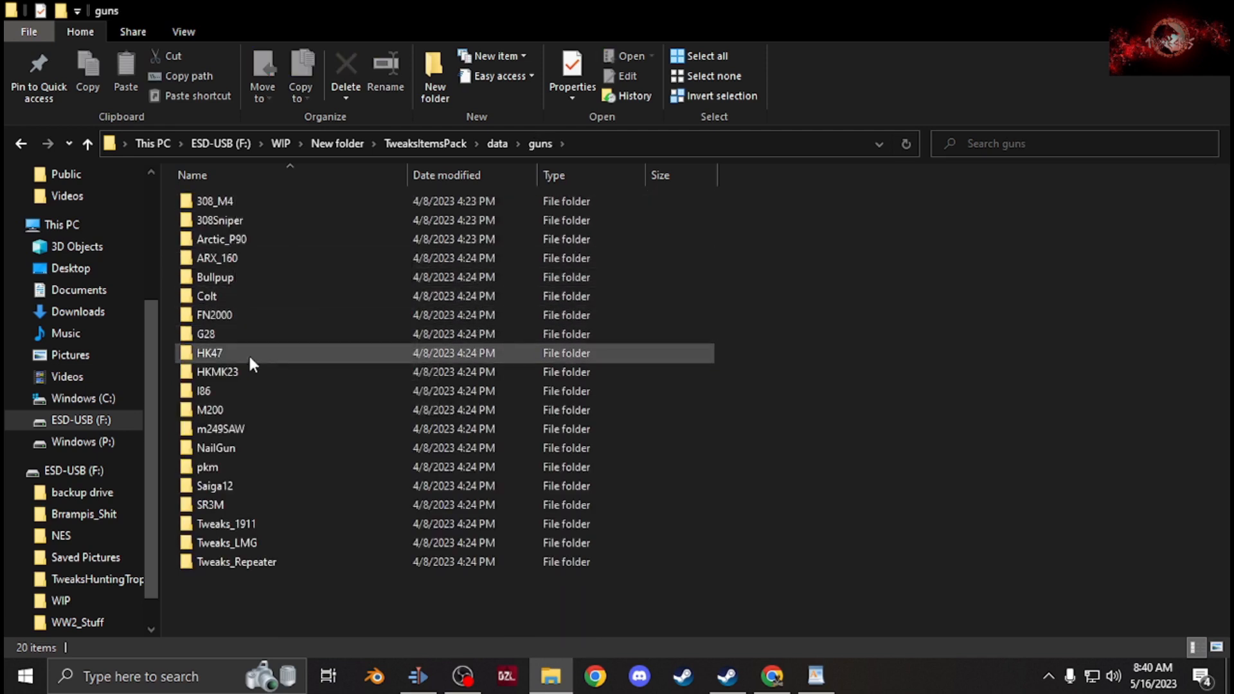
pyautogui.moveTo(259, 318)
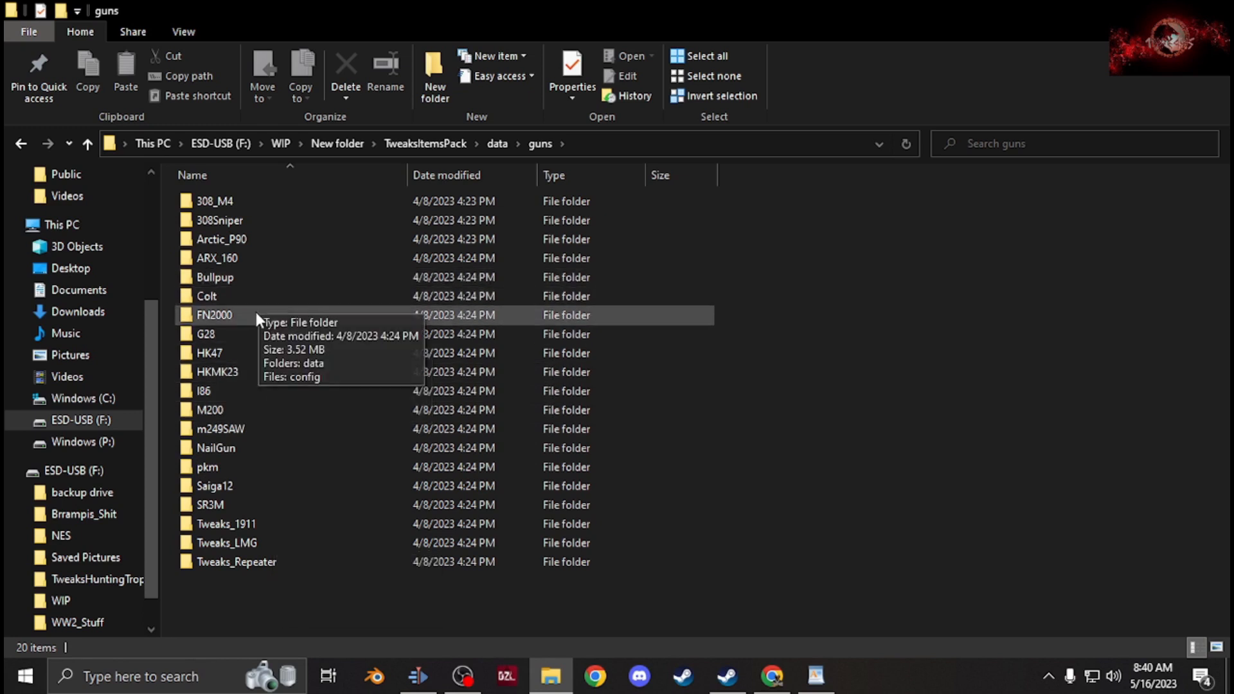
pyautogui.doubleClick(214, 315)
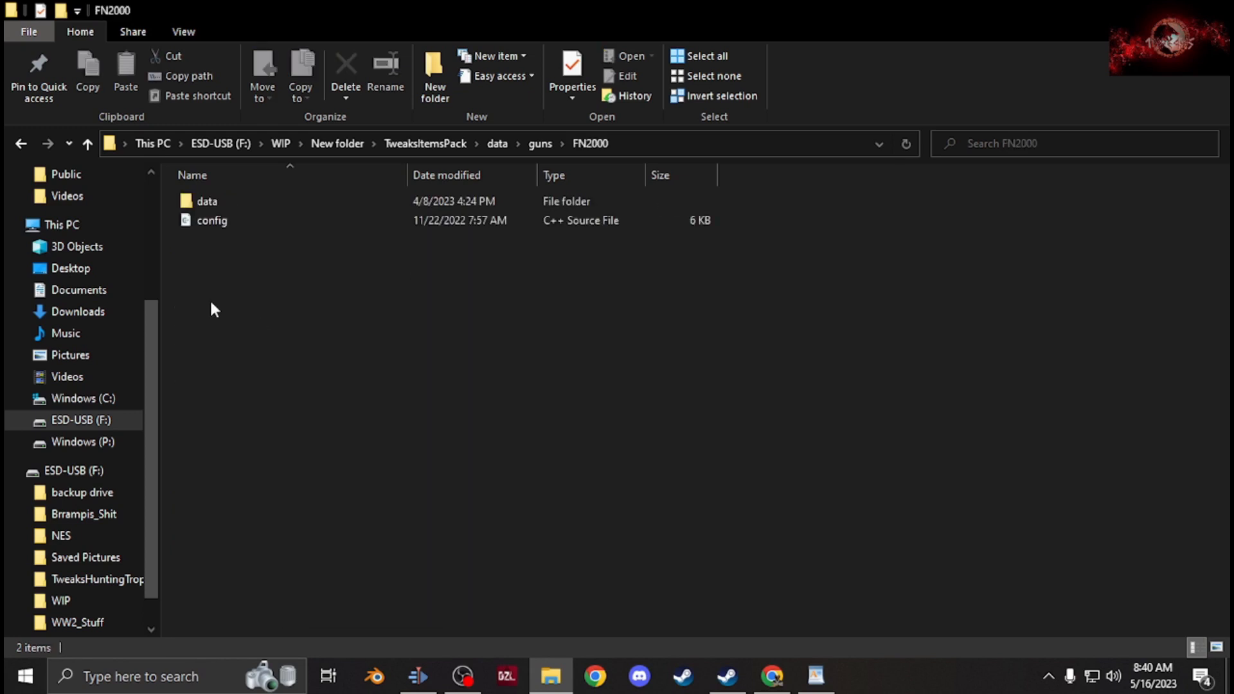
pyautogui.click(207, 202)
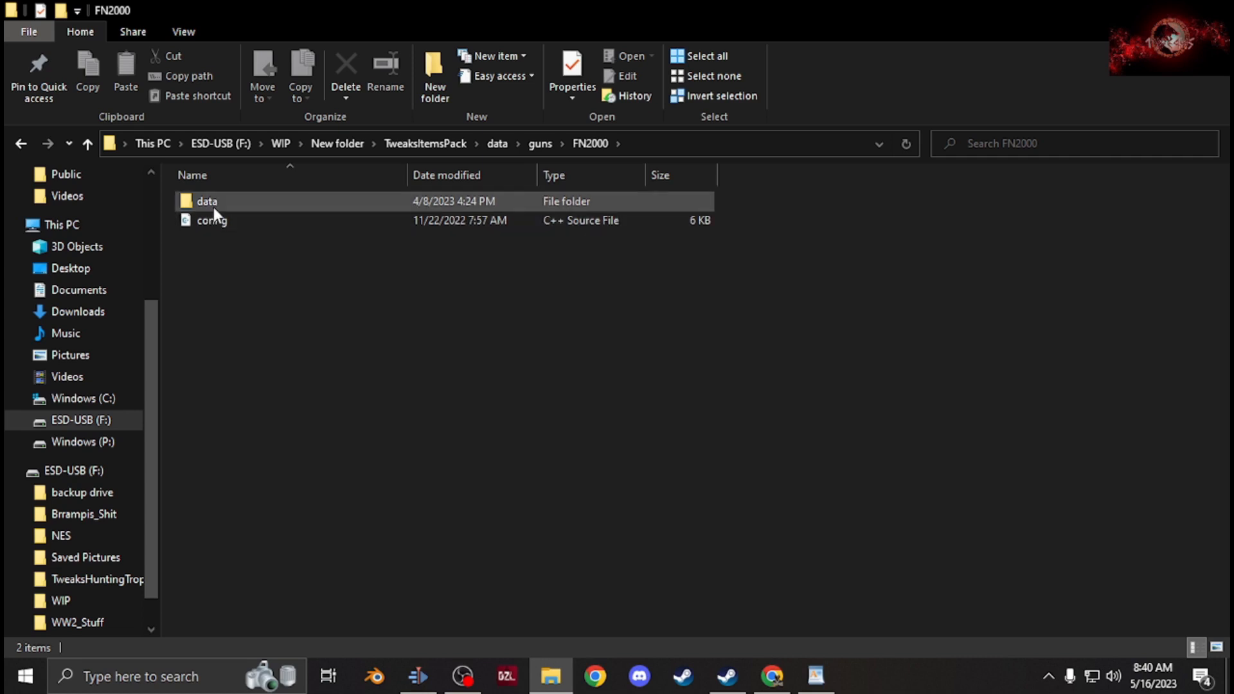
pyautogui.doubleClick(207, 200)
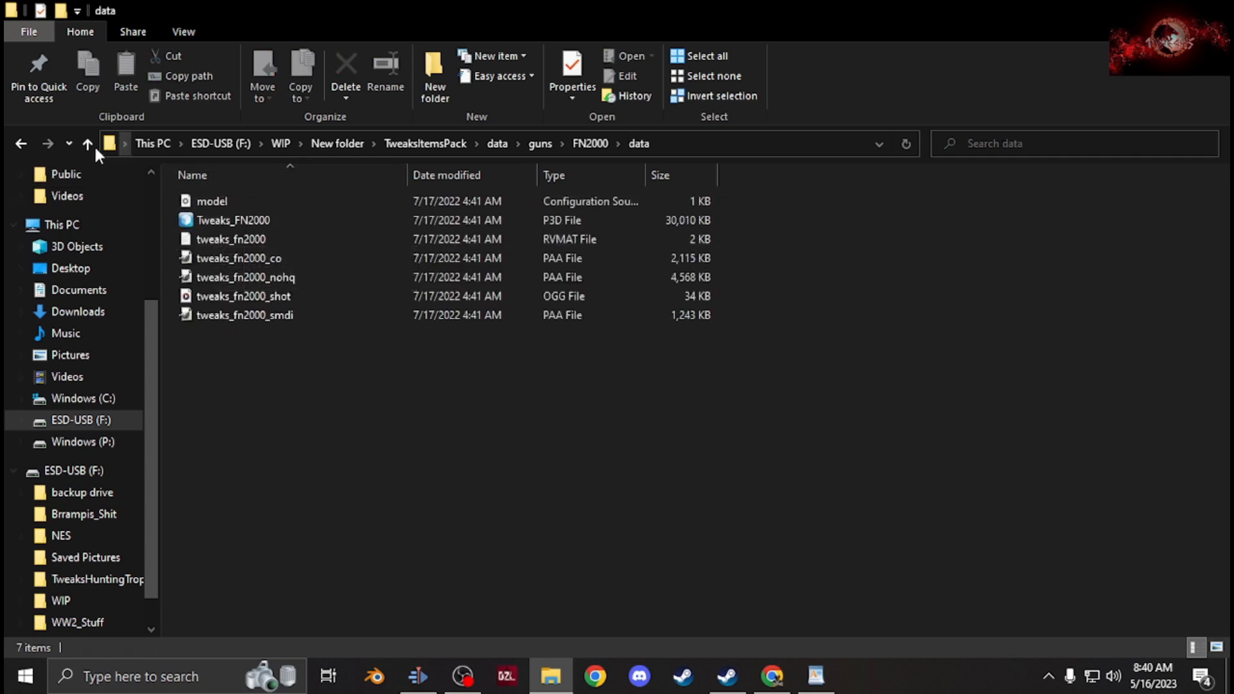
pyautogui.moveTo(87, 143)
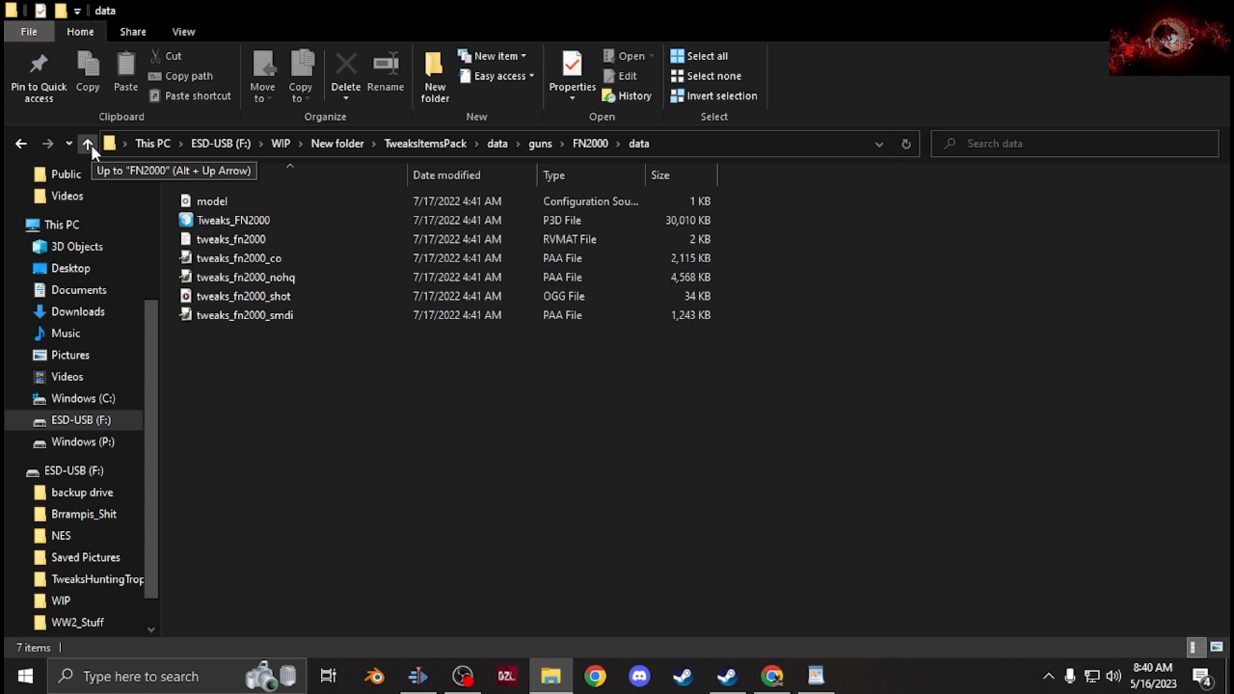
pyautogui.click(88, 143)
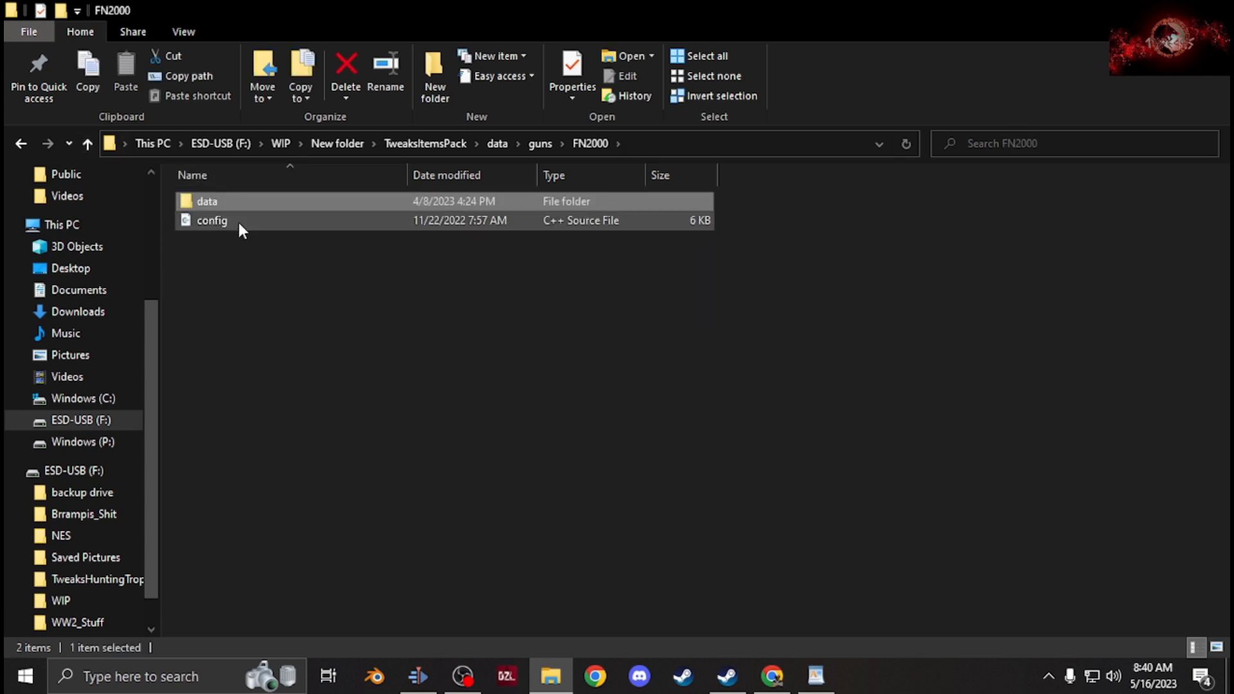
pyautogui.click(87, 143)
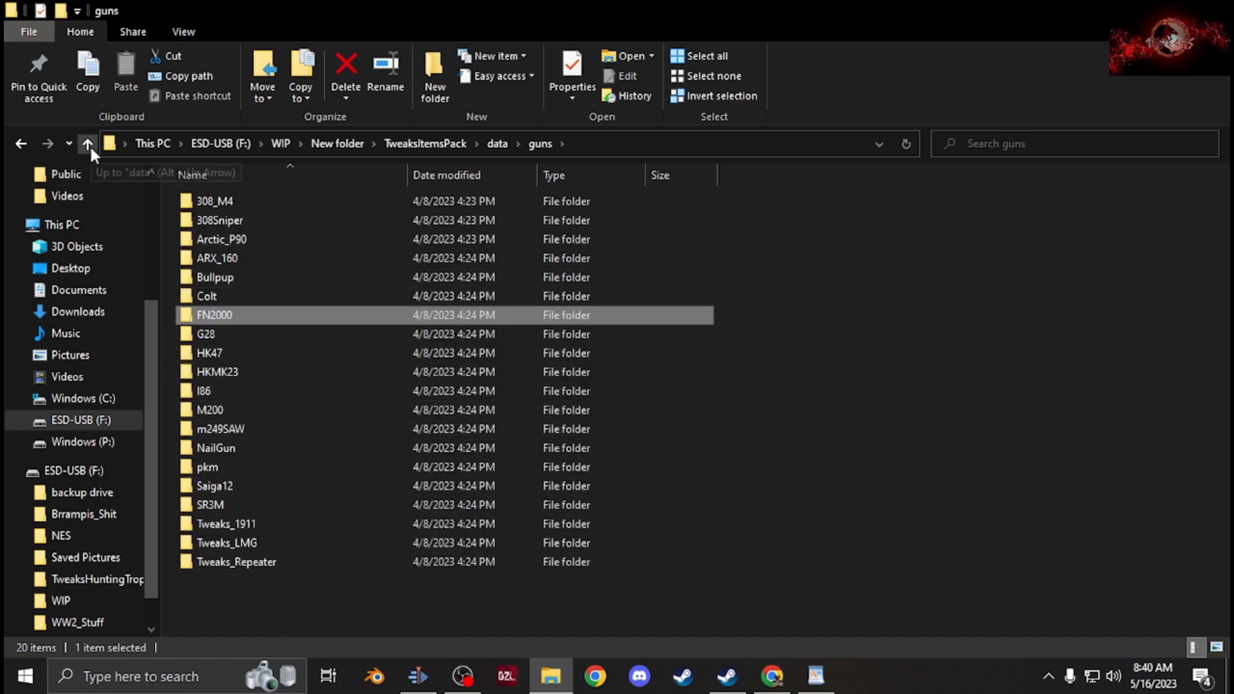
pyautogui.click(88, 142)
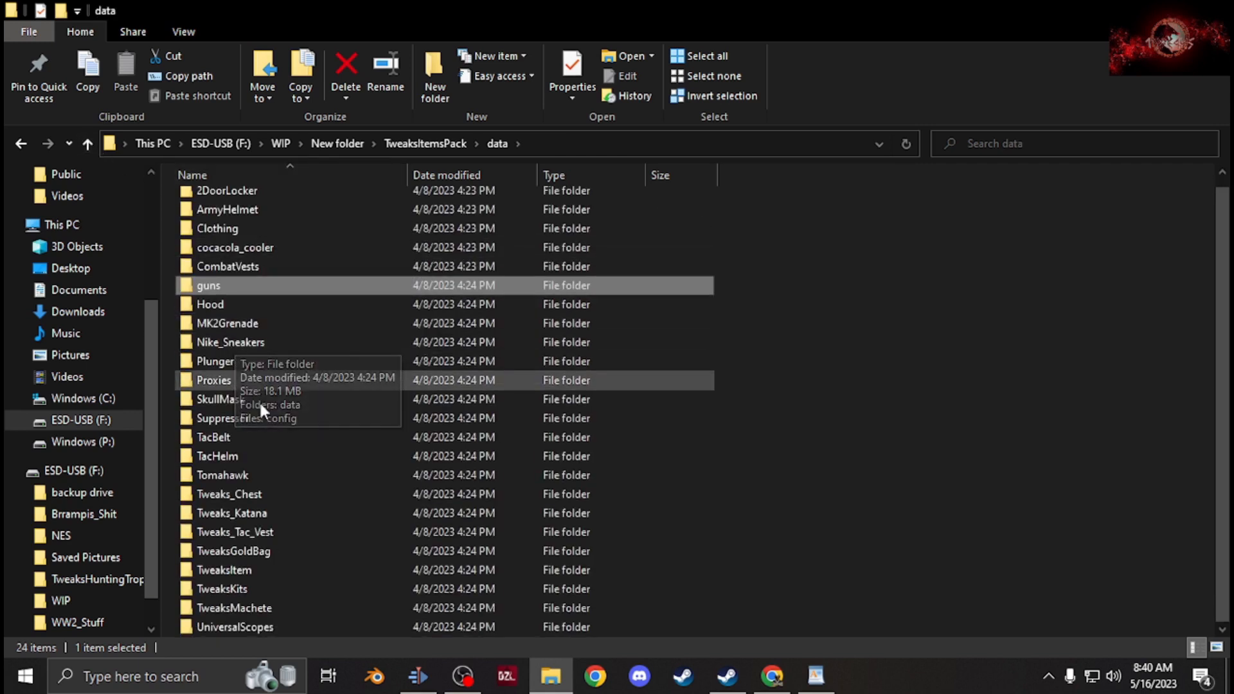
pyautogui.moveTo(282, 361)
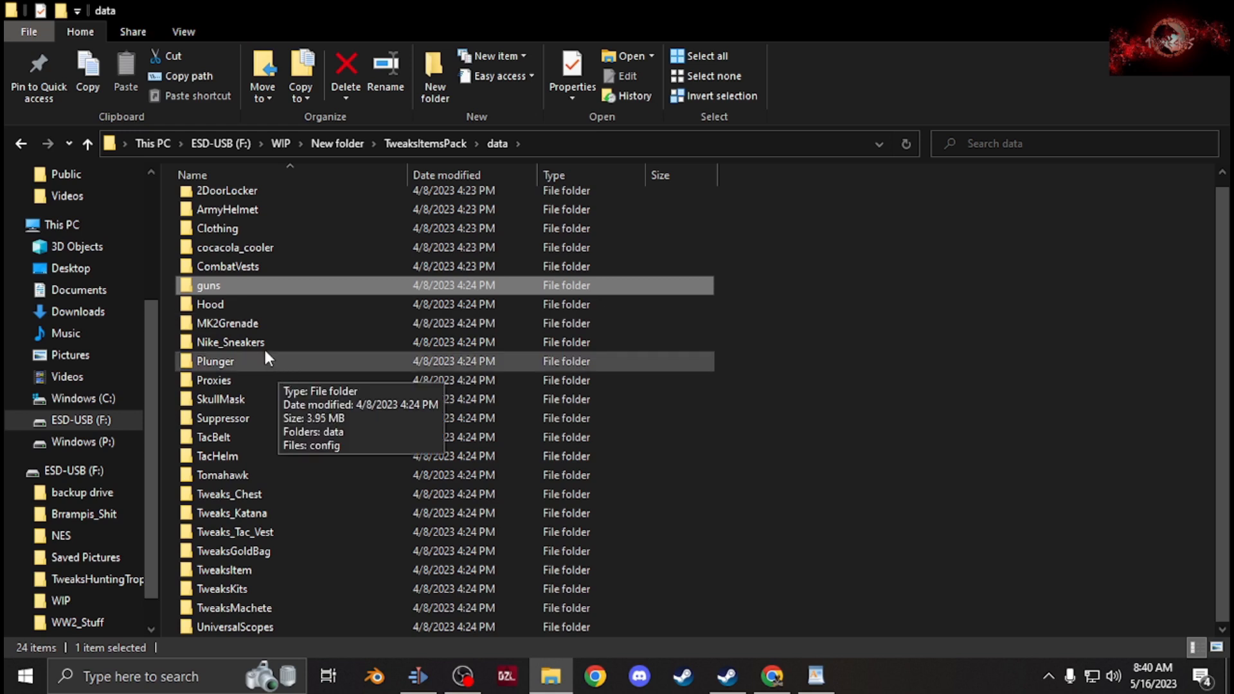
pyautogui.doubleClick(210, 303)
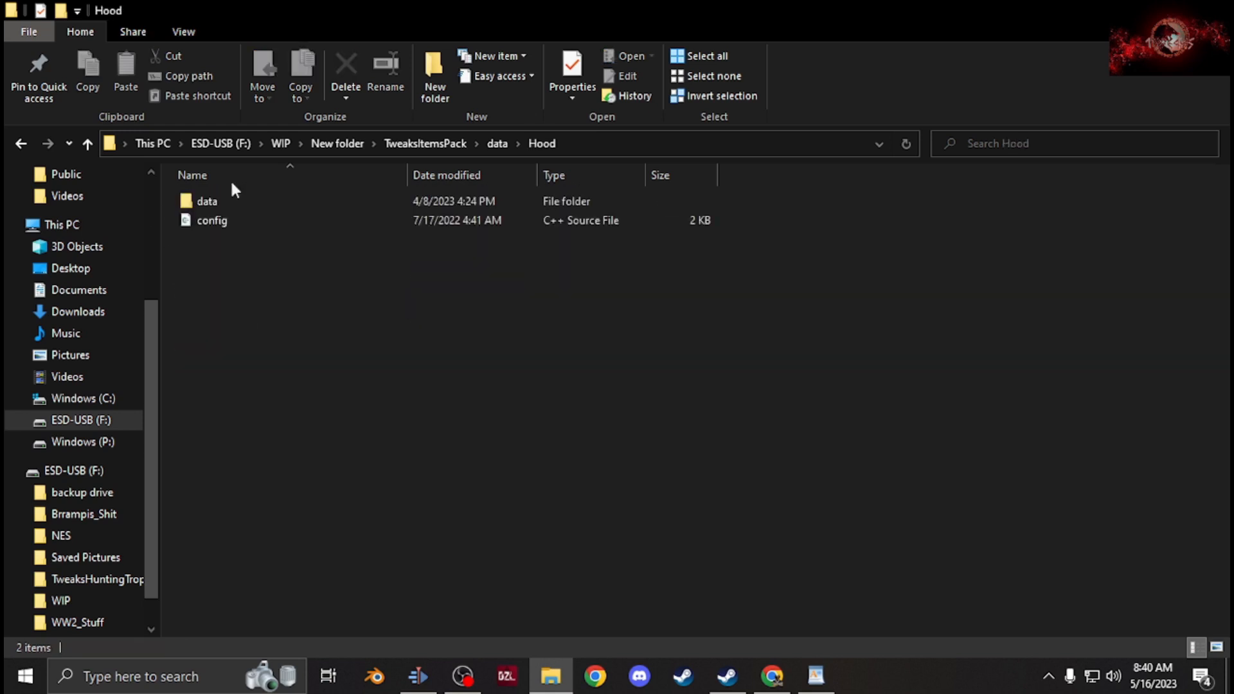
pyautogui.doubleClick(207, 201)
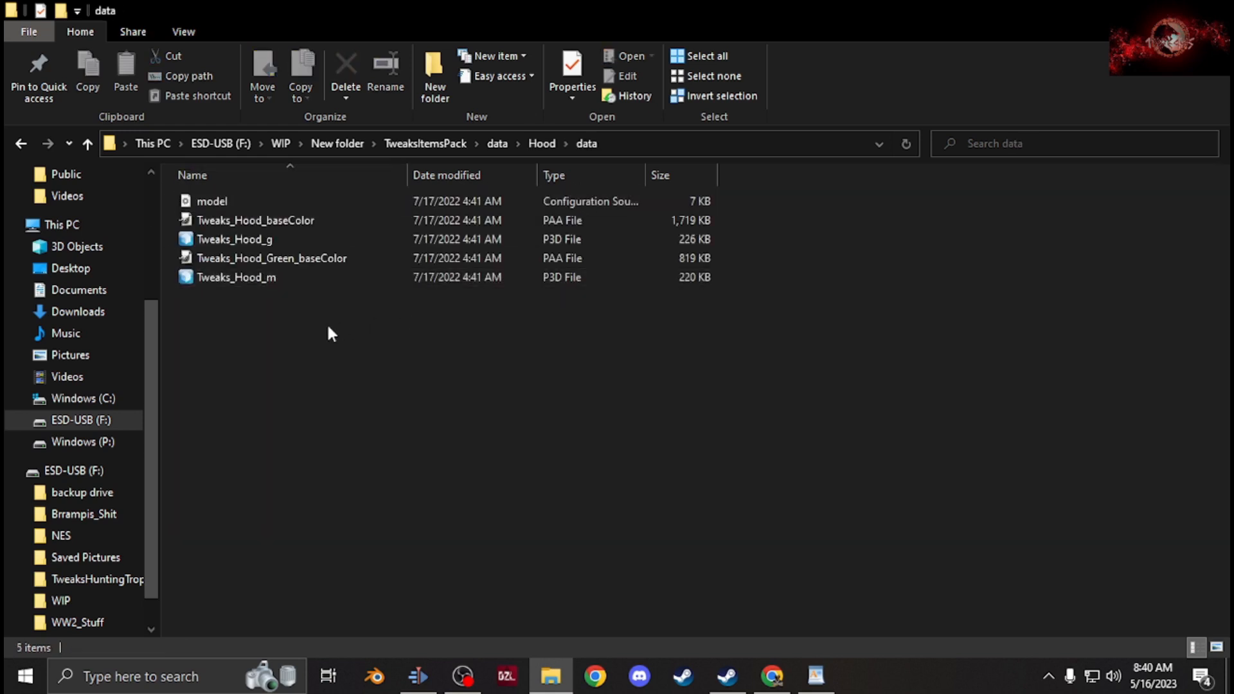
pyautogui.click(87, 142)
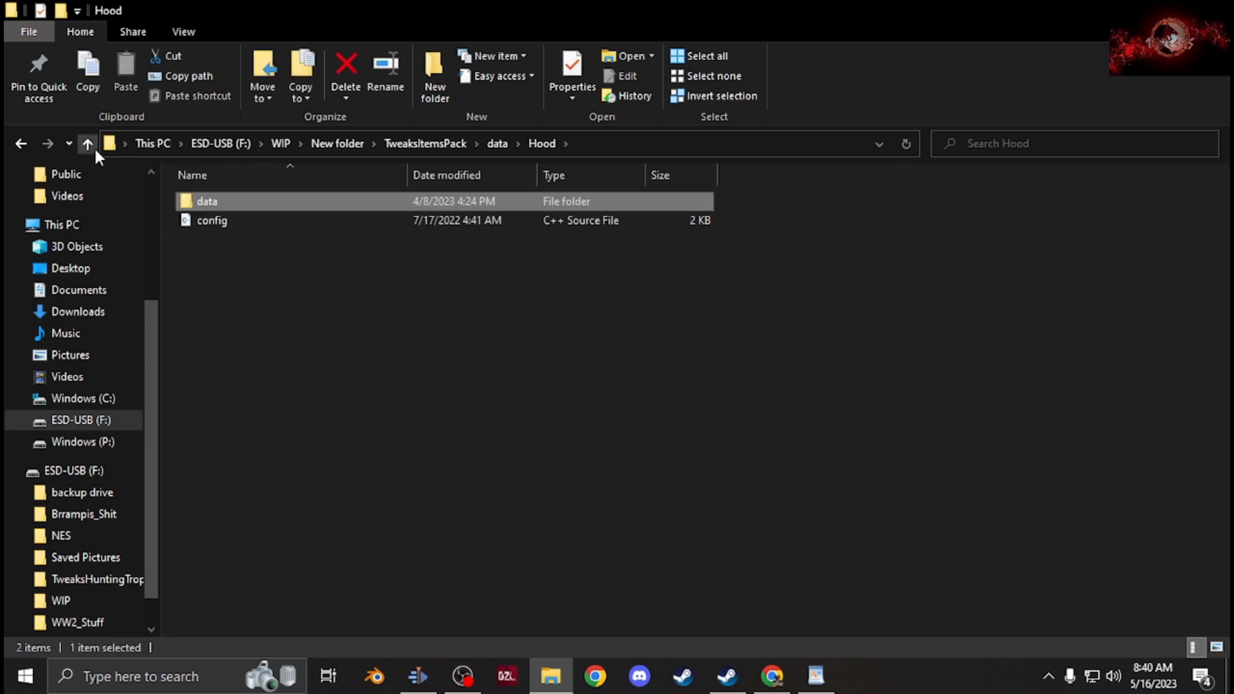
pyautogui.moveTo(292, 253)
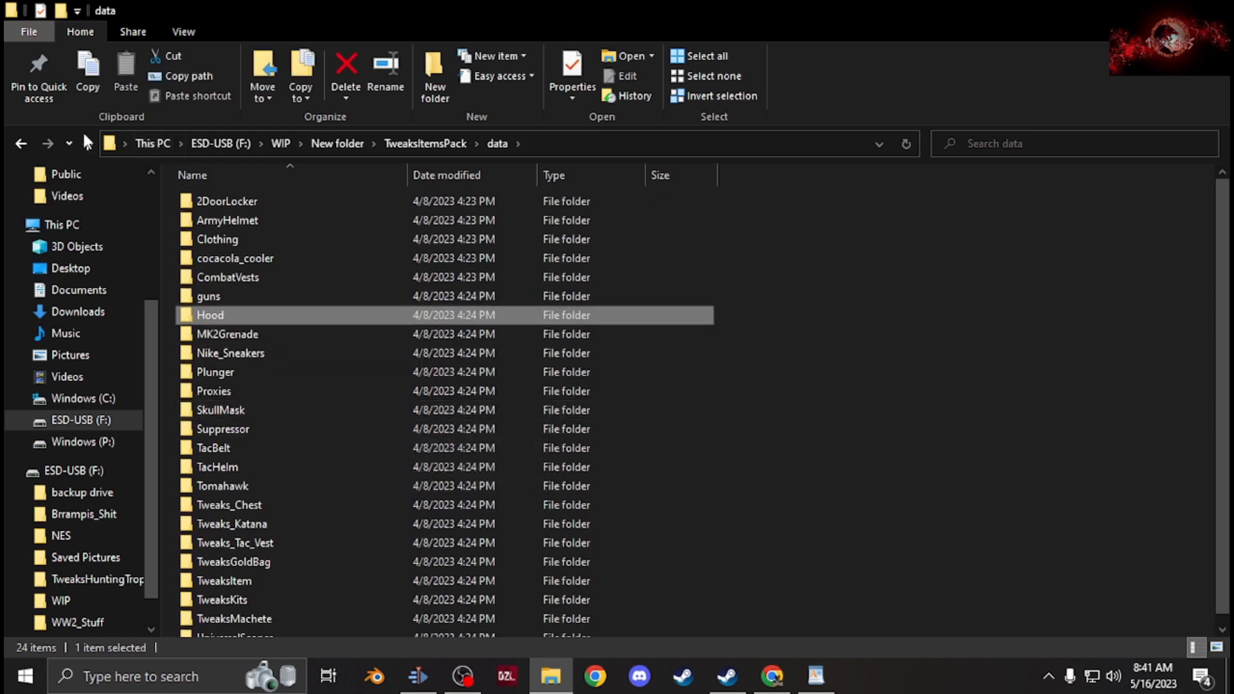
# Go up to TweaksItemsPack and browse scripts > 4_World to see its Actions, classes and entities subfolders
pyautogui.click(86, 143)
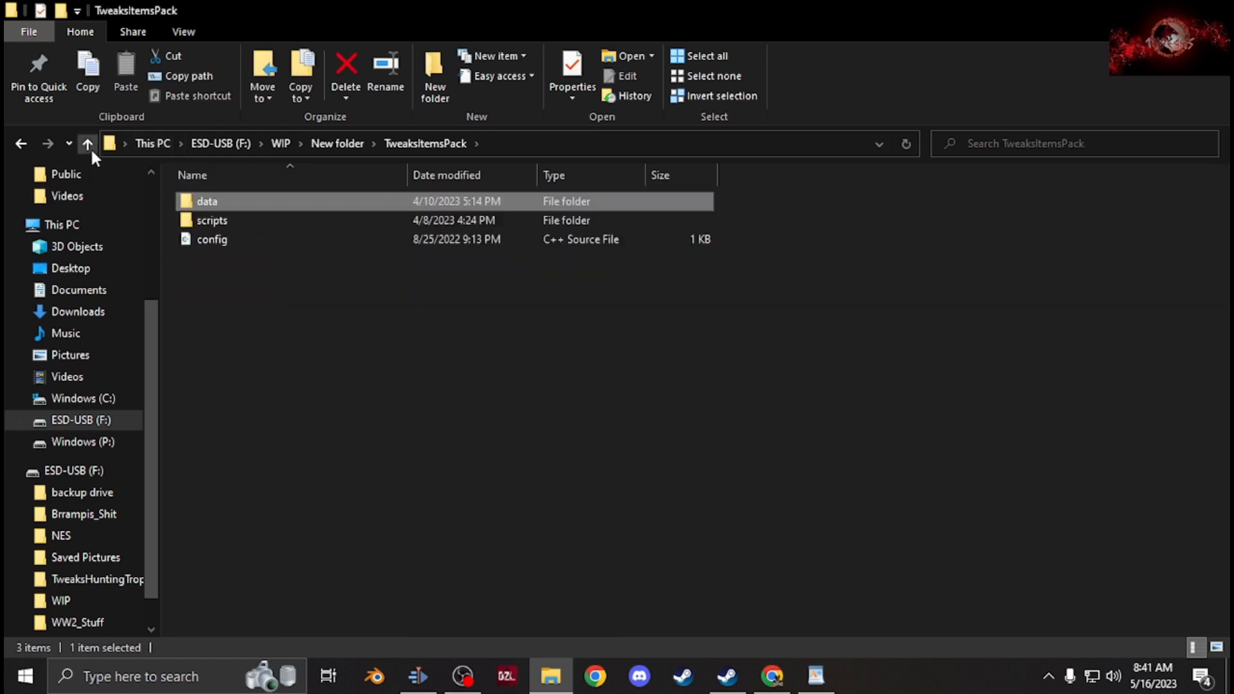
pyautogui.moveTo(211, 220)
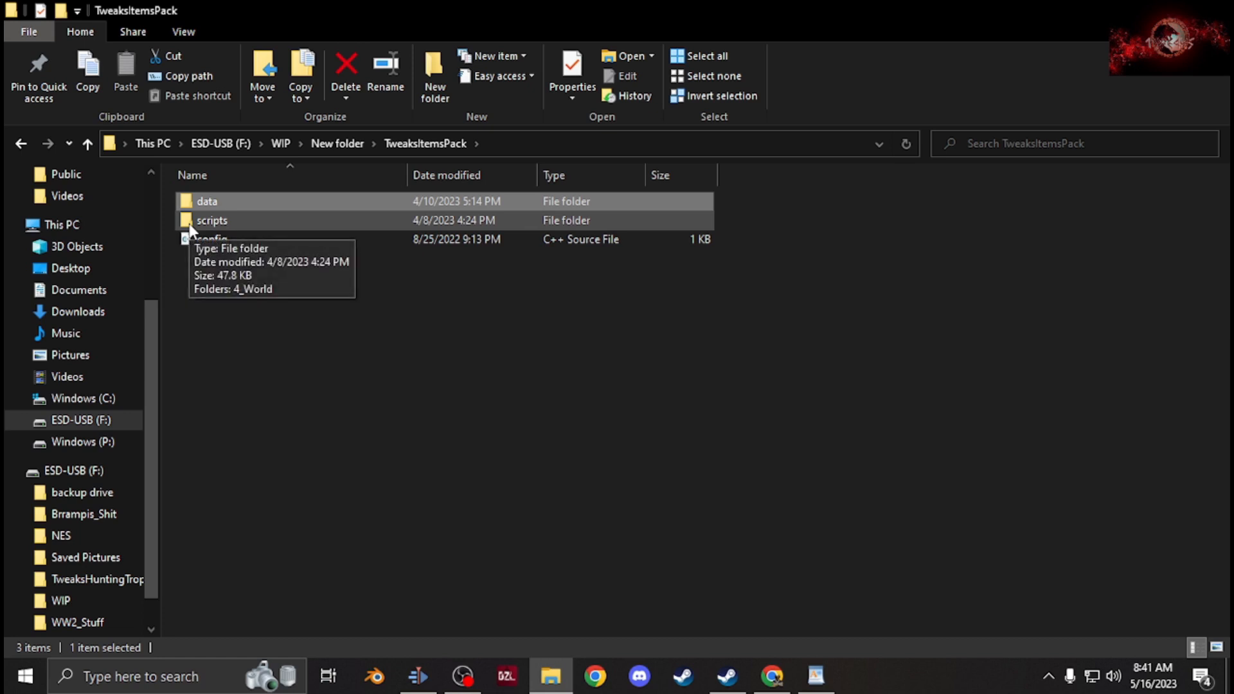
pyautogui.doubleClick(211, 219)
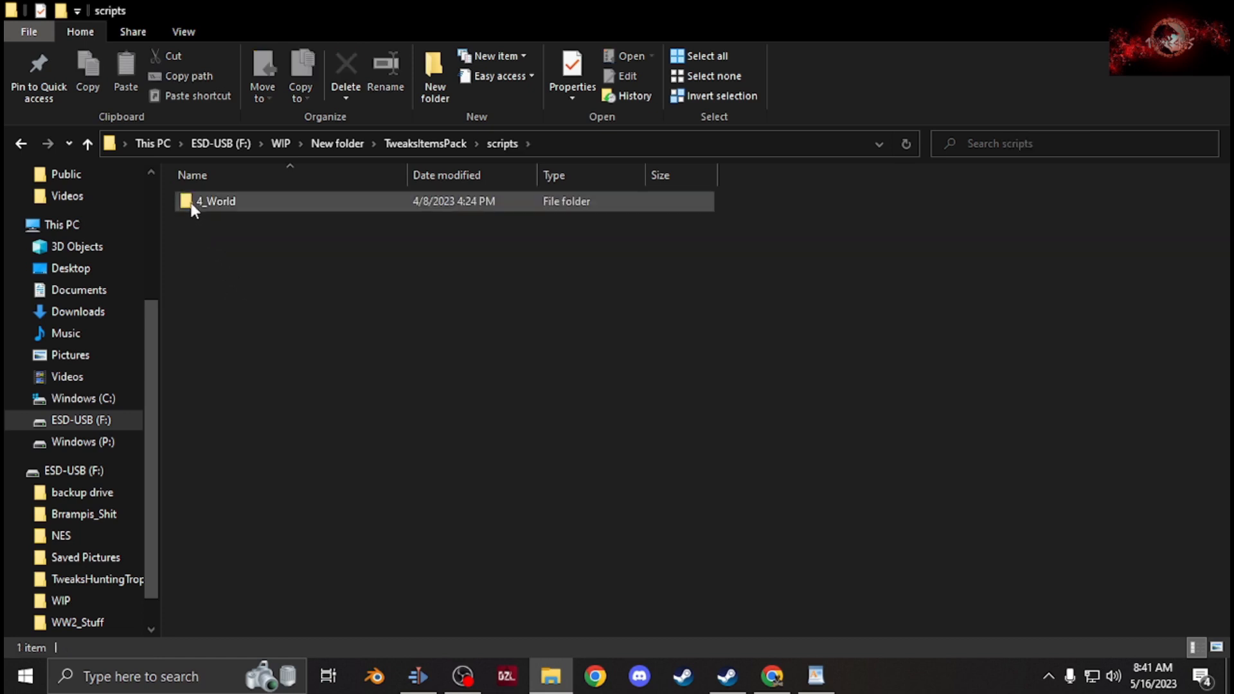
pyautogui.moveTo(236, 216)
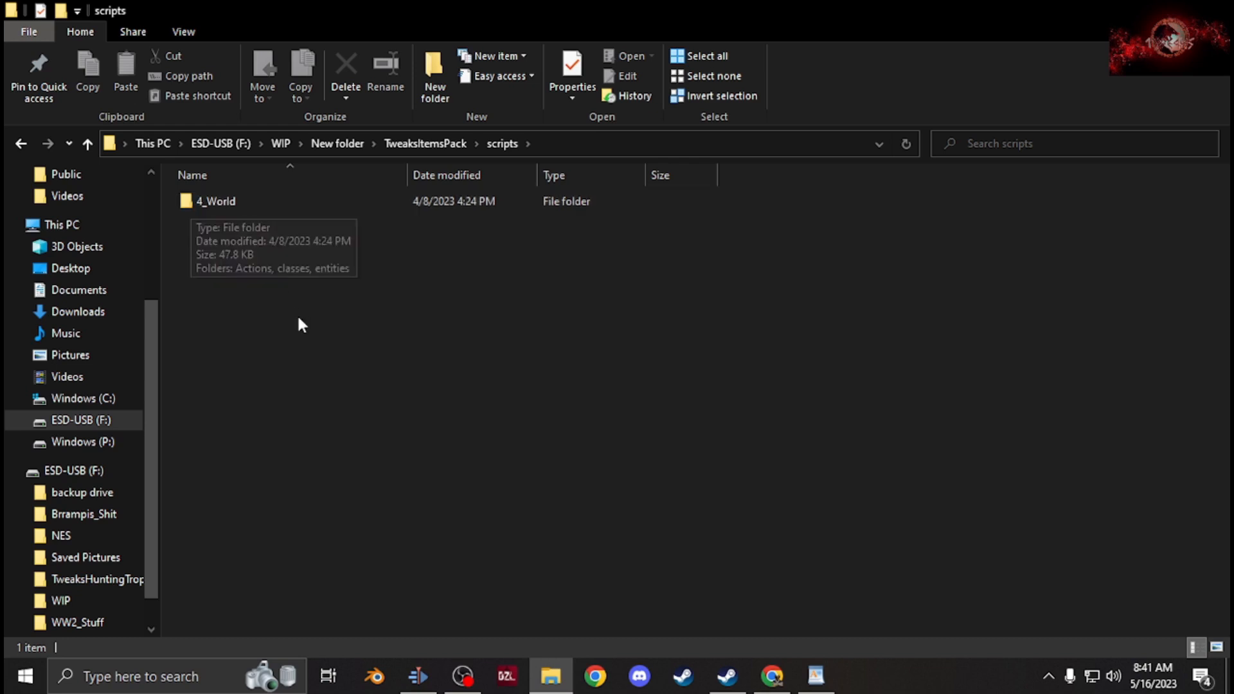
pyautogui.moveTo(275, 359)
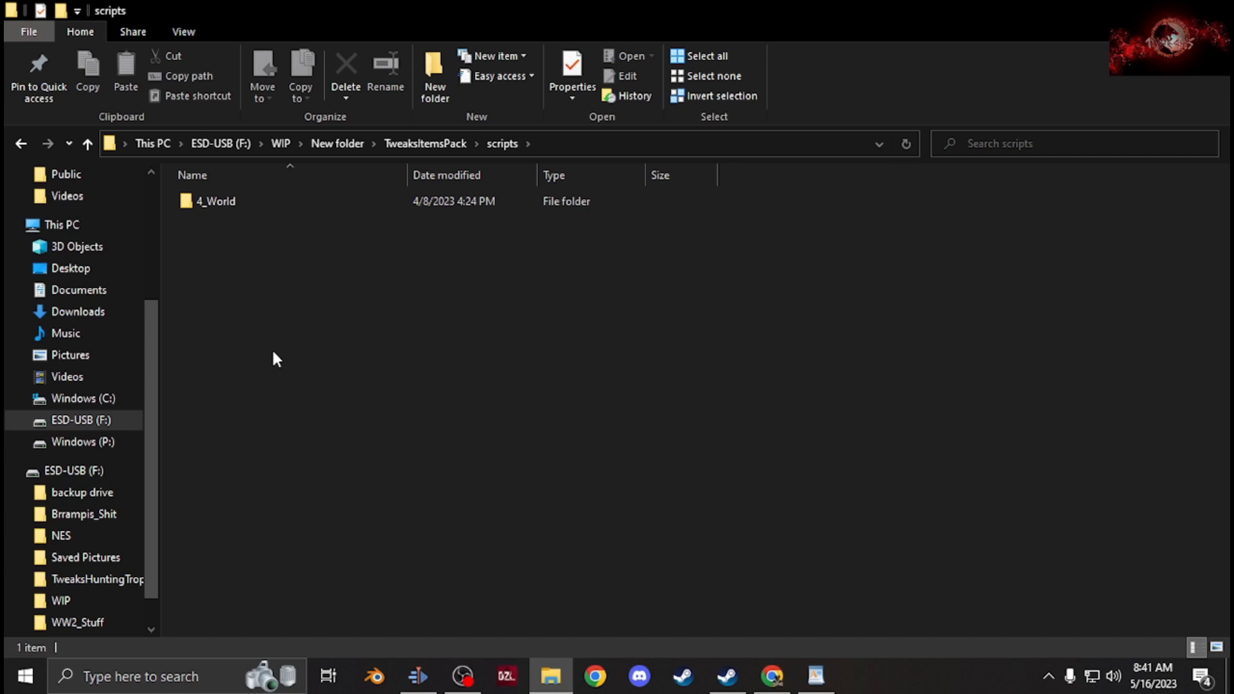
pyautogui.moveTo(250, 352)
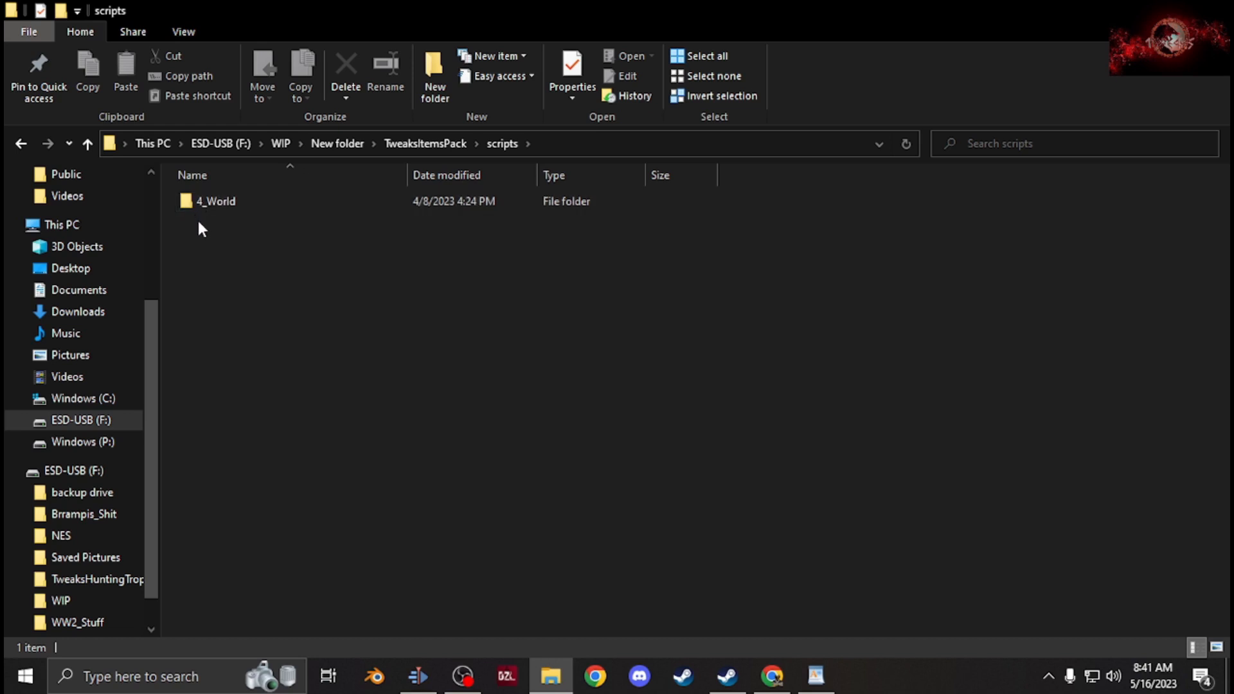
pyautogui.click(216, 200)
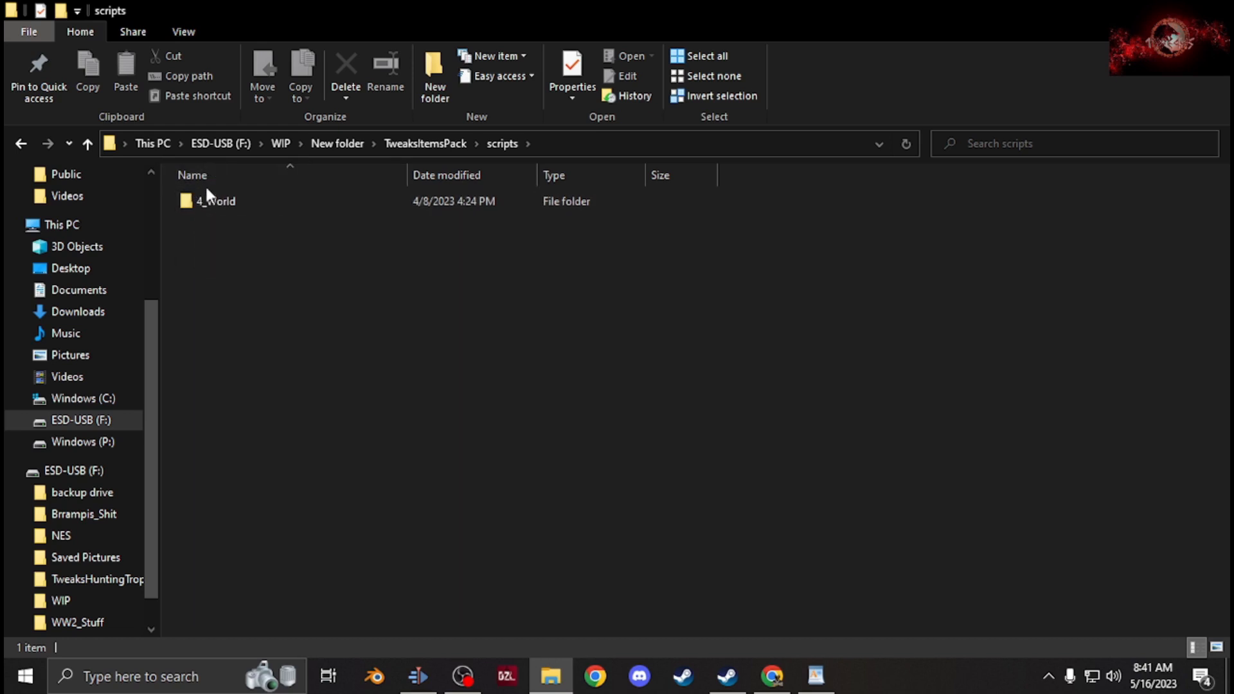
pyautogui.doubleClick(216, 200)
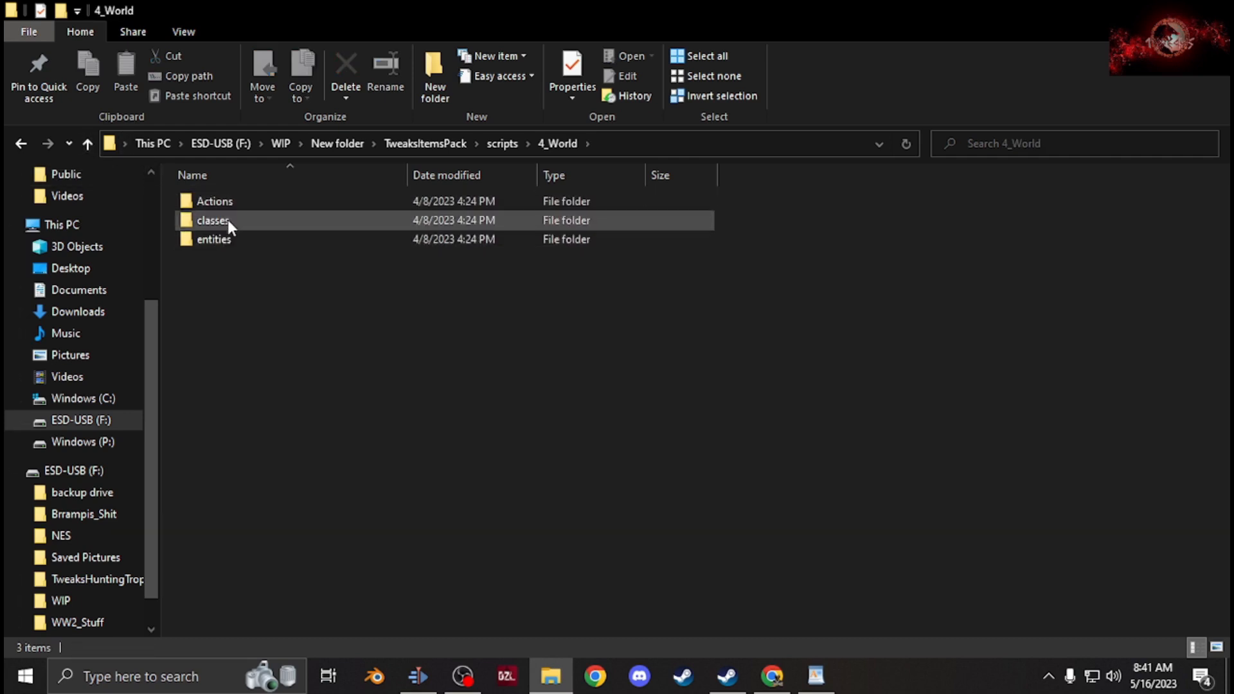
pyautogui.moveTo(228, 223)
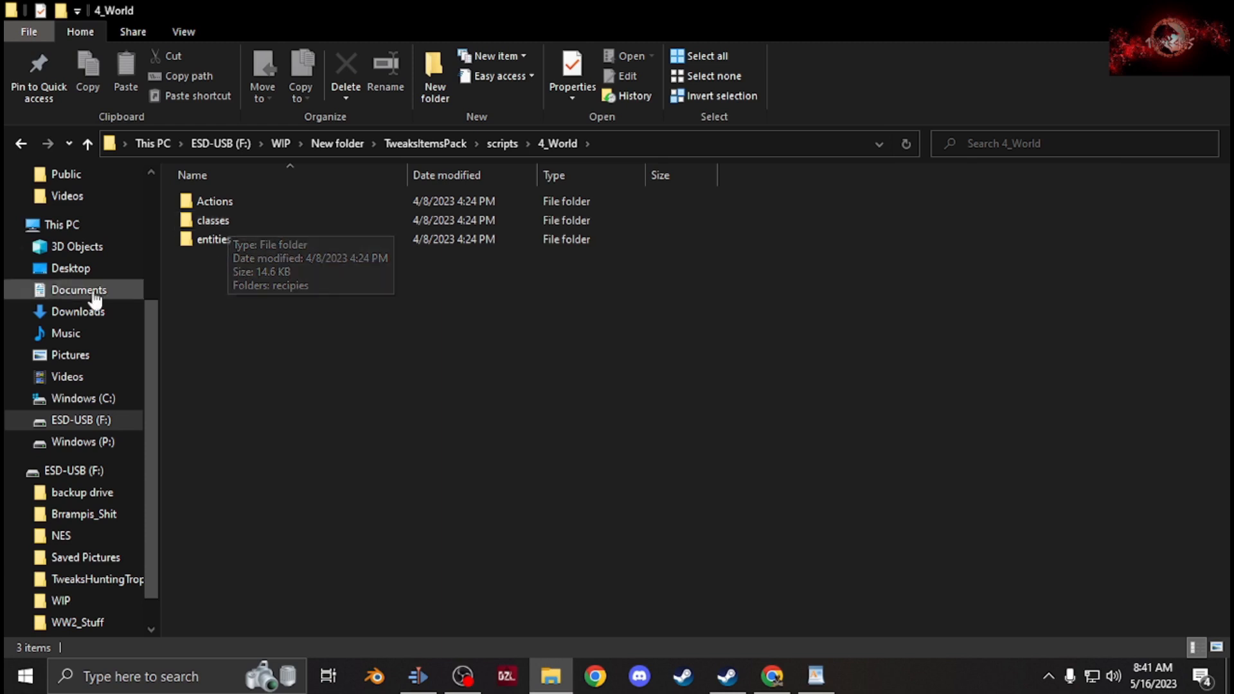
pyautogui.moveTo(232, 287)
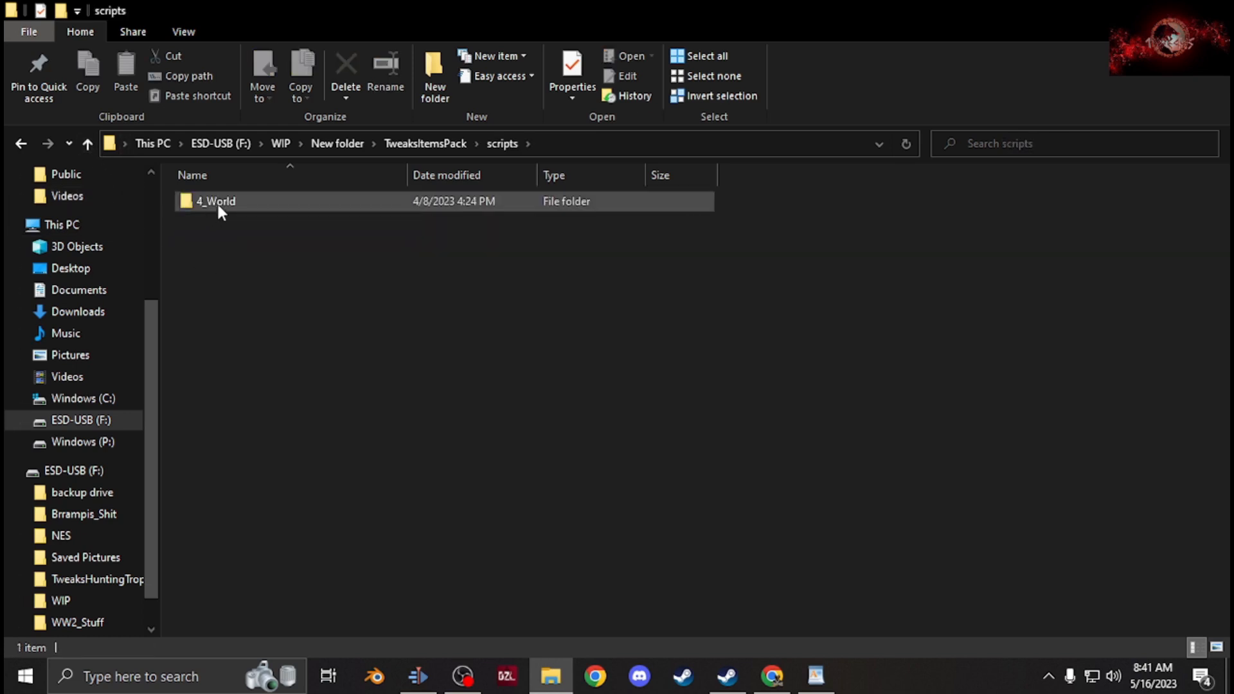
# Look through the Actions scripts and the classes recipies scripts such as Pack_Tweaks_Locker, returning to 4_World
pyautogui.doubleClick(216, 201)
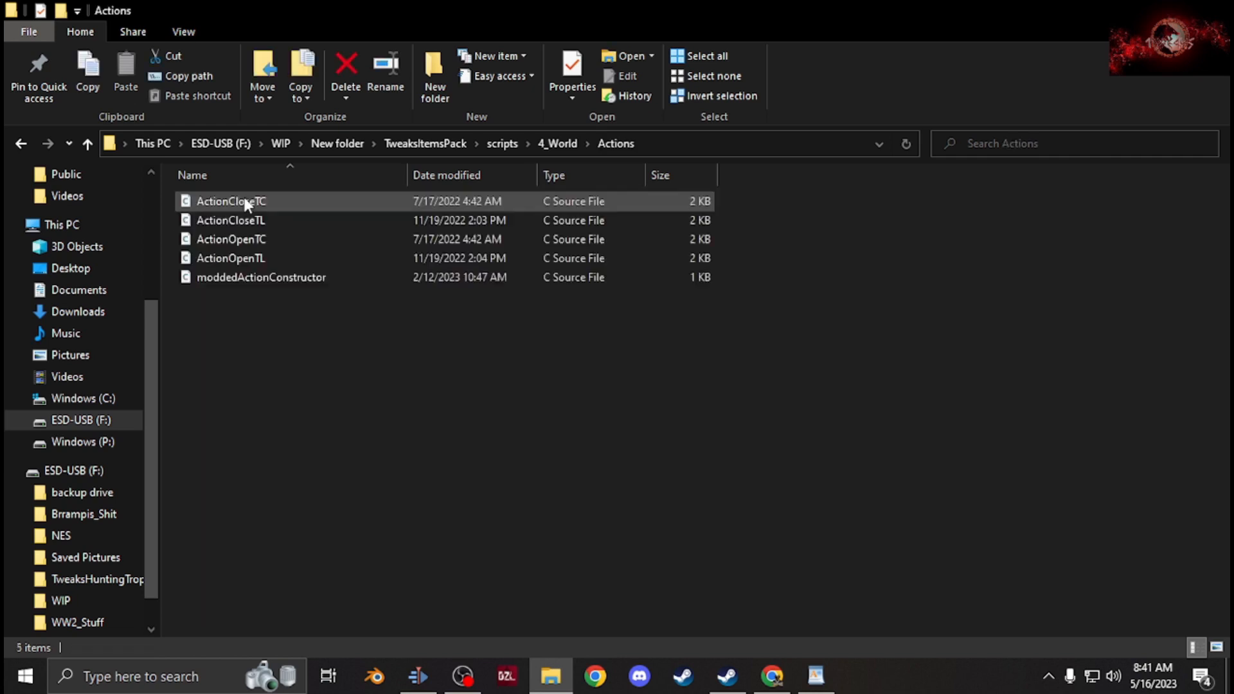
pyautogui.click(281, 307)
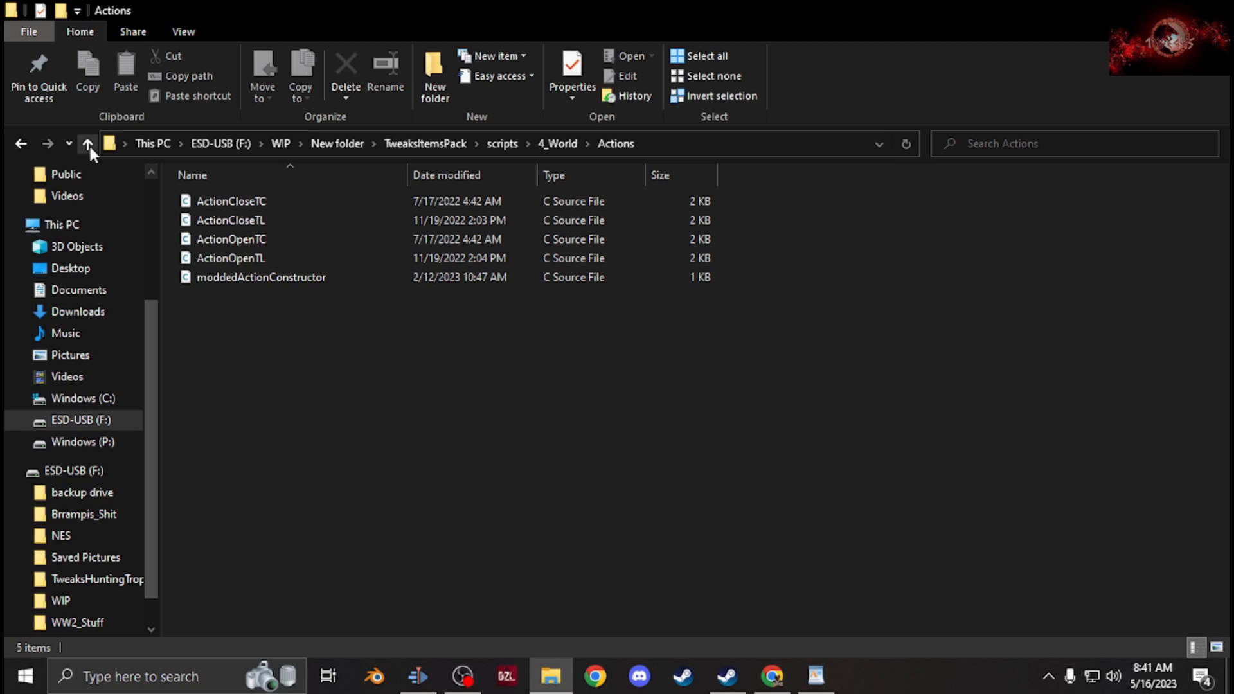
pyautogui.click(88, 143)
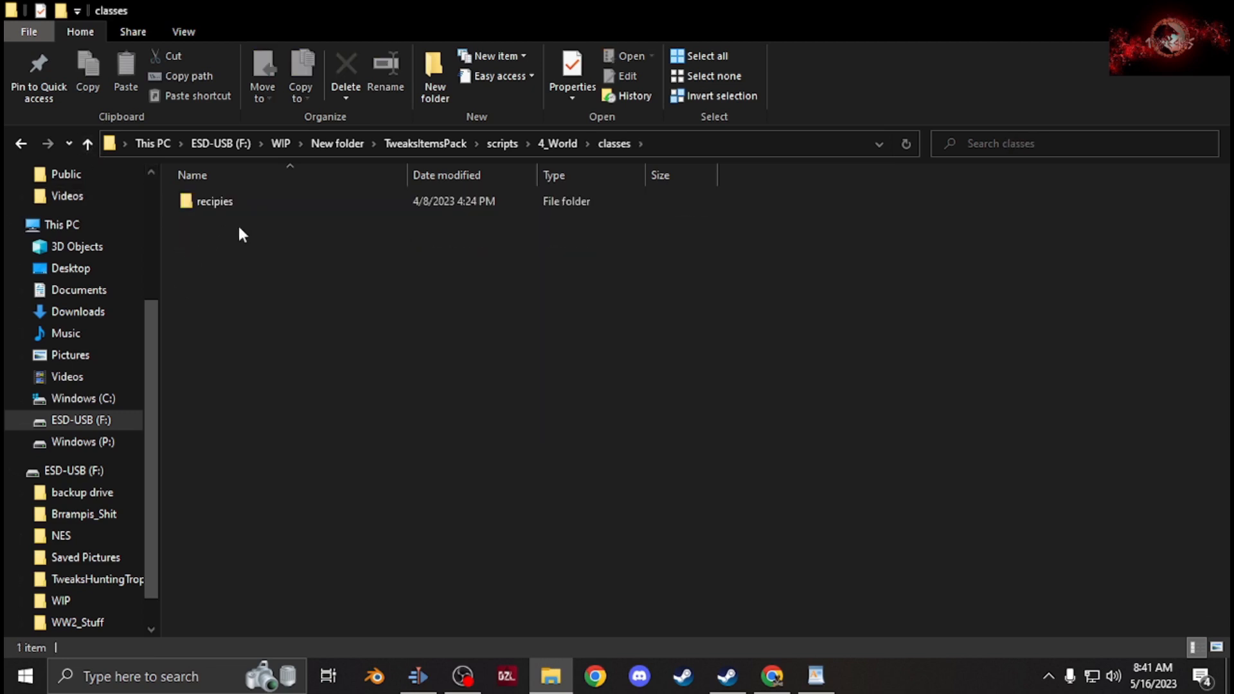
pyautogui.doubleClick(214, 200)
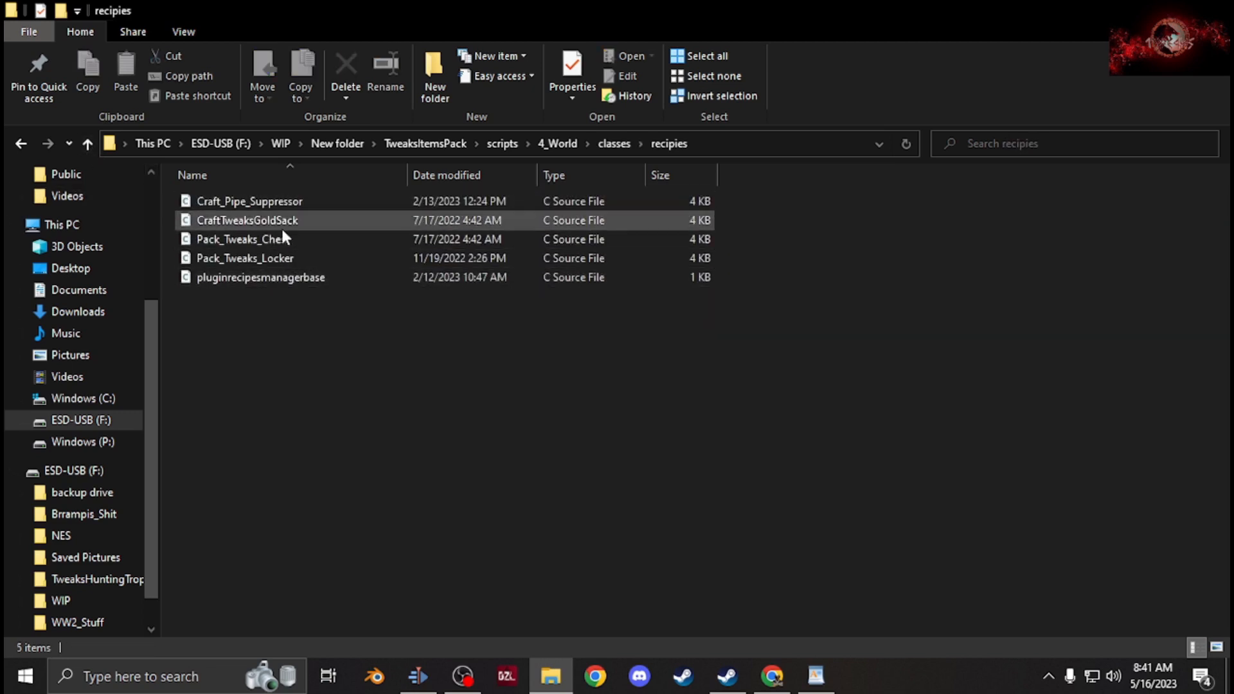
pyautogui.click(244, 259)
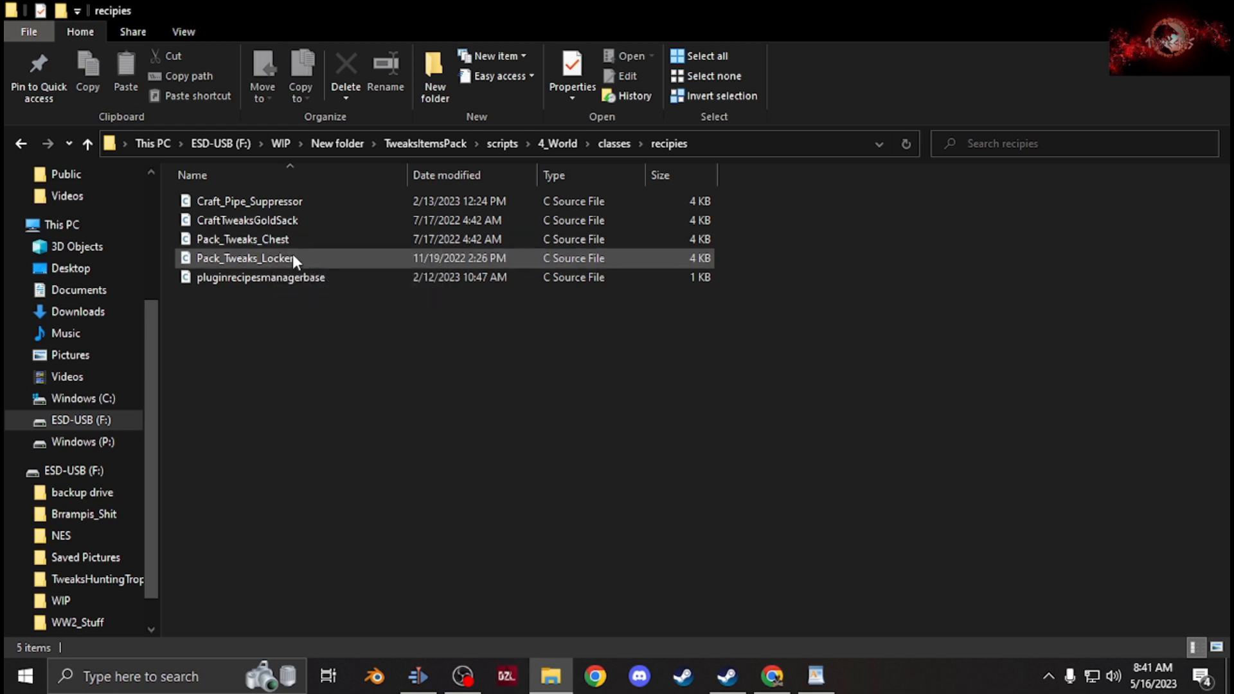
pyautogui.click(261, 278)
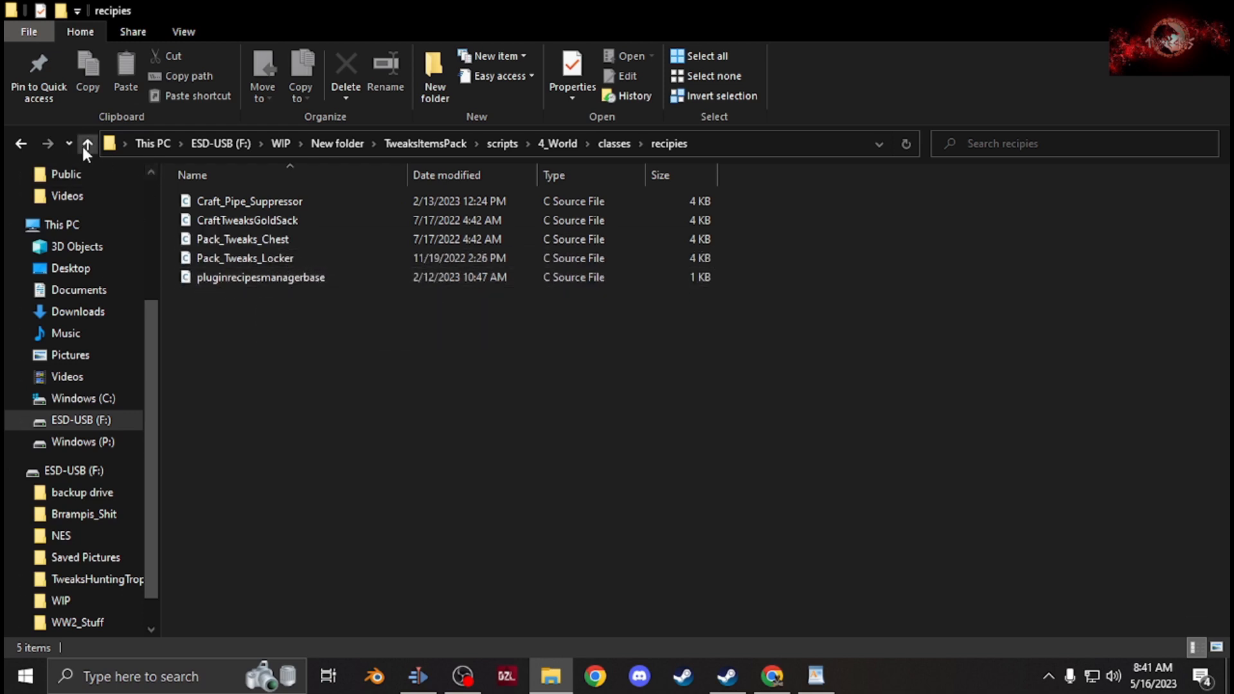
pyautogui.click(86, 143)
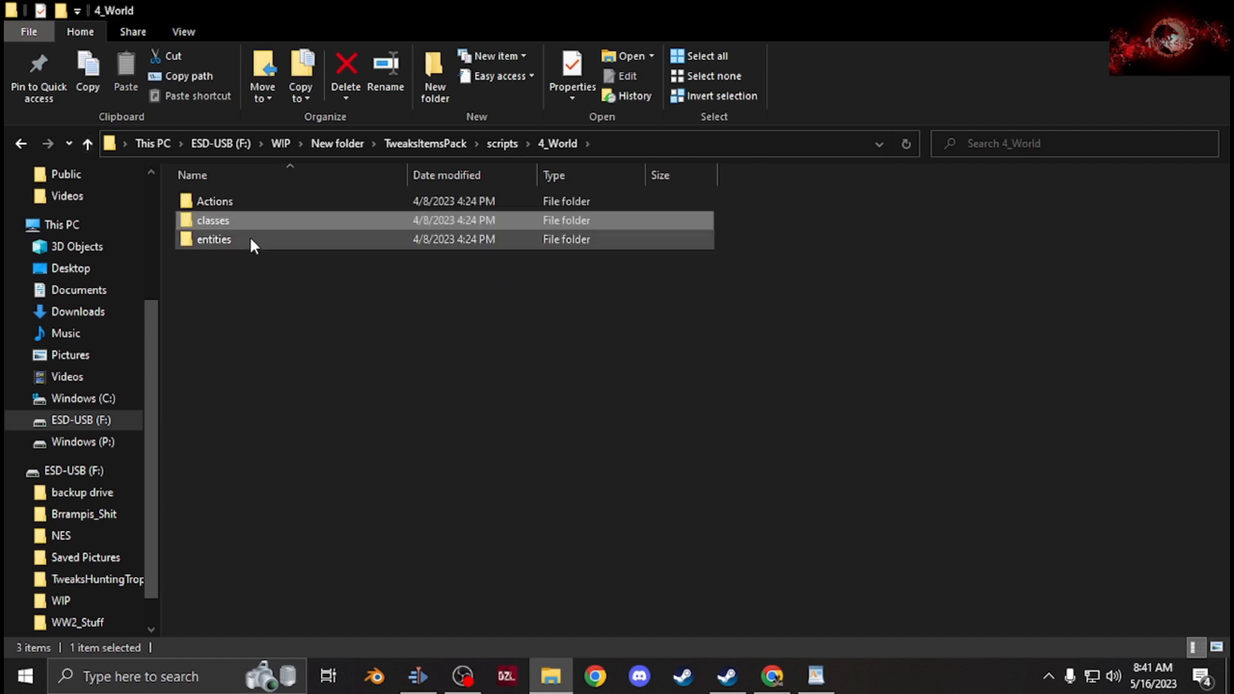
# Look through the entities itembase script files and return to 4_World
pyautogui.doubleClick(213, 240)
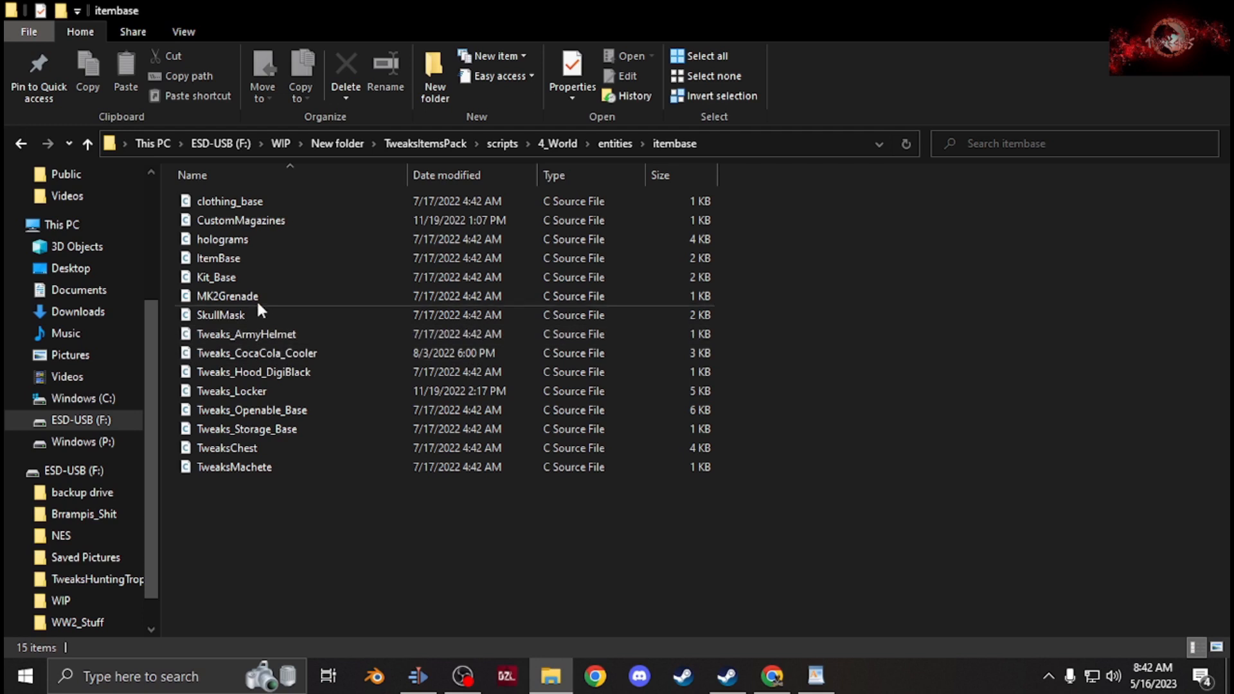
pyautogui.click(253, 372)
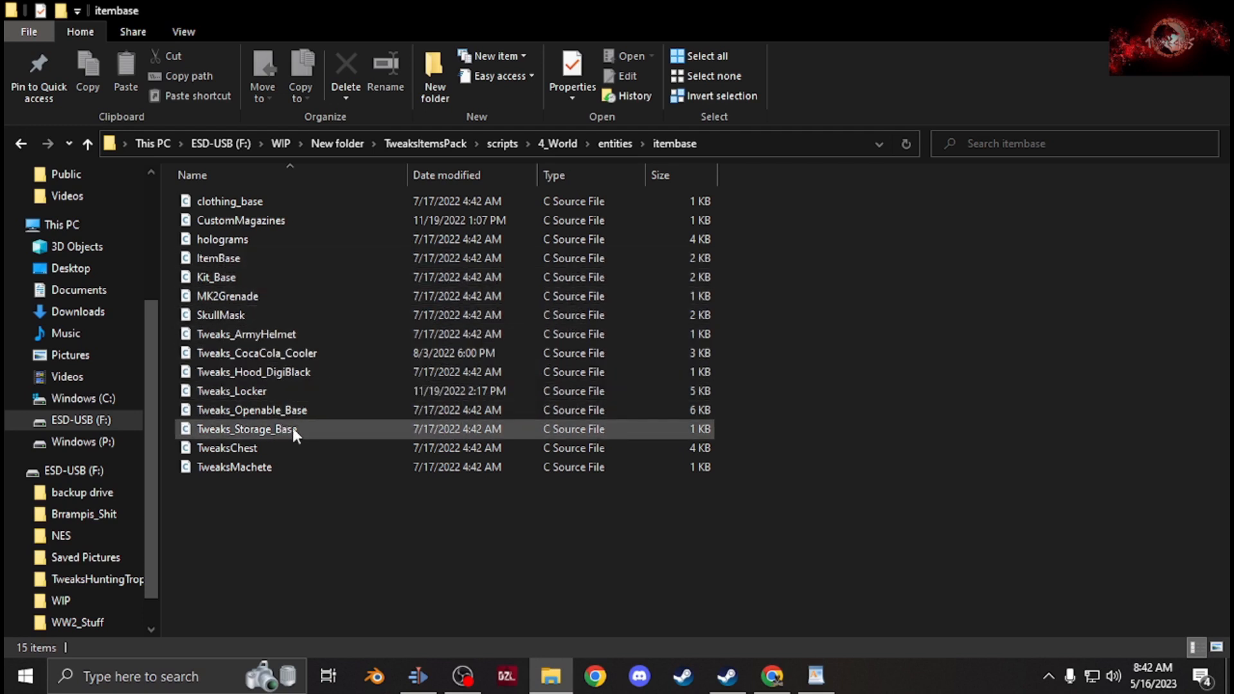
pyautogui.click(220, 315)
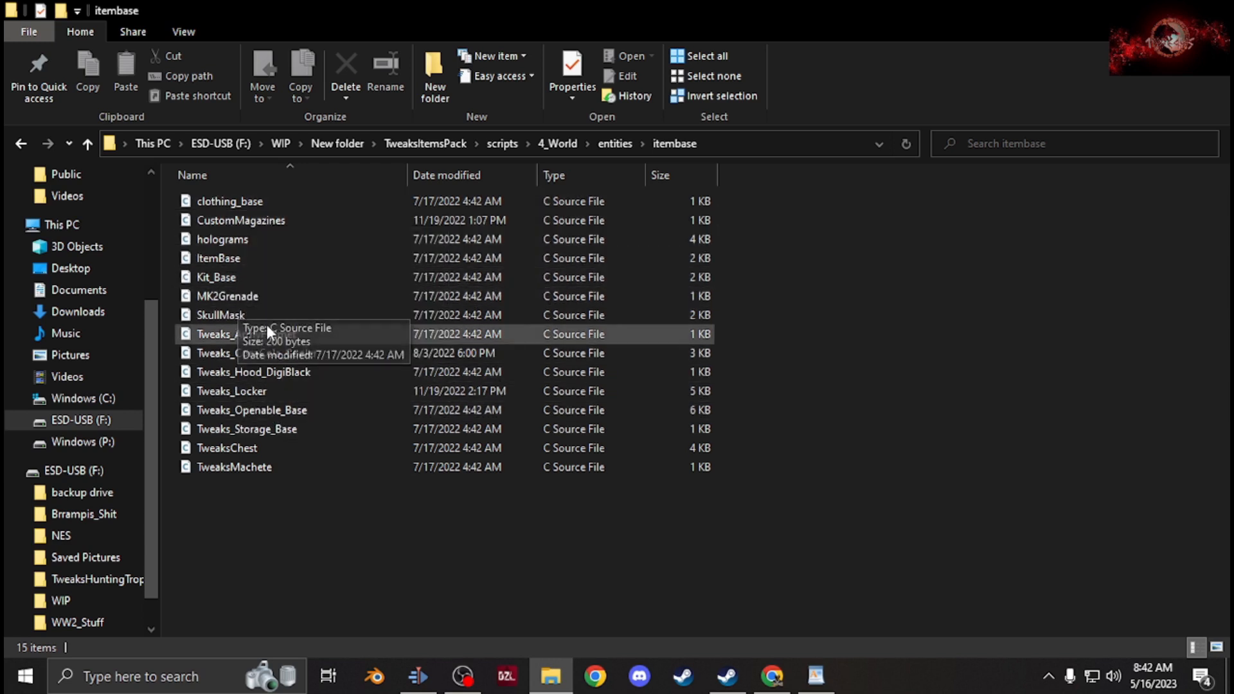
pyautogui.click(87, 143)
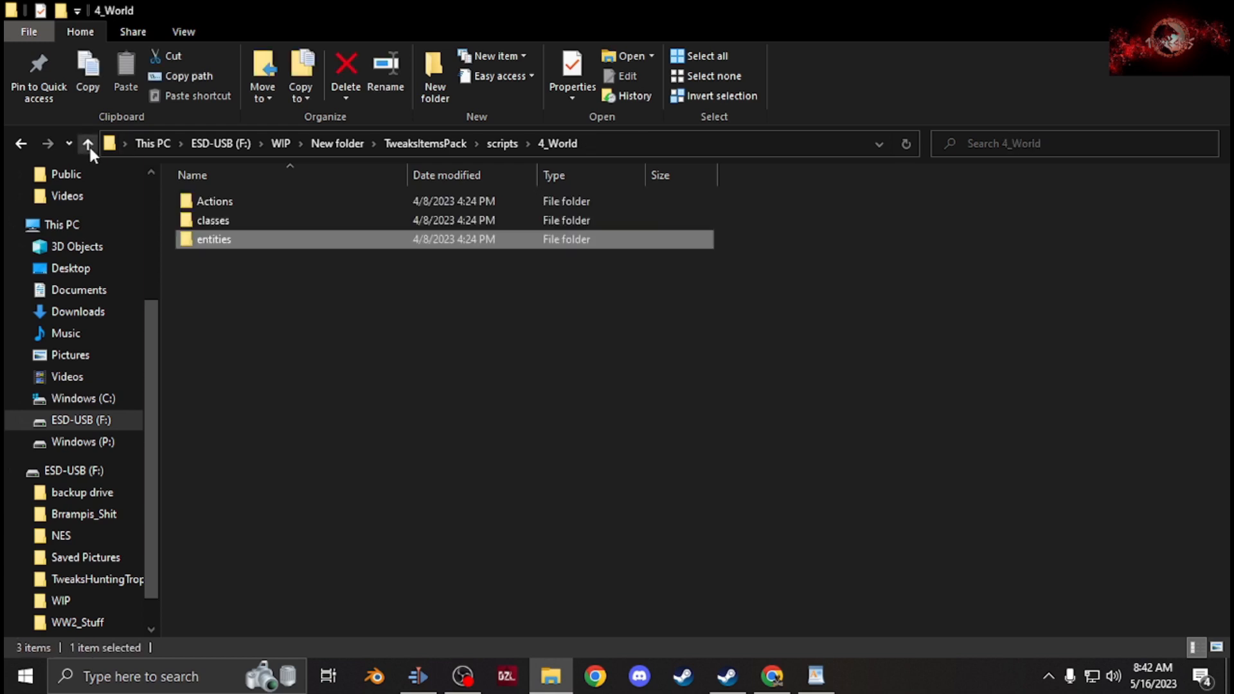
# Revisit TweaksItemsPack's data folder, view the mod projects list, and switch to sample_mod on the P: drive
pyautogui.click(88, 142)
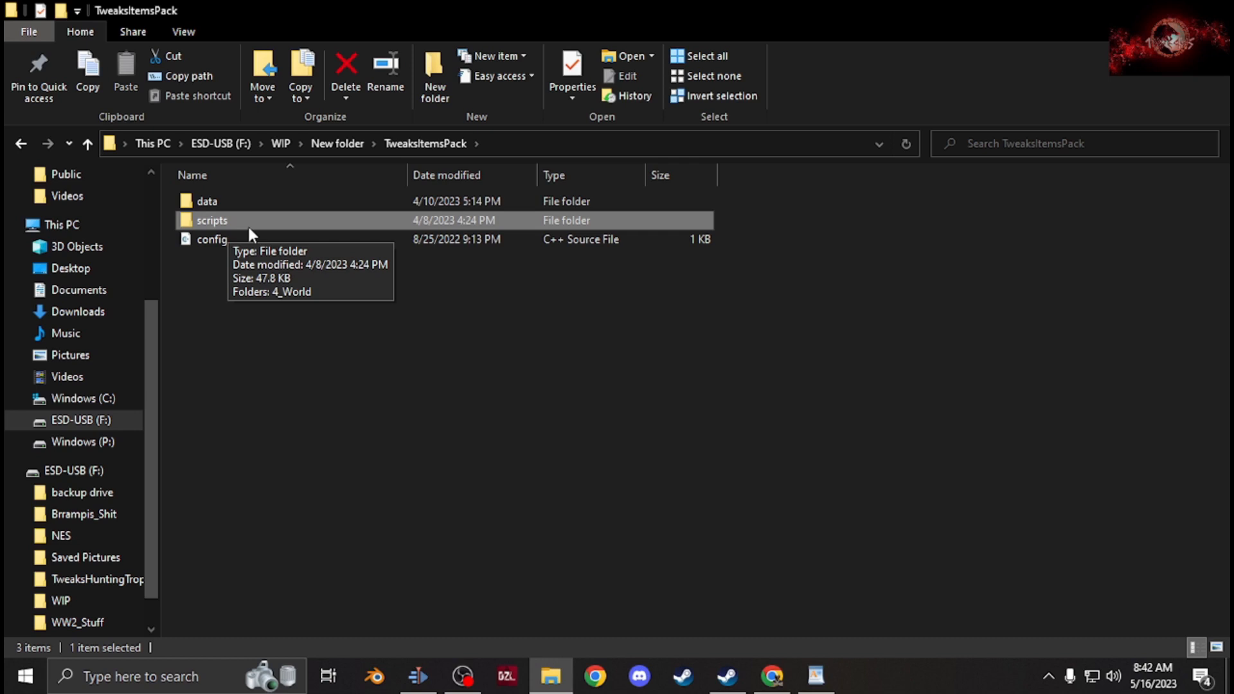
pyautogui.moveTo(248, 160)
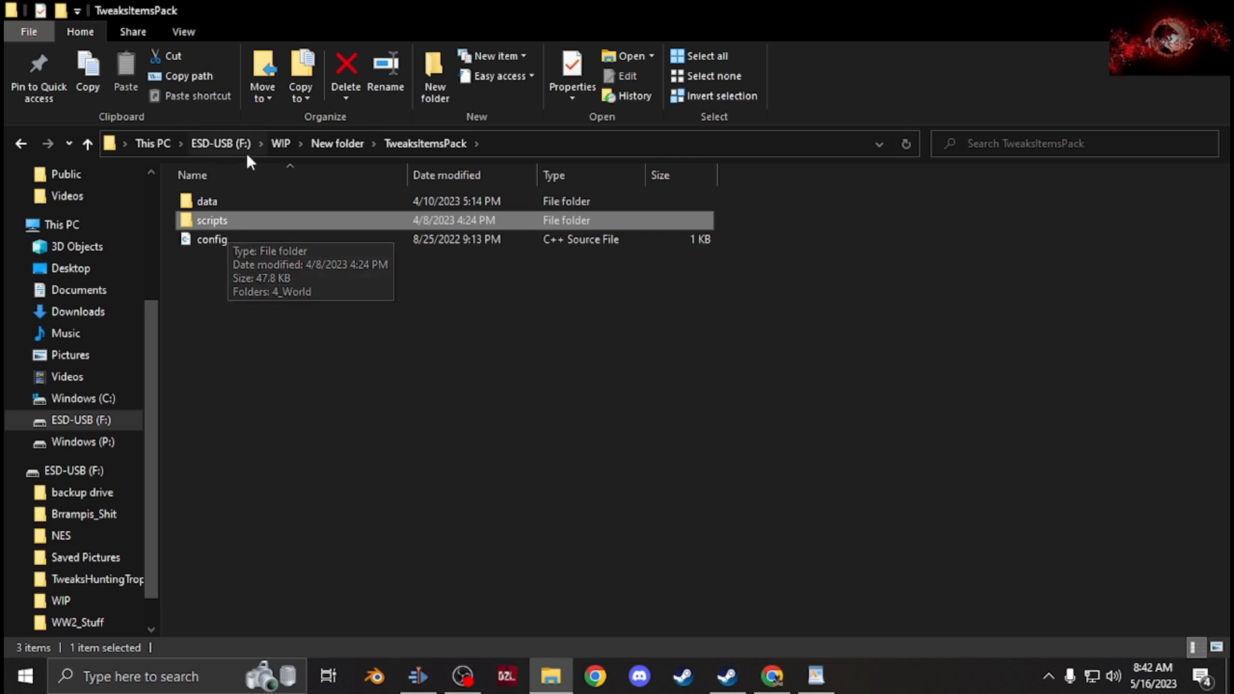
pyautogui.doubleClick(206, 200)
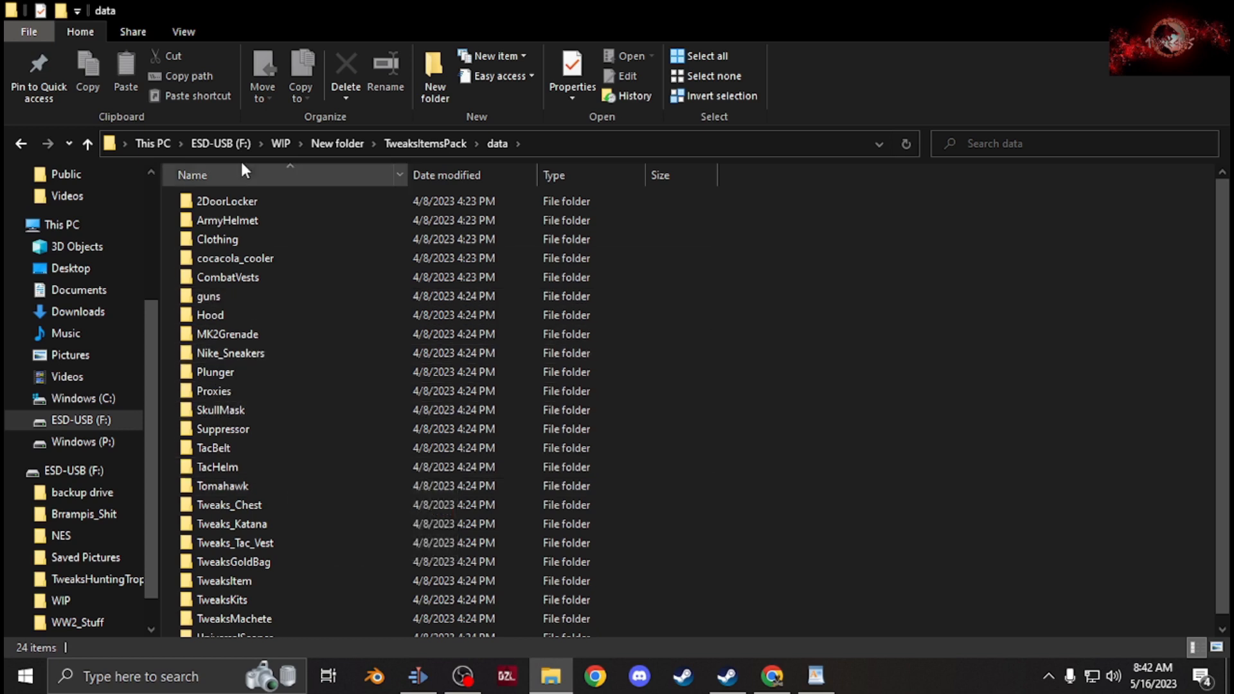
pyautogui.click(227, 201)
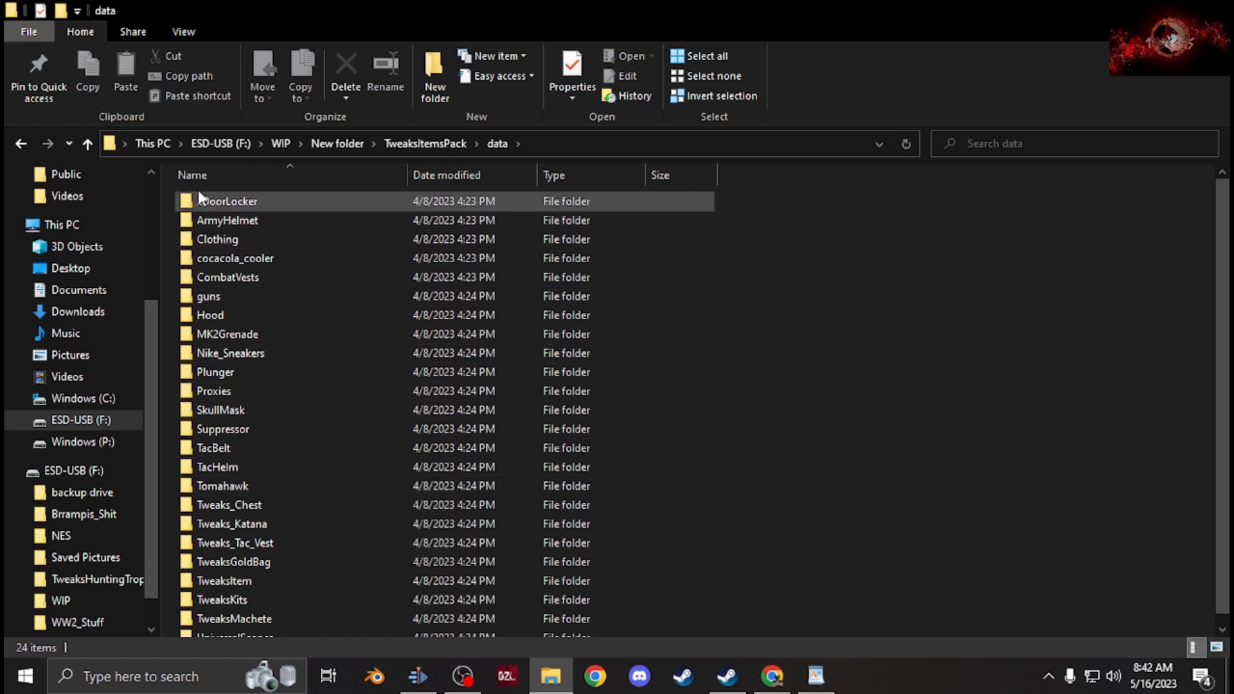
pyautogui.click(88, 143)
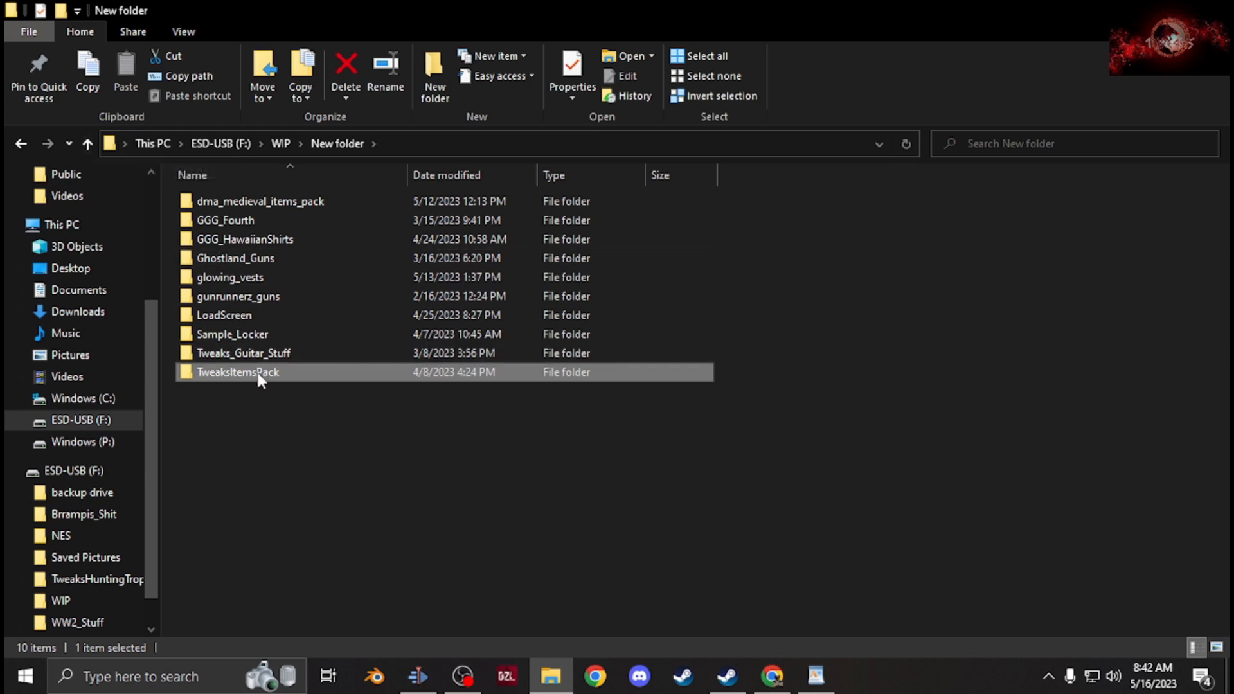
pyautogui.moveTo(260, 374)
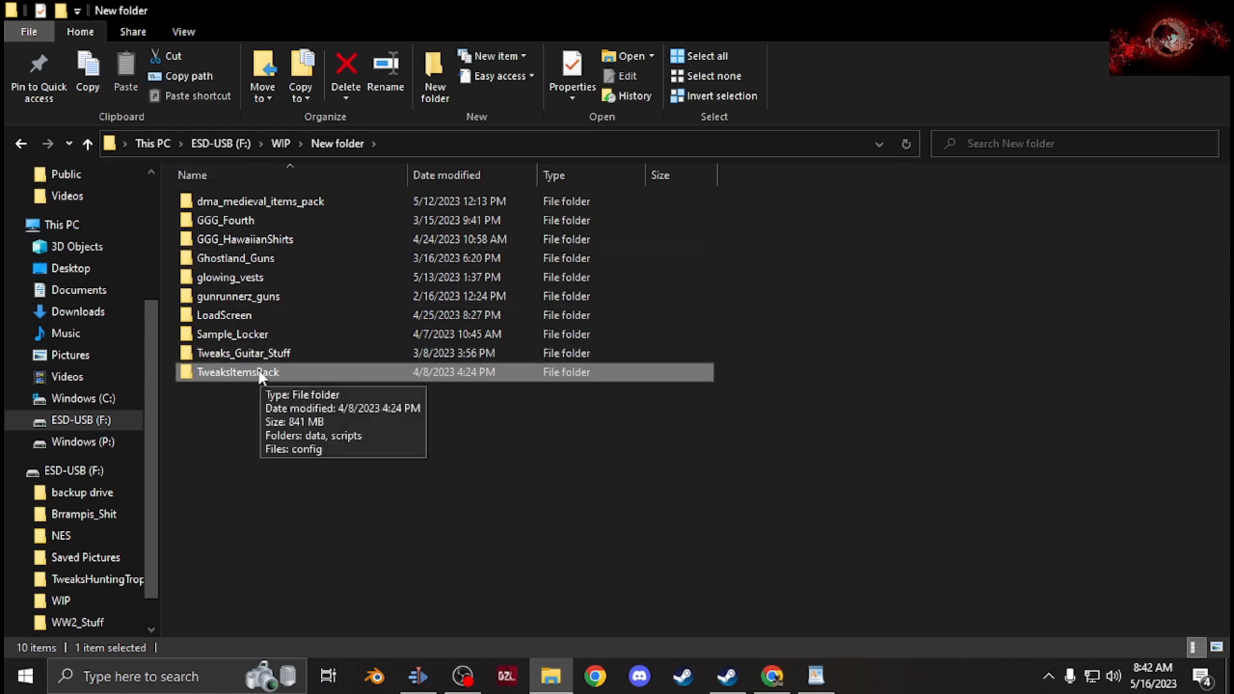
pyautogui.click(72, 441)
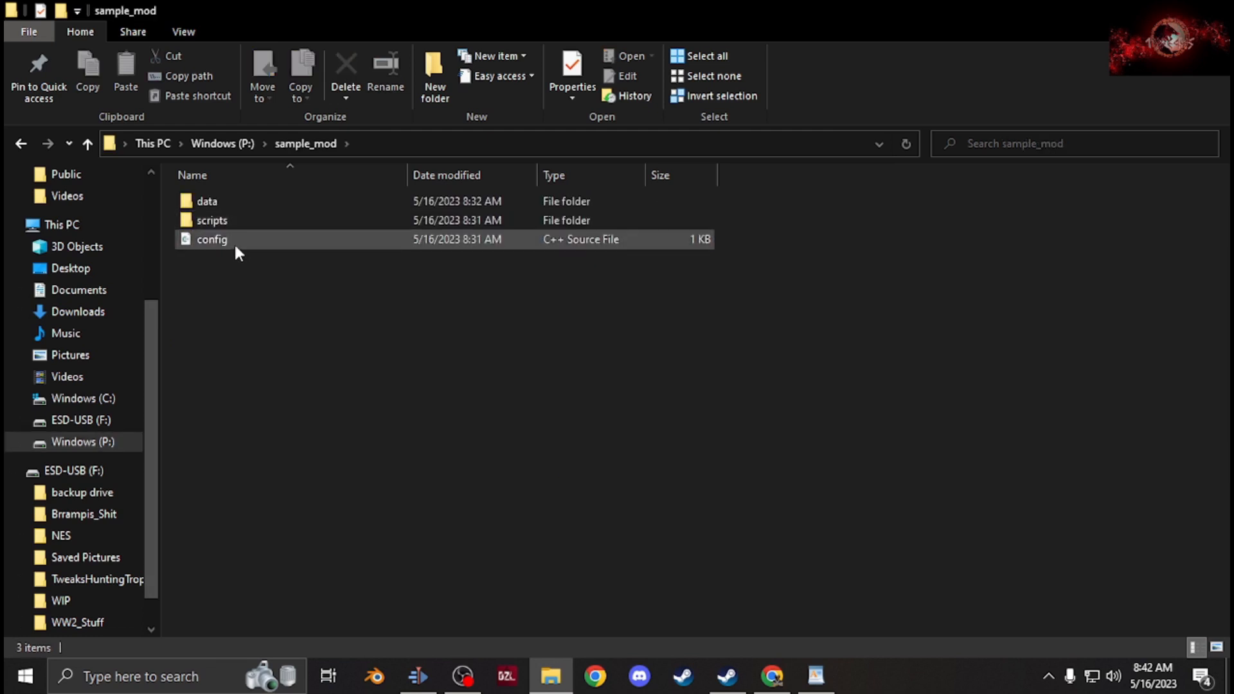
pyautogui.doubleClick(212, 239)
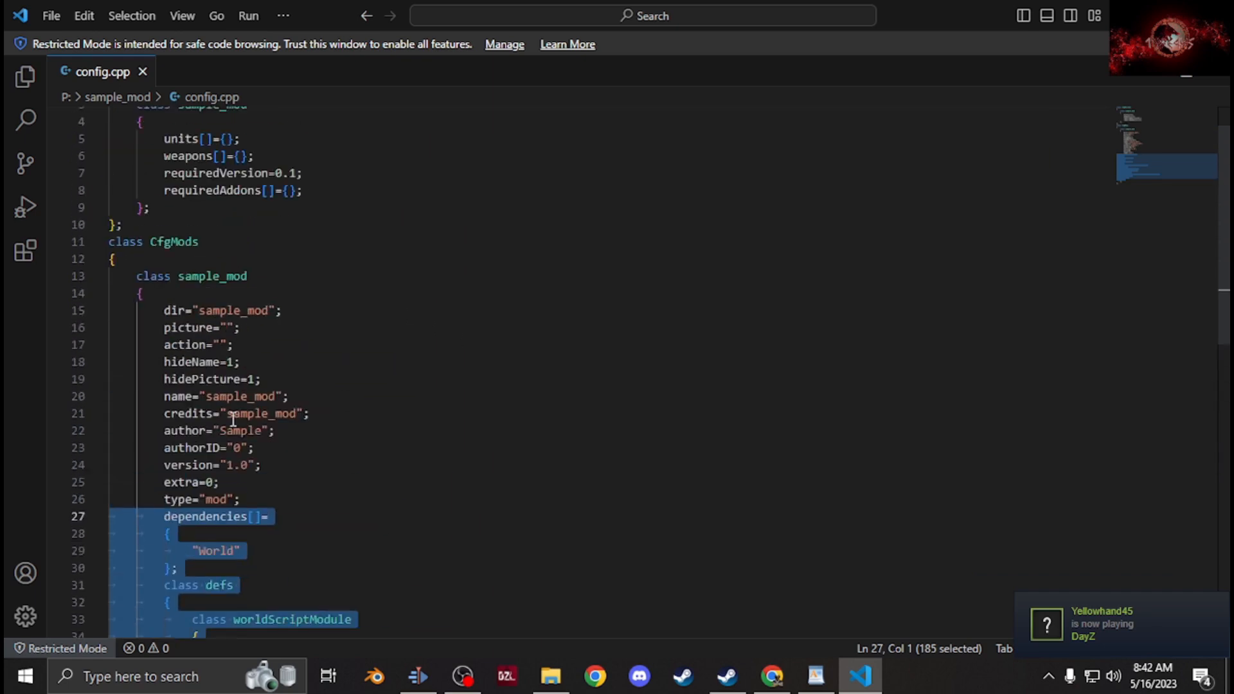
pyautogui.click(549, 677)
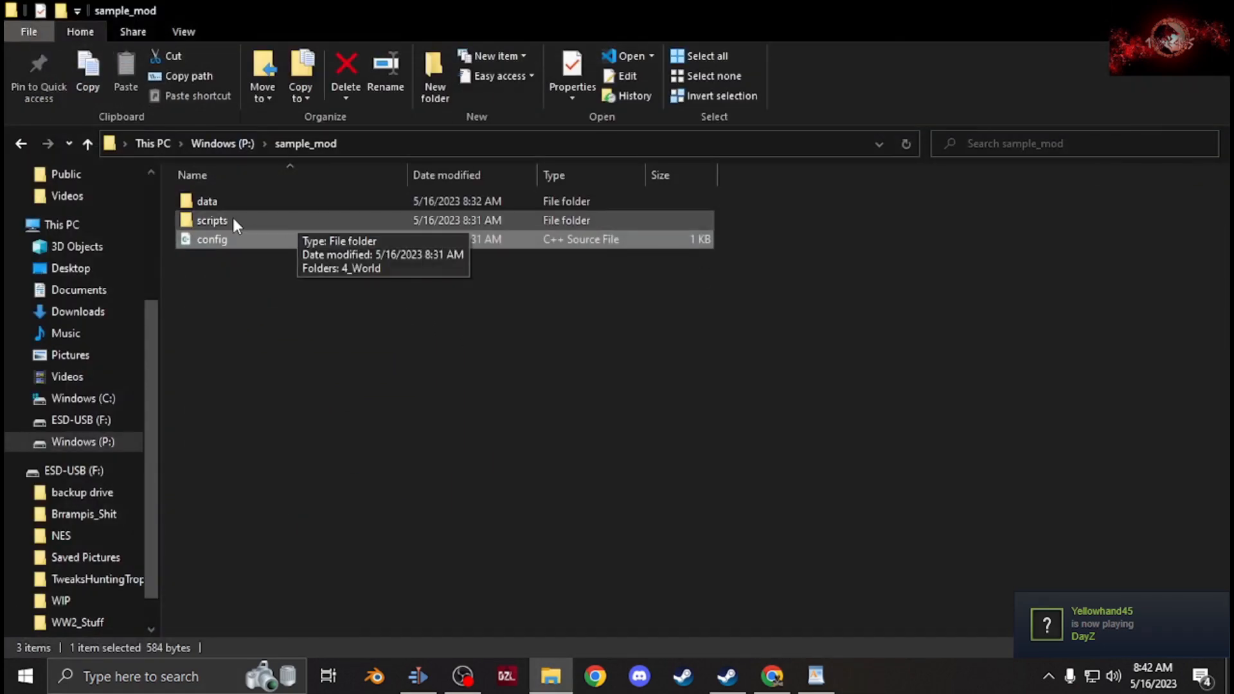
pyautogui.doubleClick(212, 220)
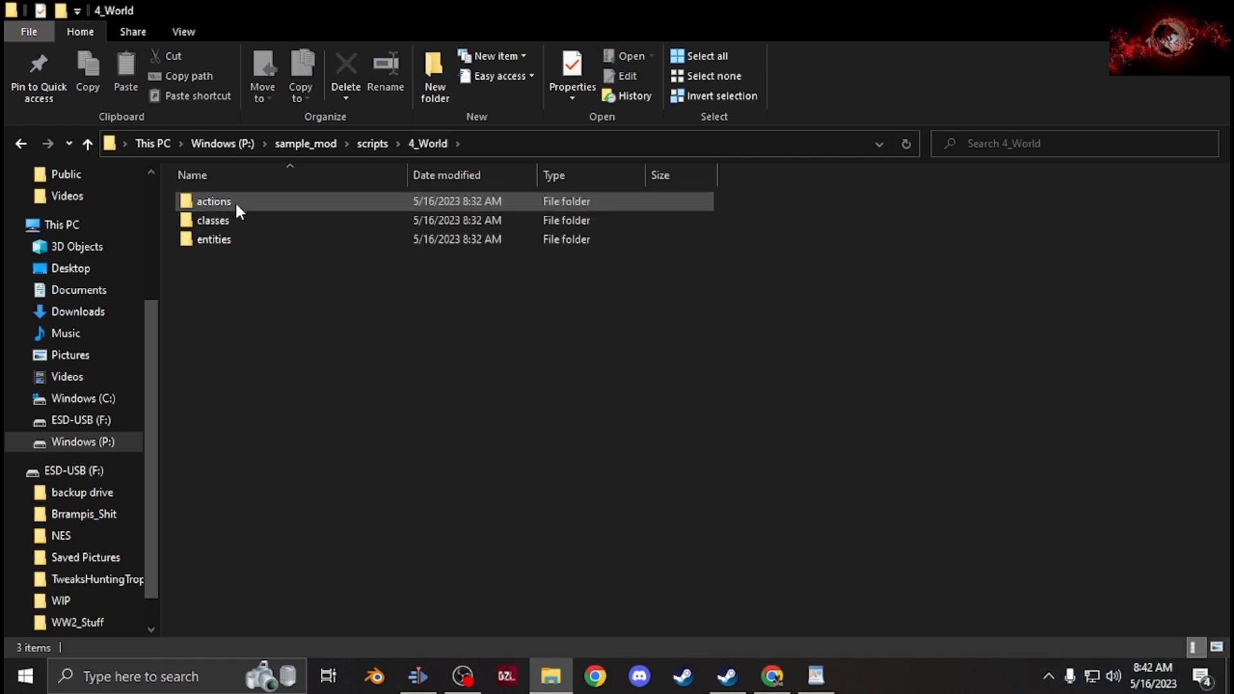
pyautogui.doubleClick(212, 220)
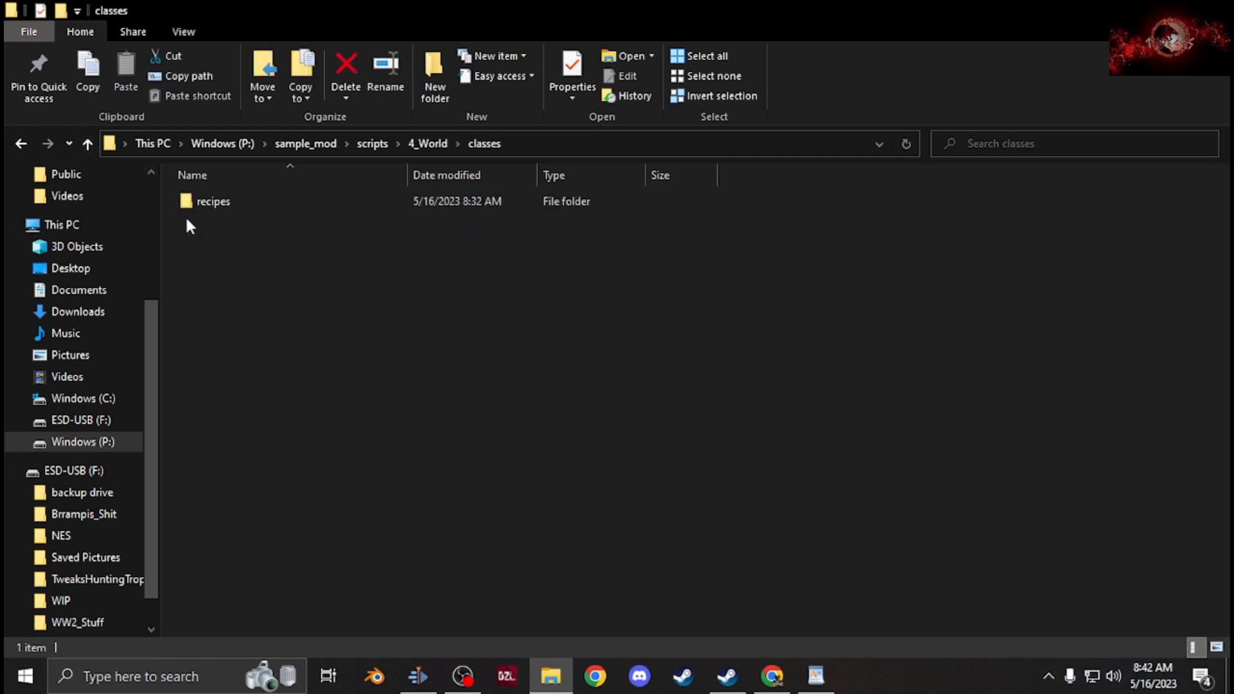
pyautogui.doubleClick(212, 201)
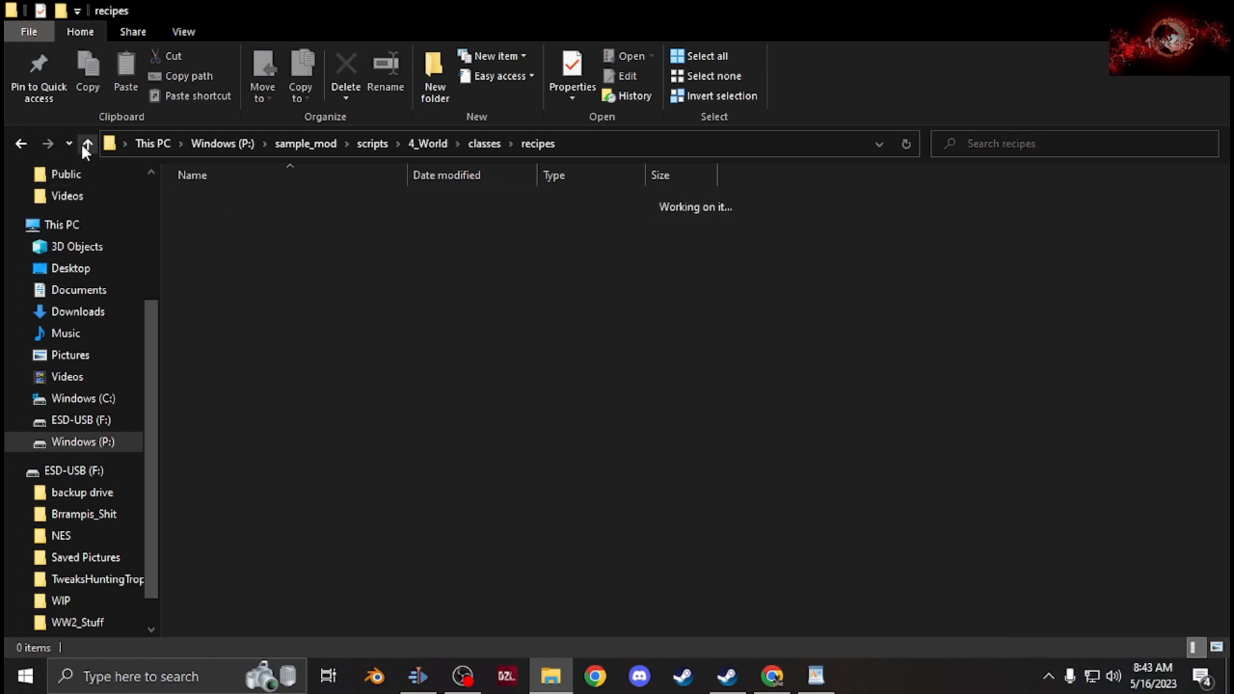
pyautogui.click(87, 144)
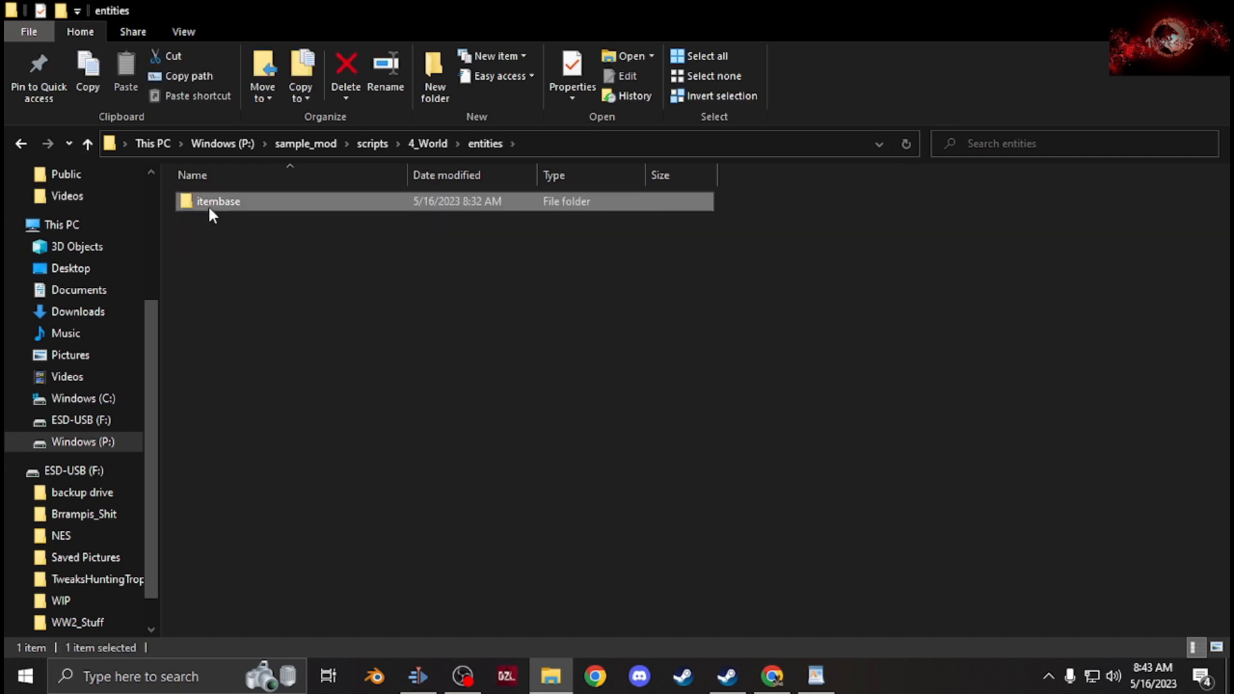
pyautogui.click(89, 143)
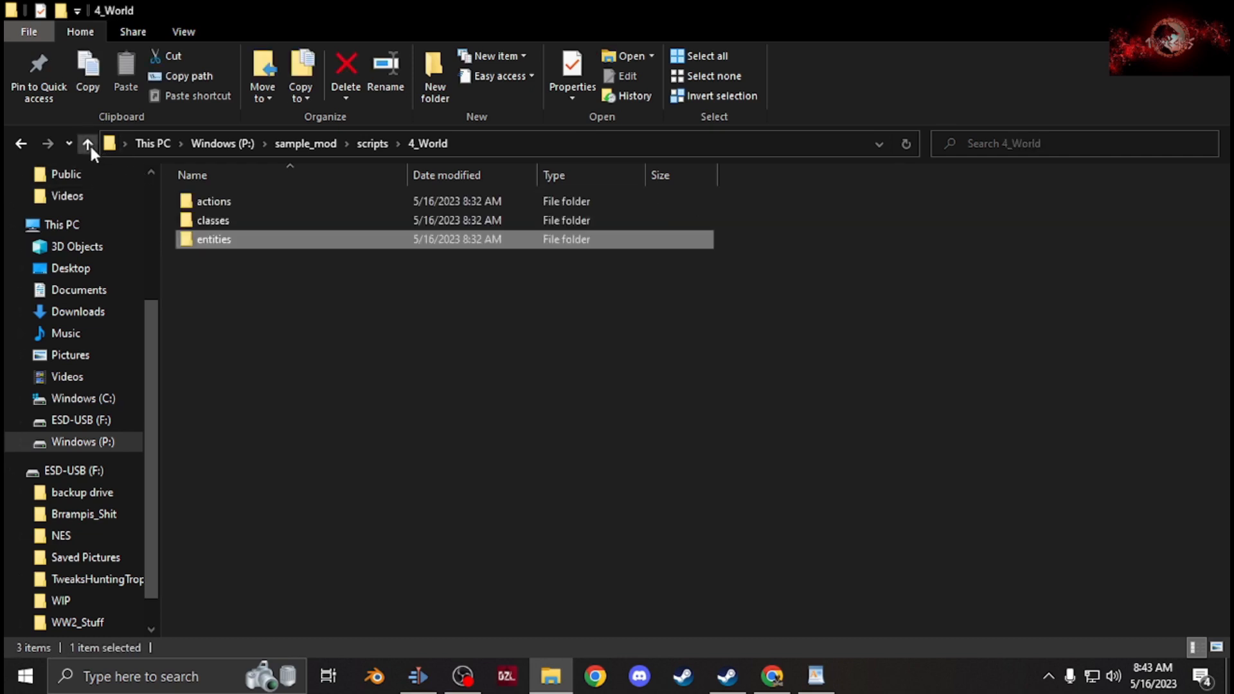
pyautogui.click(87, 143)
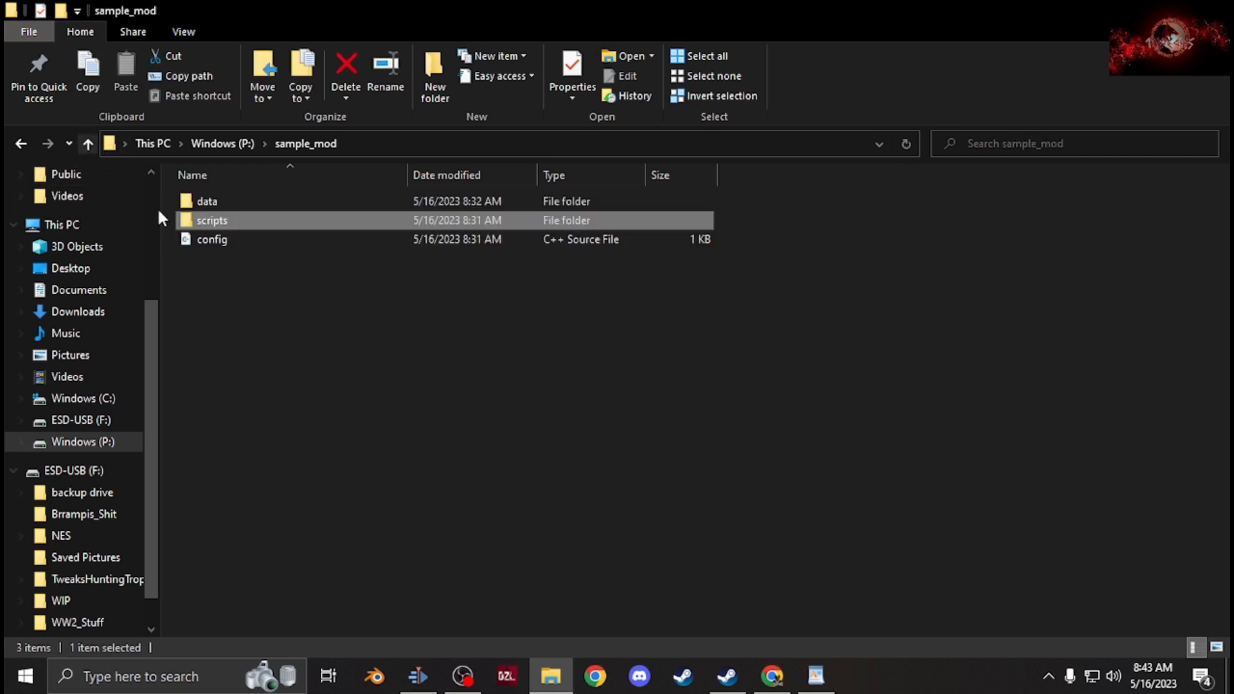
pyautogui.doubleClick(207, 201)
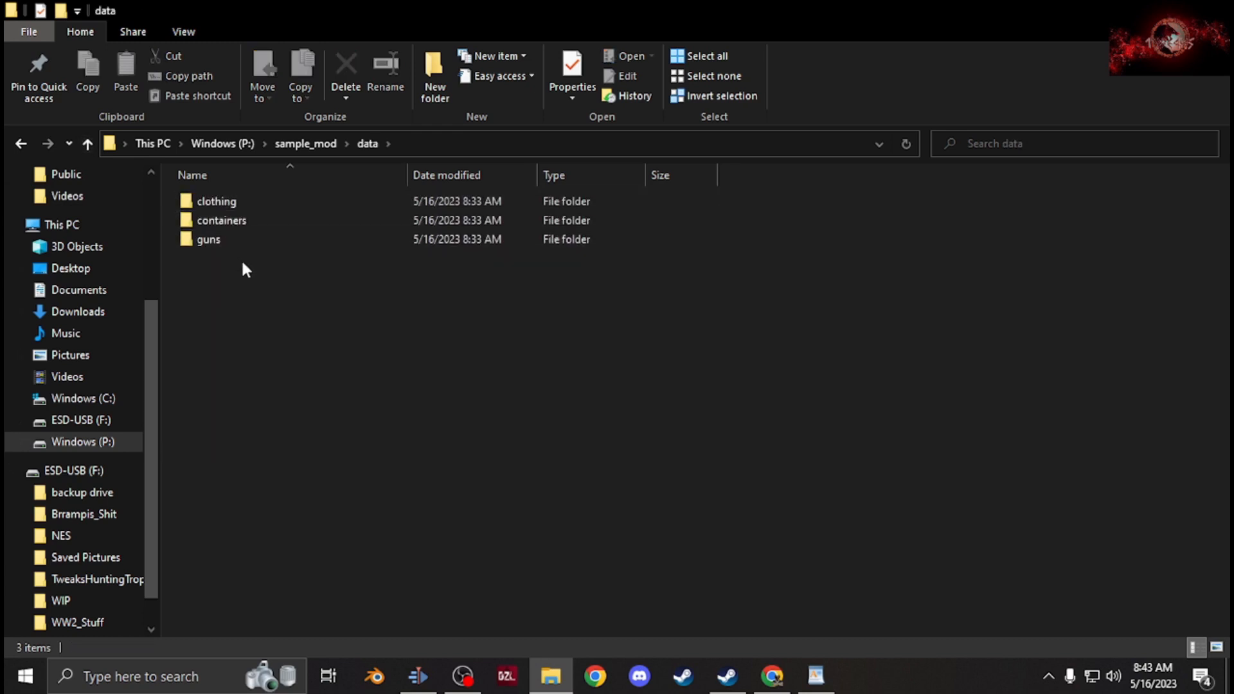
pyautogui.doubleClick(216, 201)
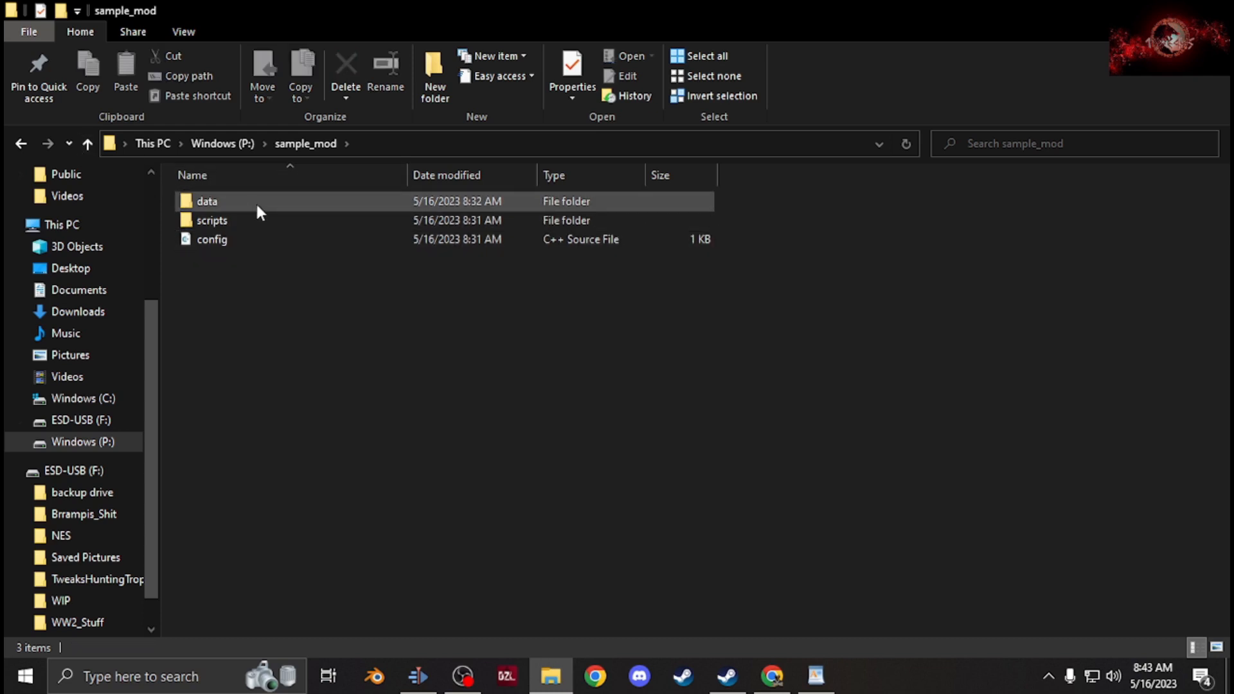
pyautogui.click(289, 403)
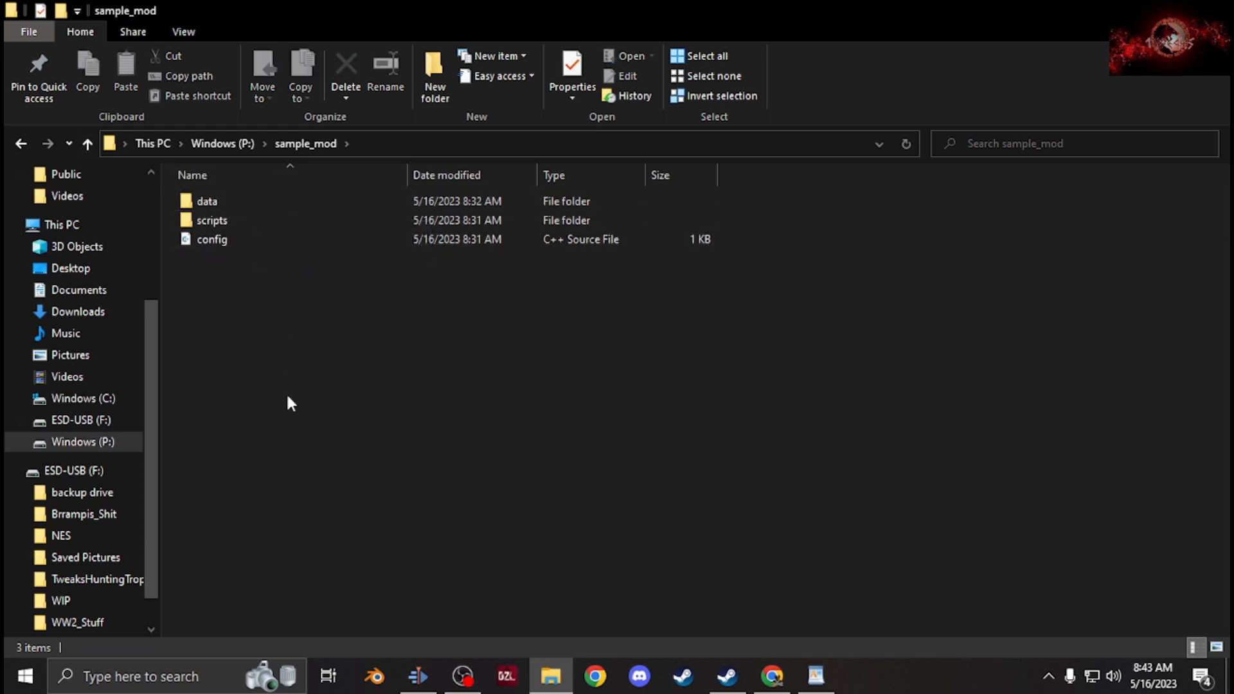